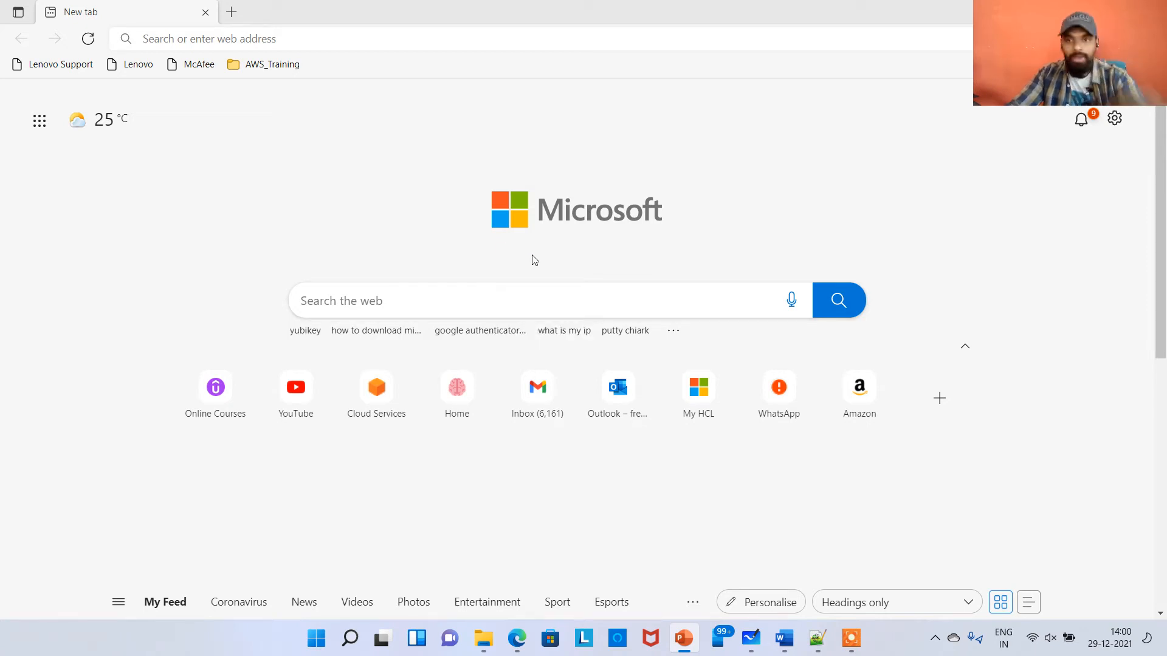
pyautogui.moveTo(695, 162)
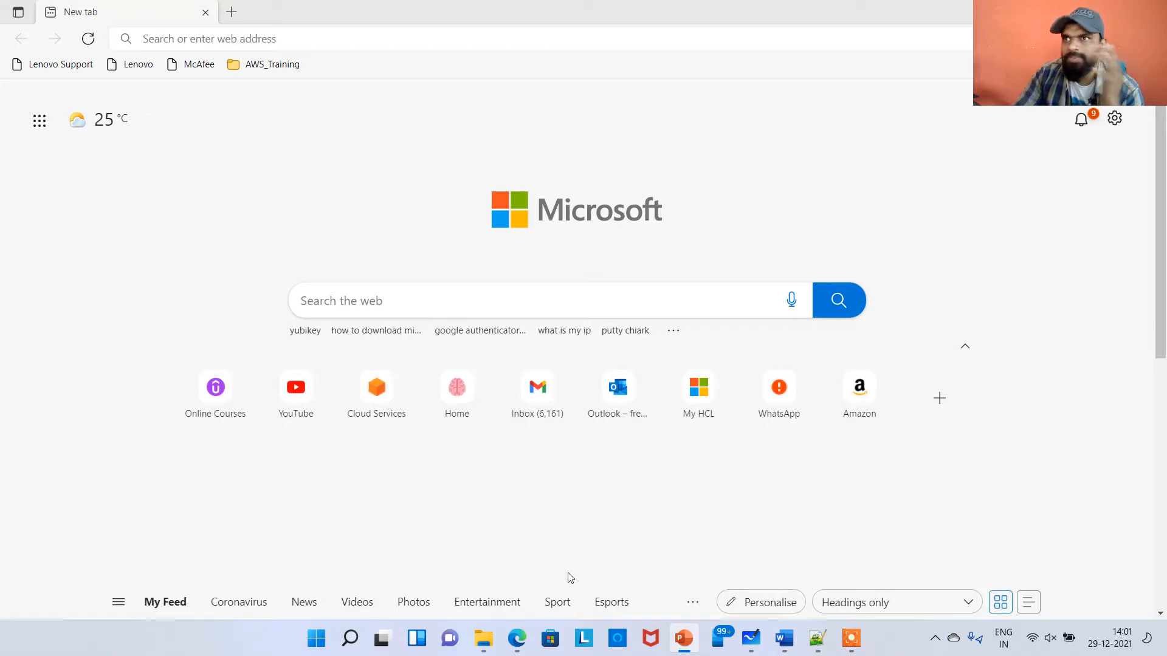
pyautogui.moveTo(694, 531)
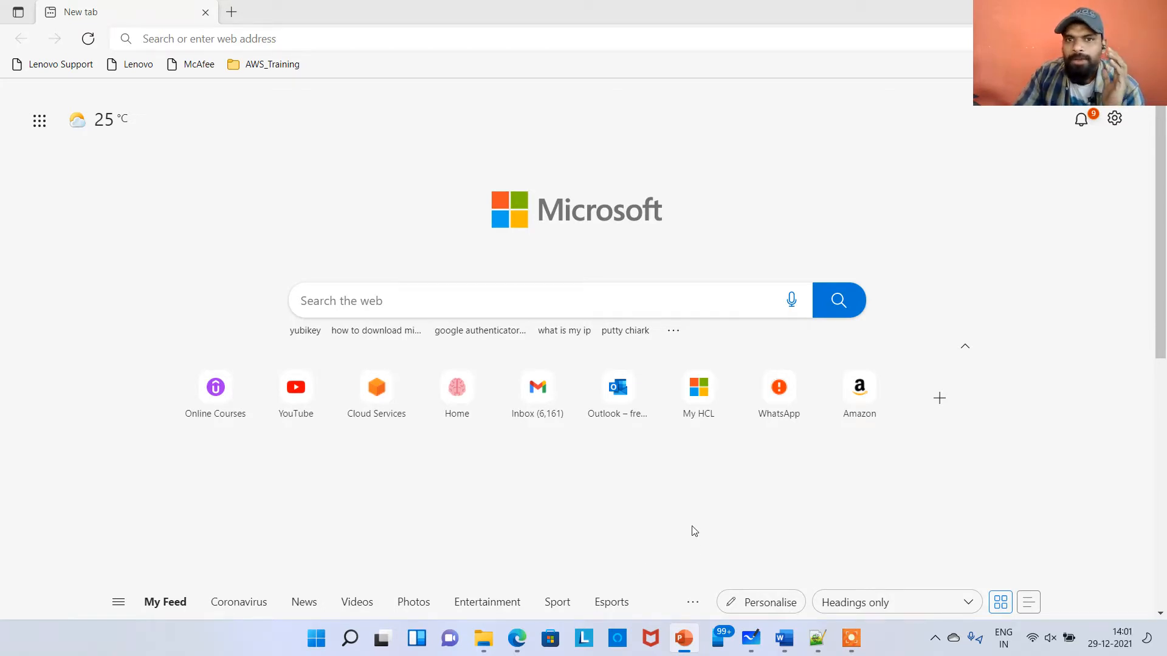
pyautogui.moveTo(631, 328)
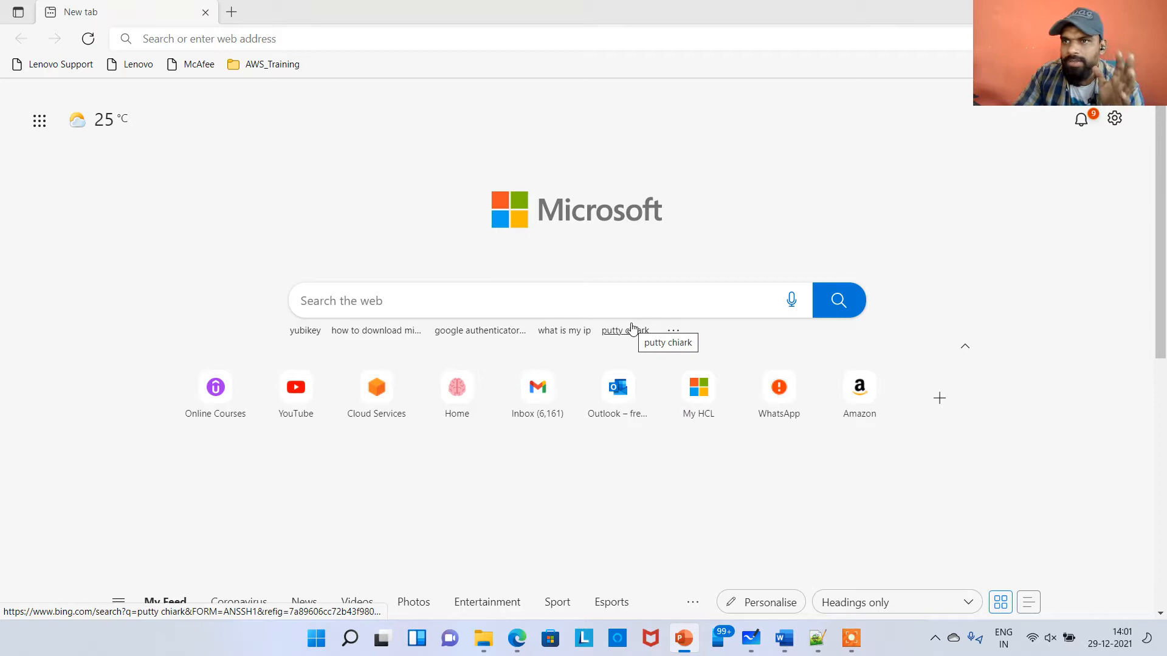
pyautogui.moveTo(685, 248)
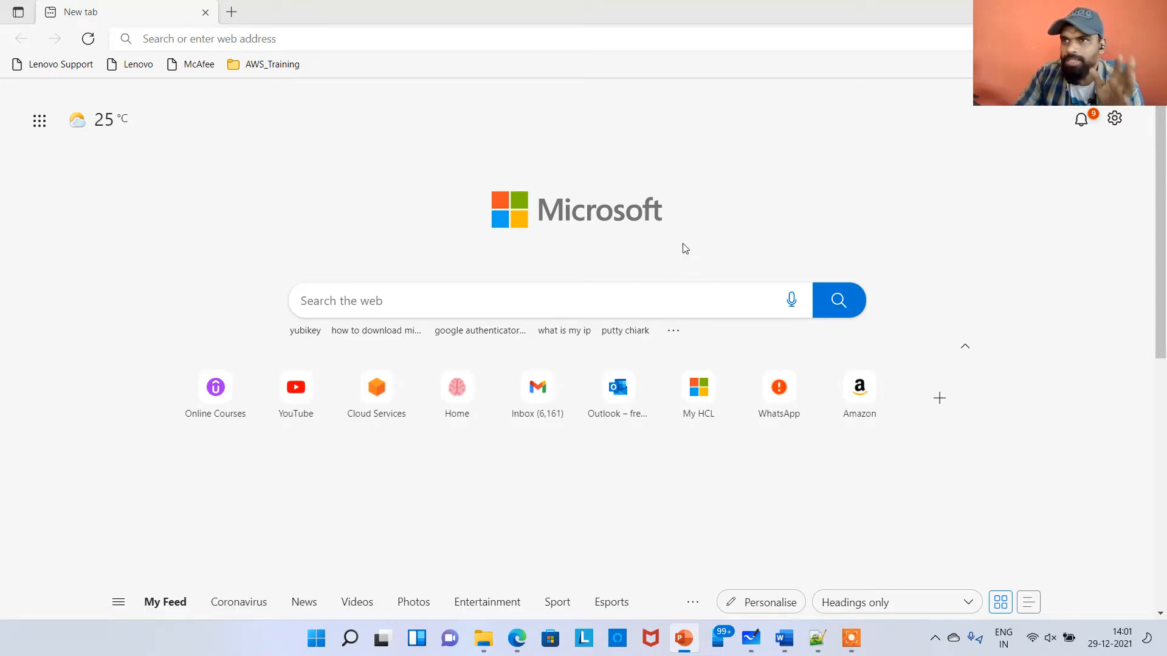
pyautogui.moveTo(689, 244)
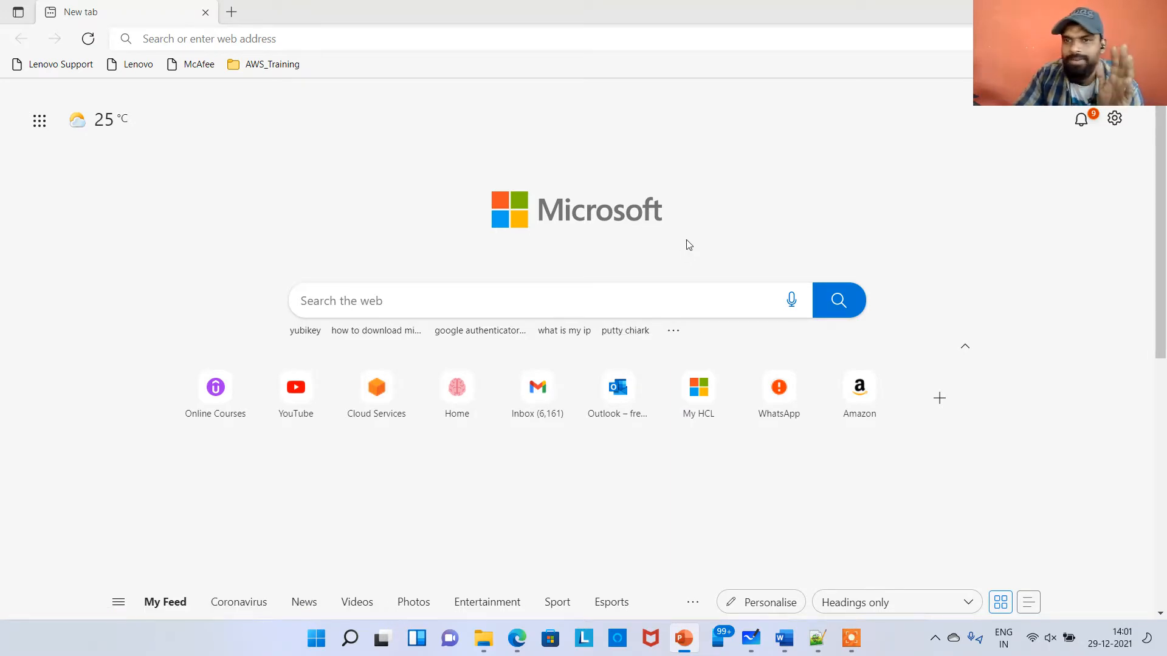
pyautogui.moveTo(742, 580)
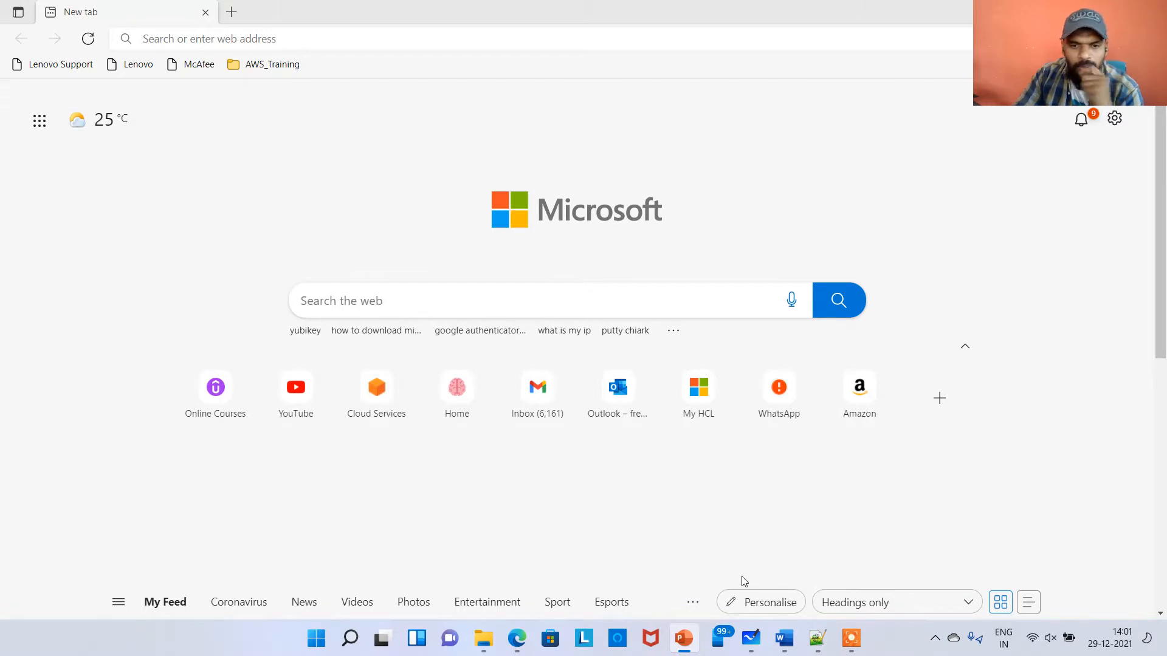
pyautogui.moveTo(783, 638)
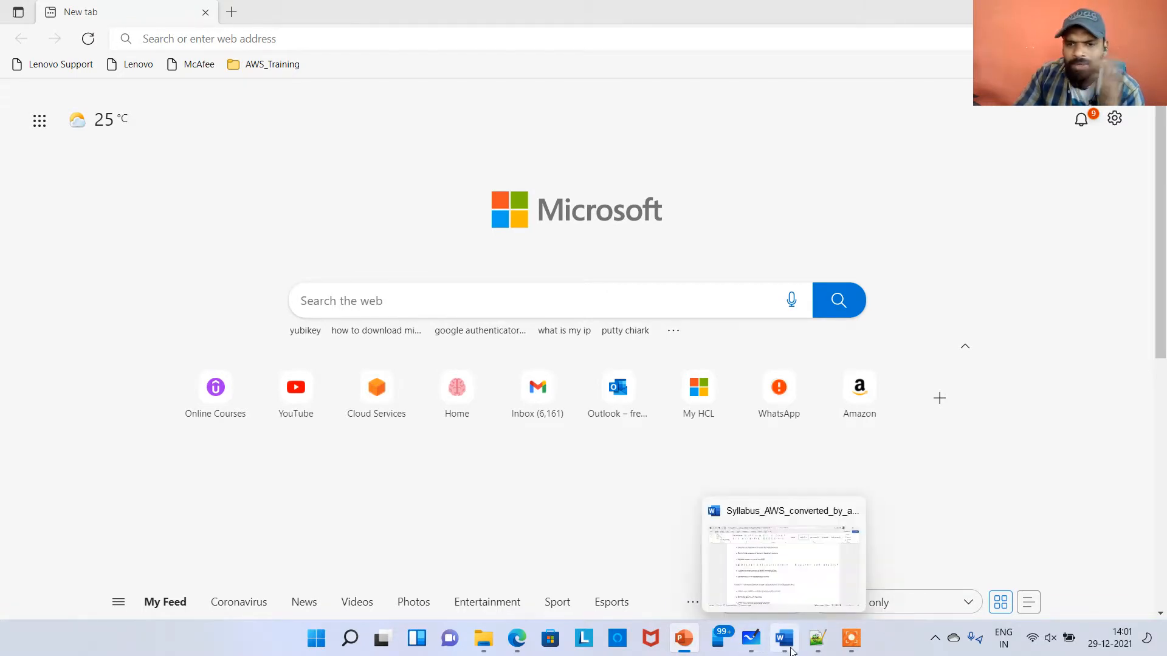
# - Add the heading 'IAM - Identity and Access Management' in a new Whiteboard text box
pyautogui.click(749, 638)
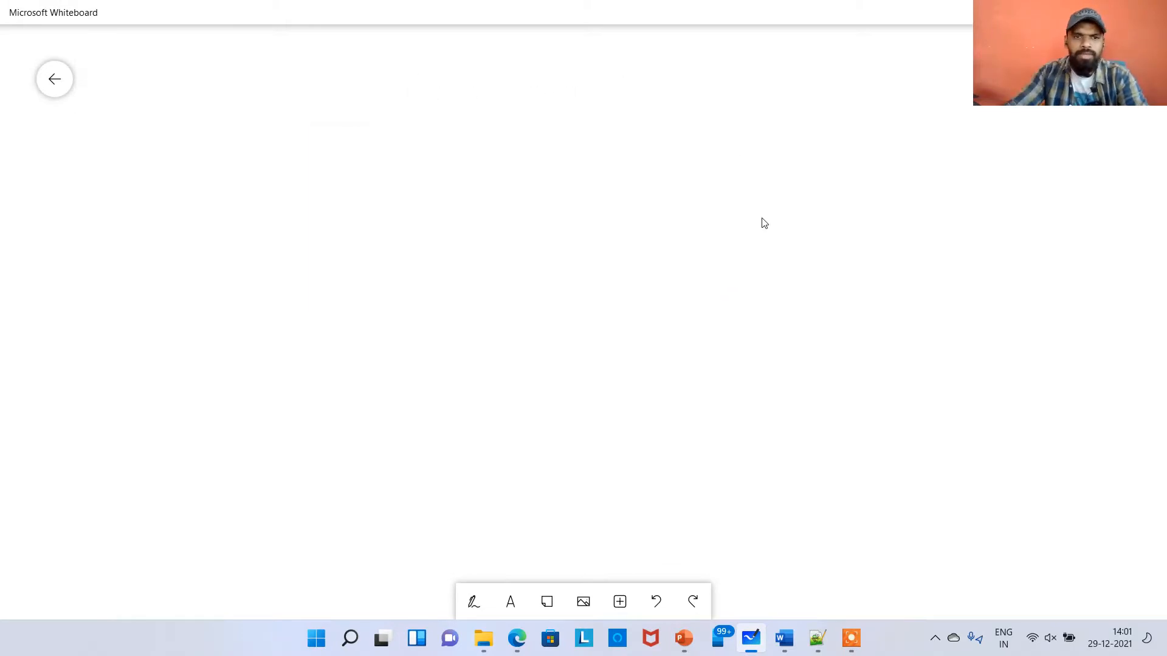
pyautogui.click(509, 601)
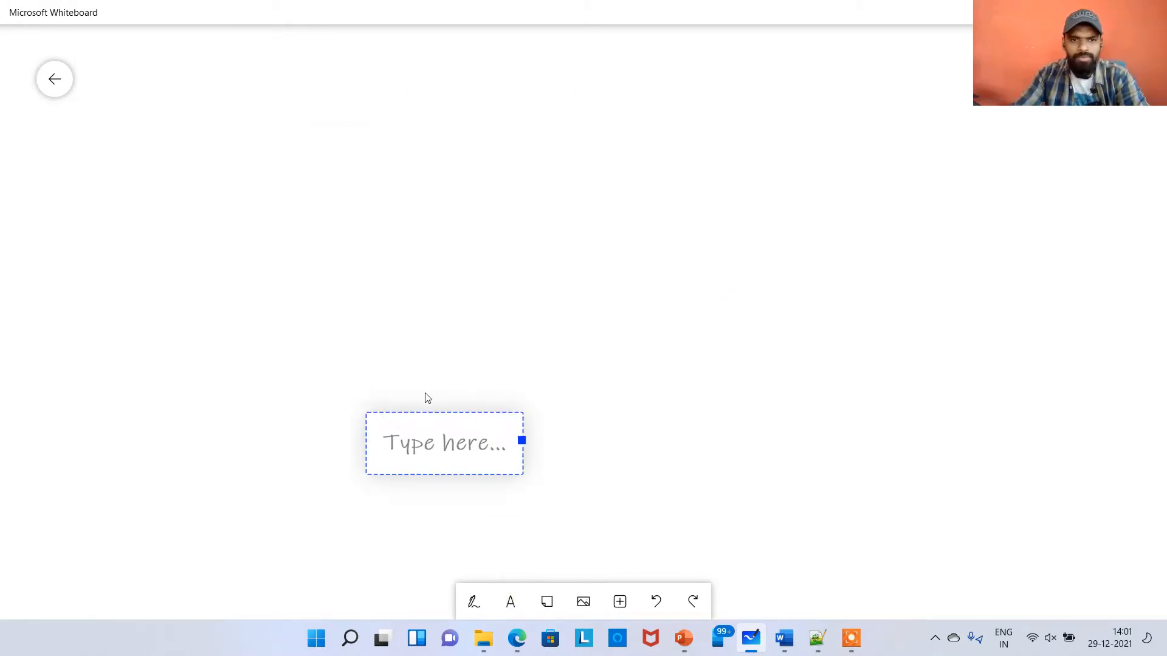
pyautogui.write('IAM - IDE')
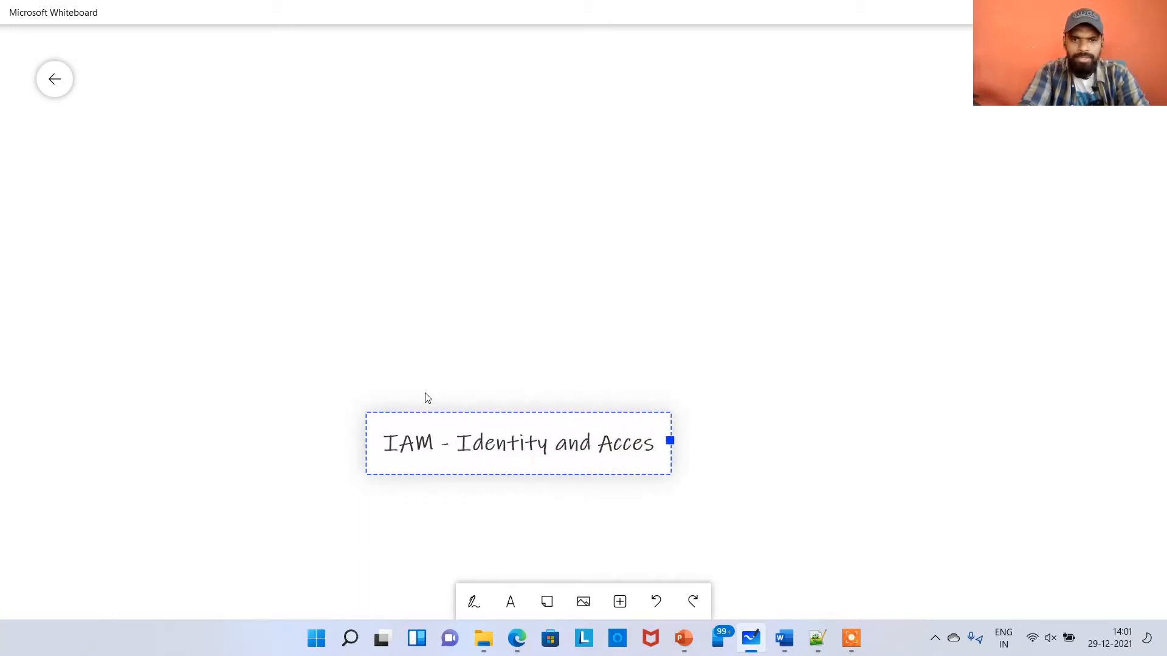
pyautogui.write('s Management')
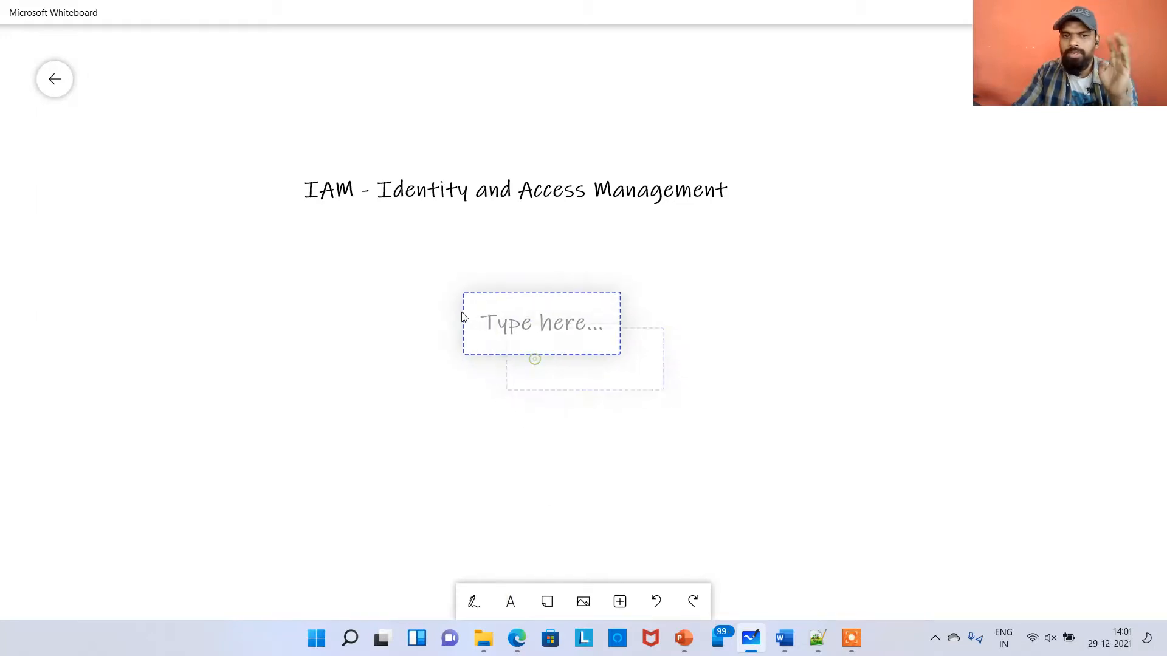
# - Type the list 1. Users, 2. User Groups, 3. Policies, 4. Roles below the heading
pyautogui.write('1')
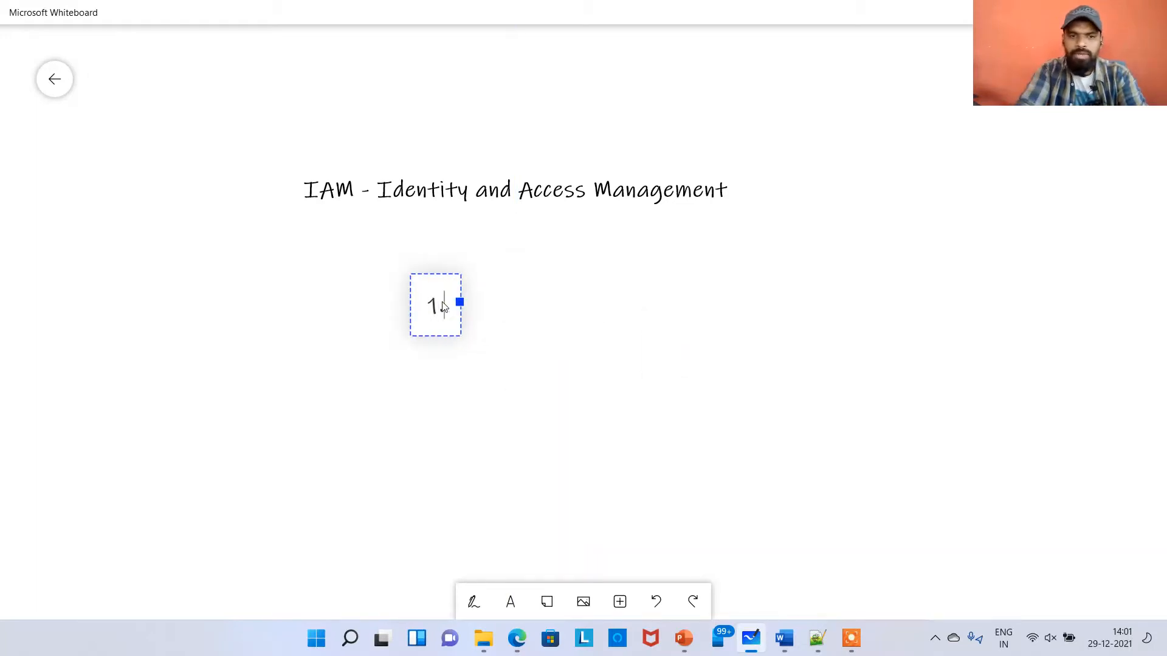
pyautogui.write('Users')
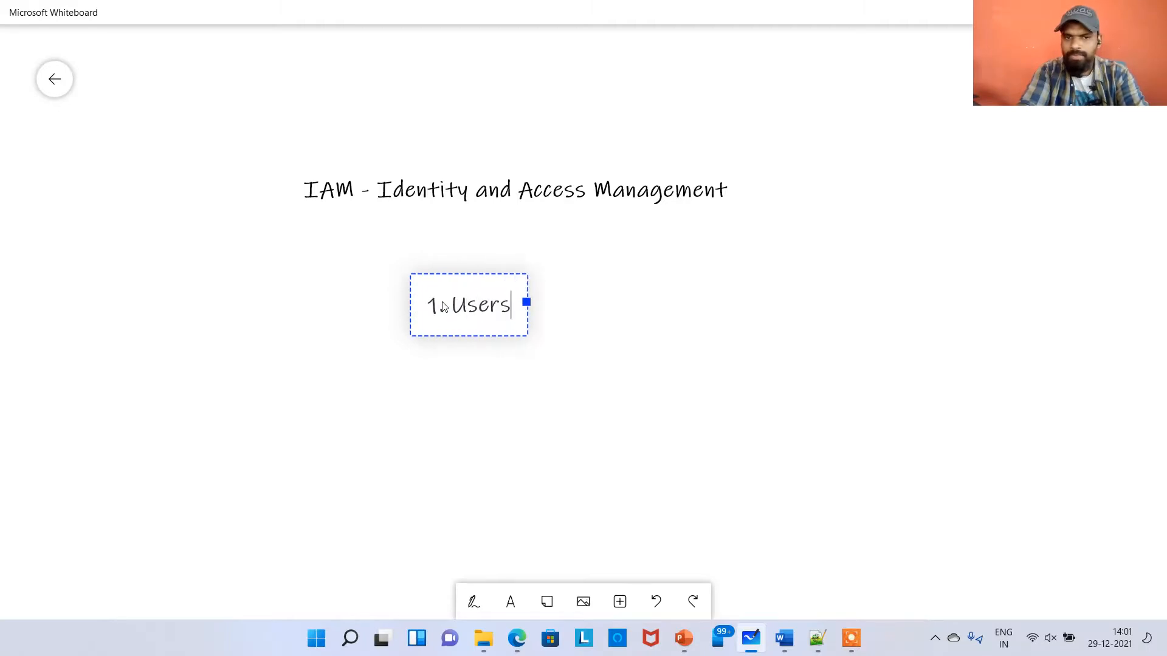
pyautogui.write('2. User Groups')
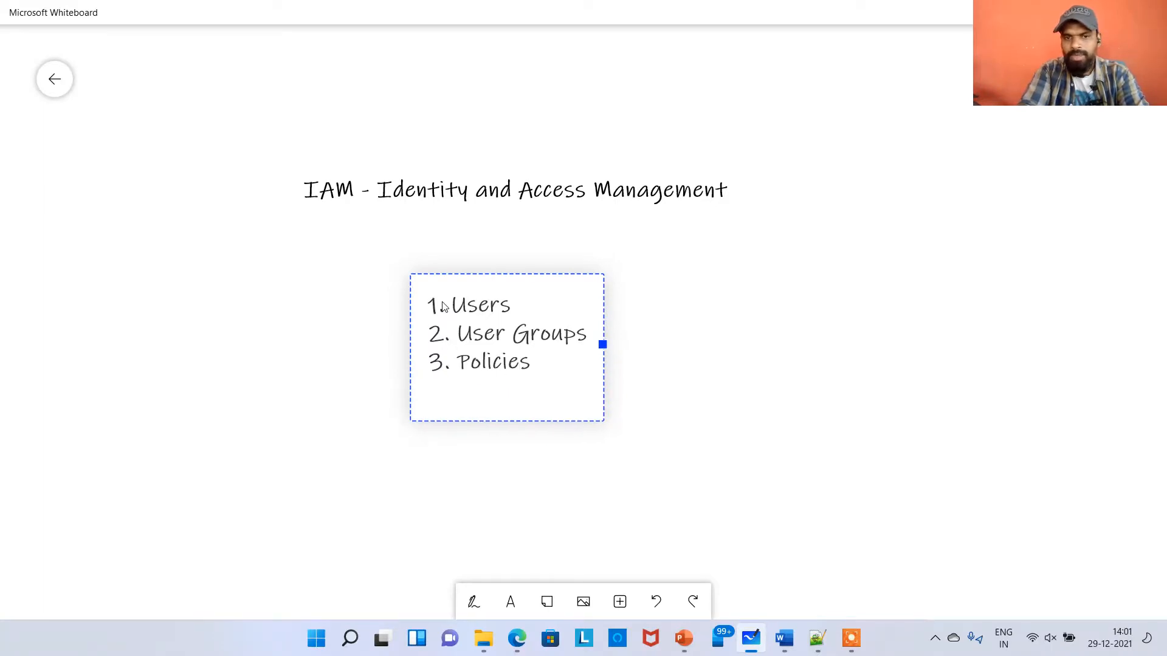
pyautogui.write('4. Roles')
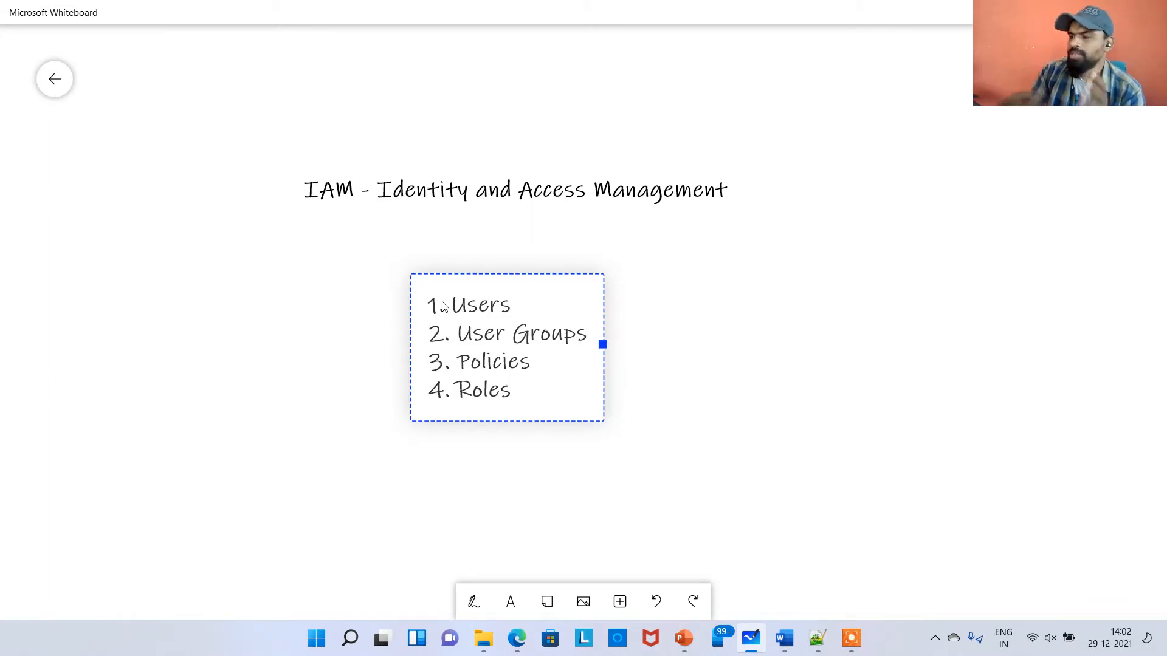
pyautogui.click(683, 443)
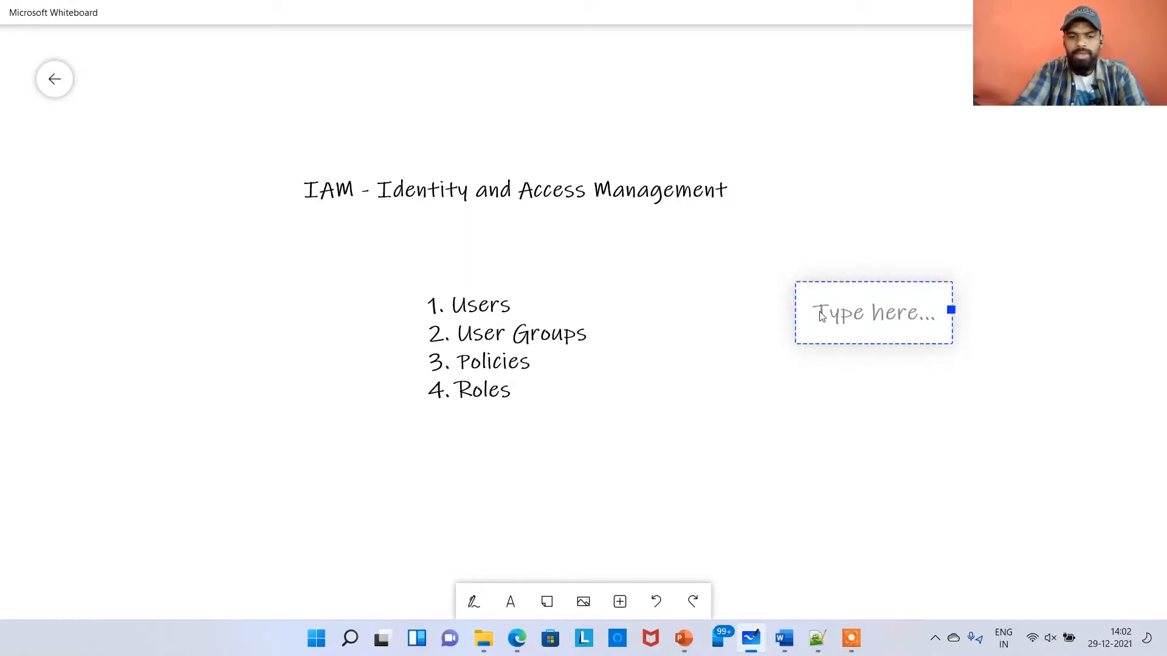
# - Write the Root Account note: card-paid, very powerful, can do anything with it
pyautogui.write('Root Account -')
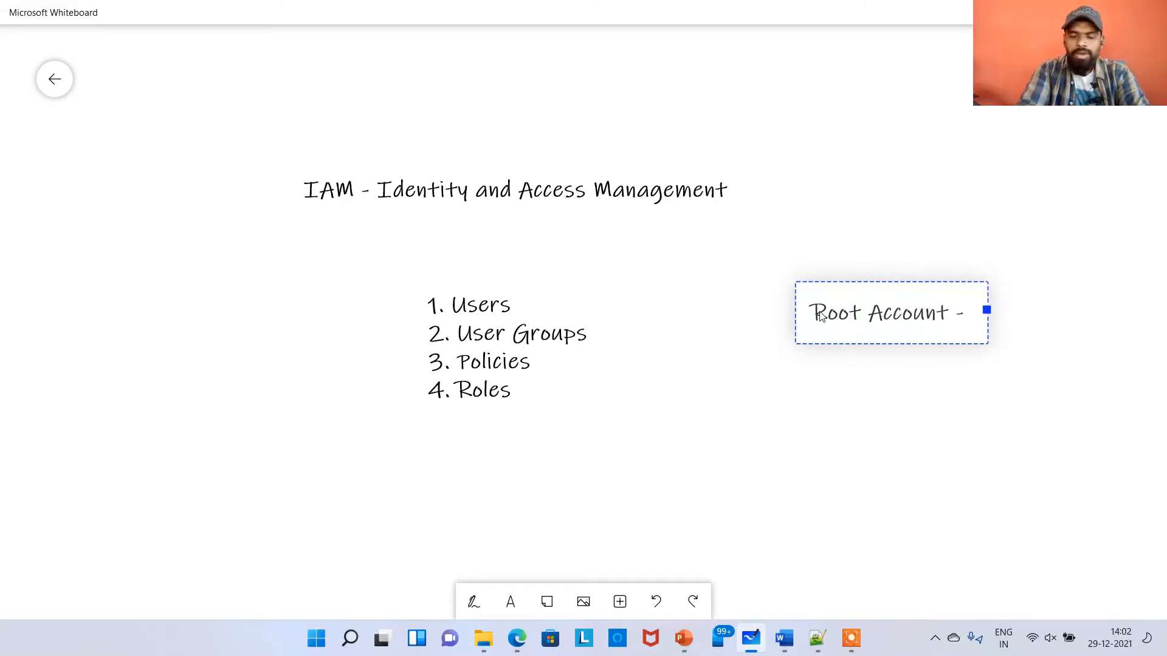
pyautogui.write('which you used your')
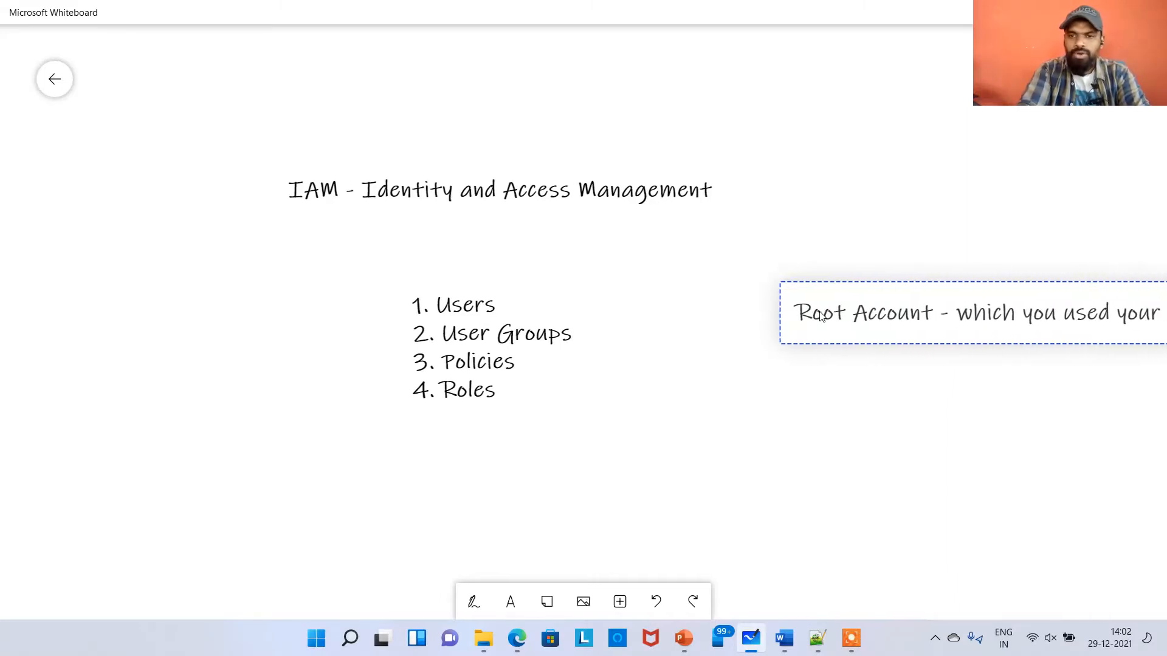
pyautogui.write('credit or debit card')
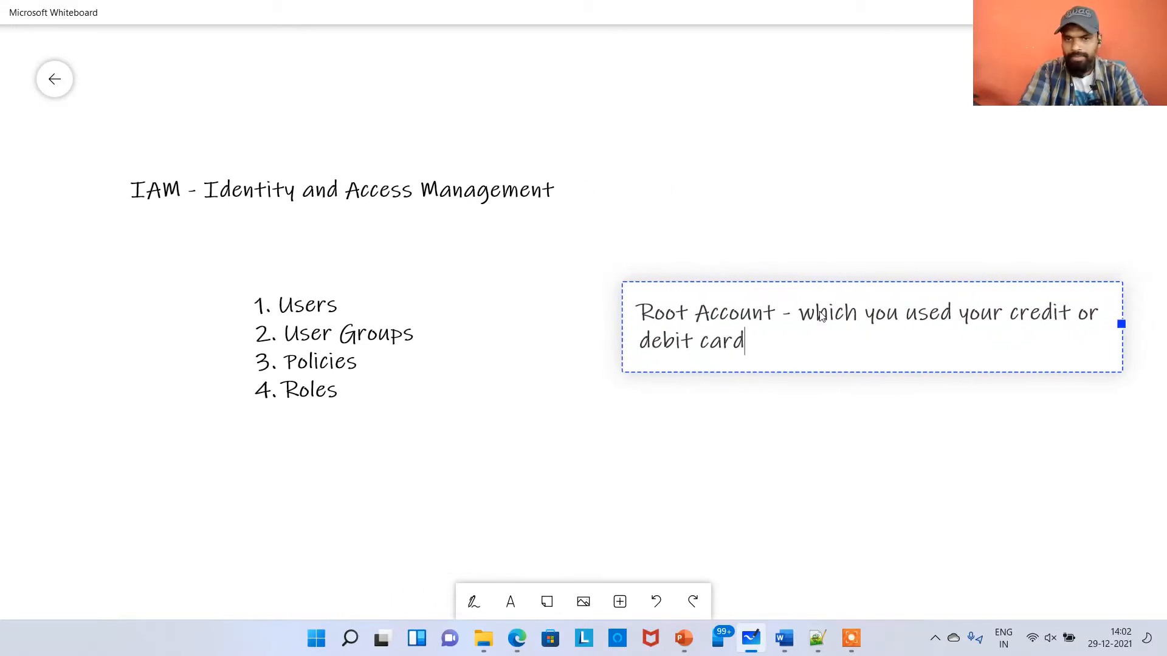
pyautogui.press('Enter')
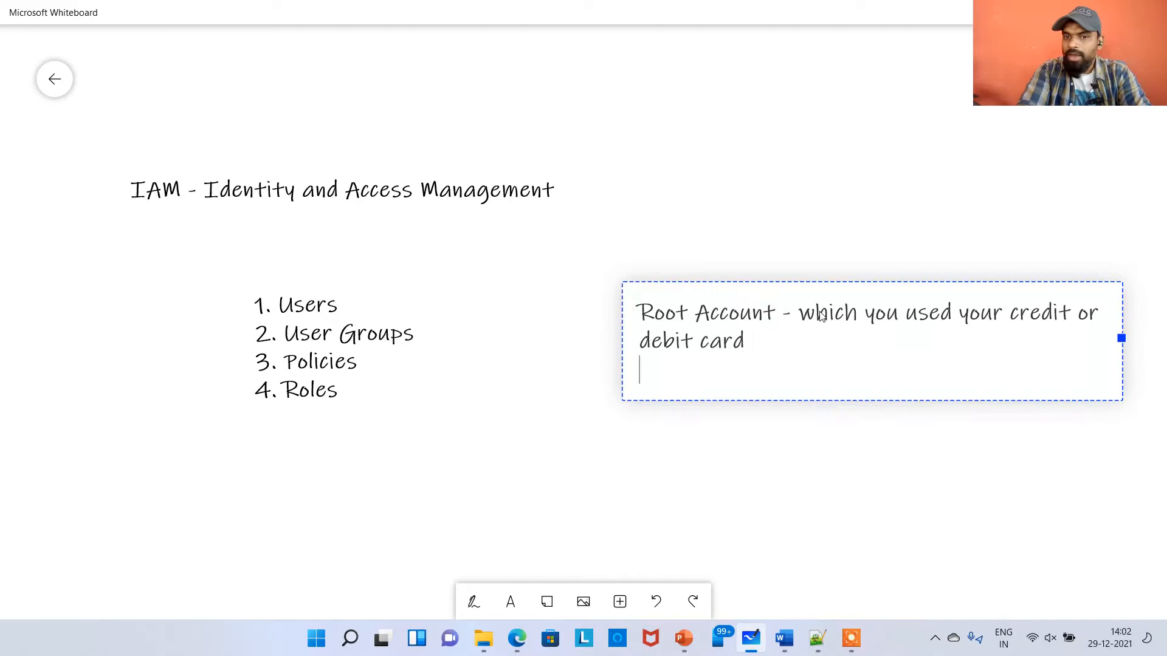
pyautogui.write('is')
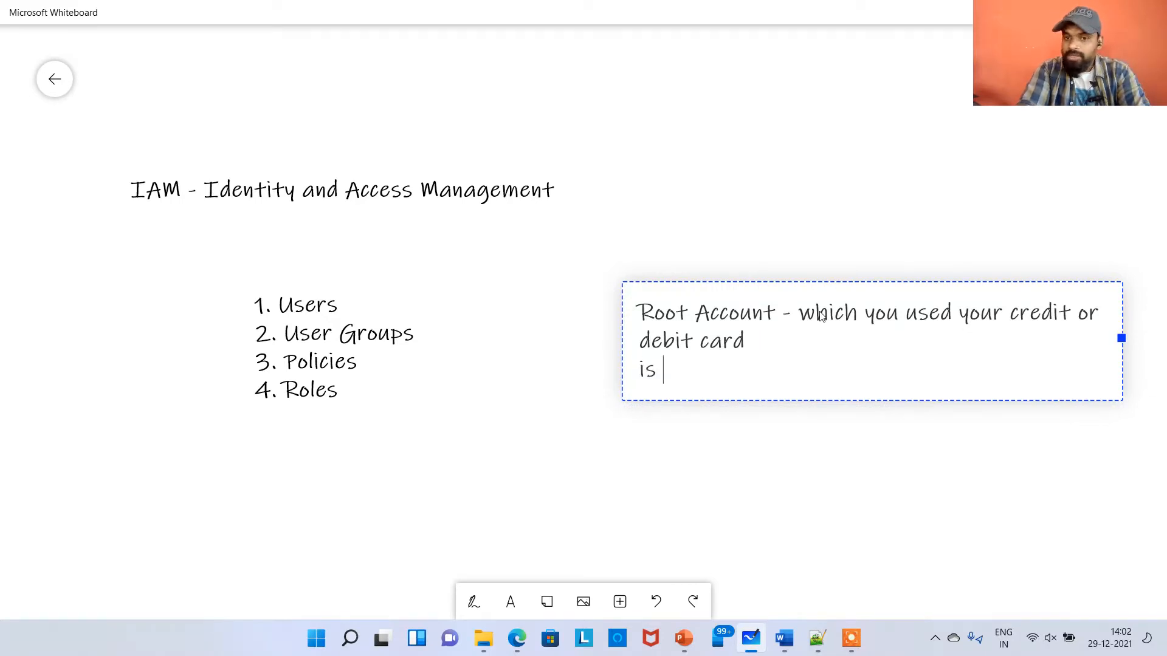
pyautogui.write('this the powerful')
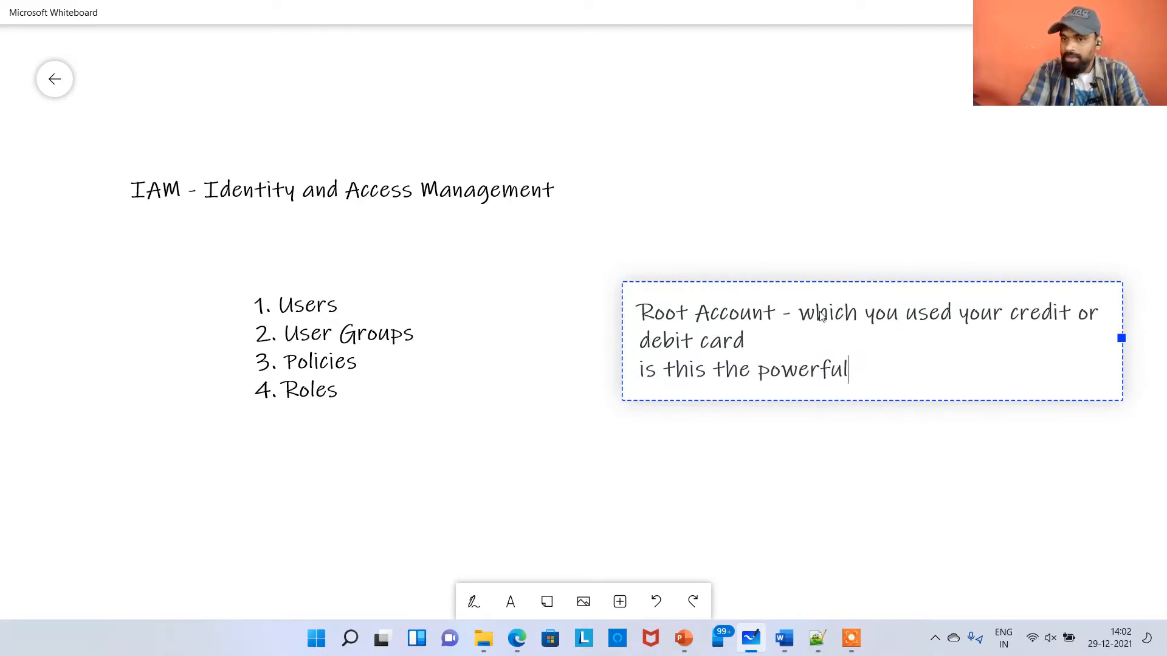
pyautogui.write('account = Yes')
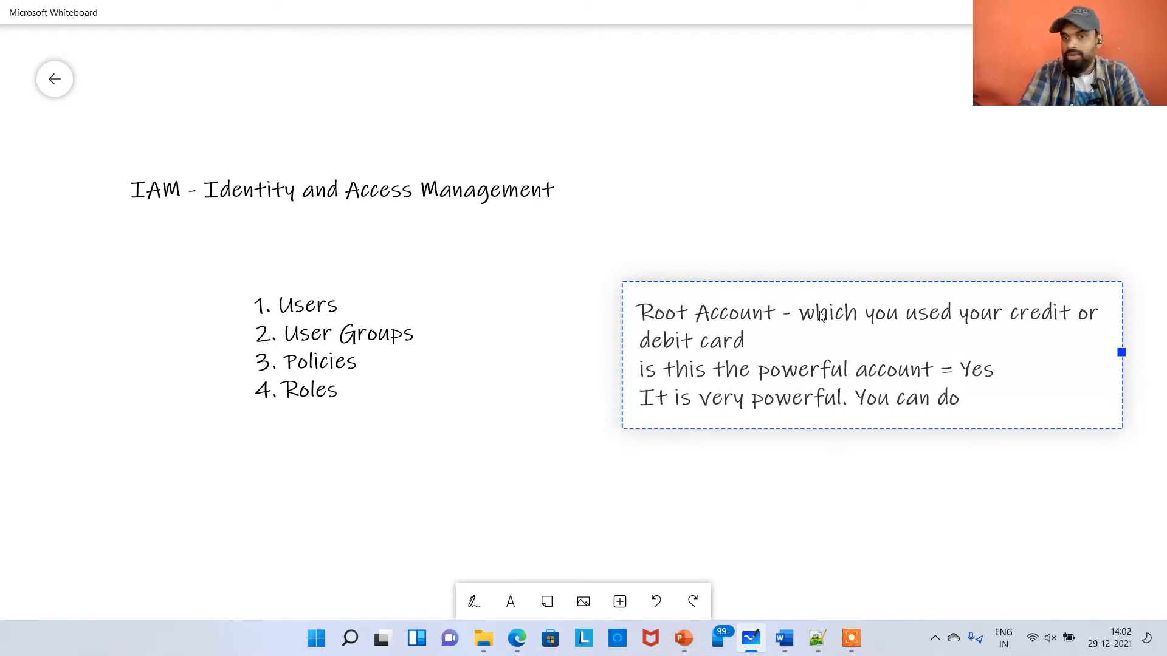
pyautogui.write('anything')
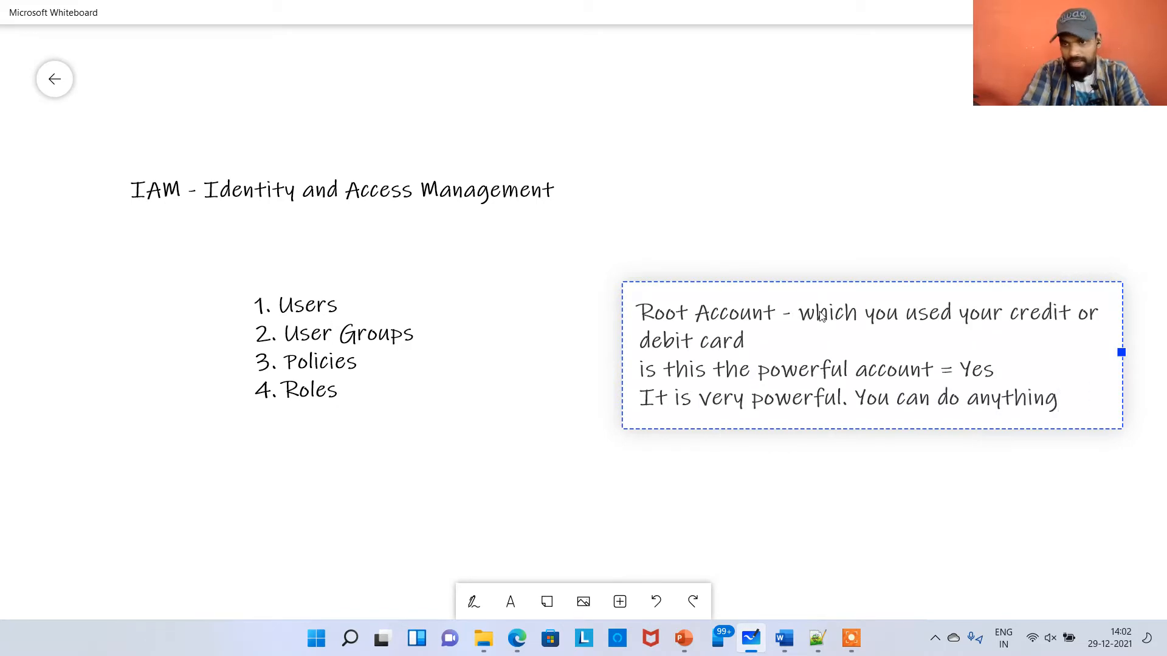
pyautogui.write('wit this account')
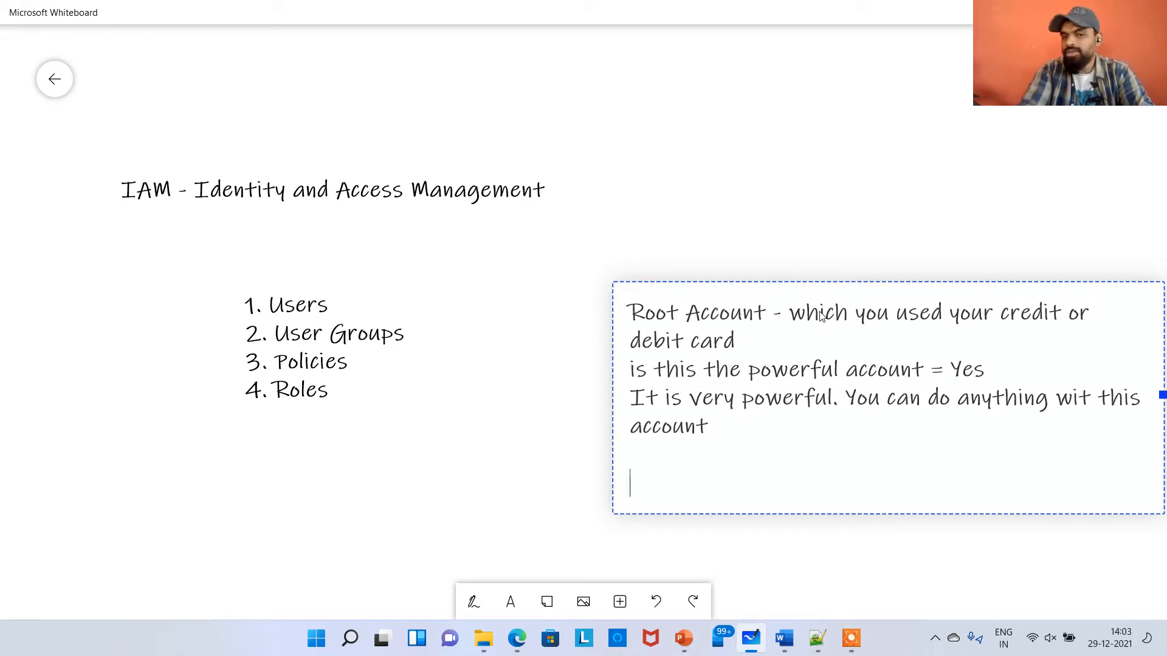
# - Ask how to secure the root account and whether to use it daily, answering NO NO NO
pyautogui.write('how to secure you')
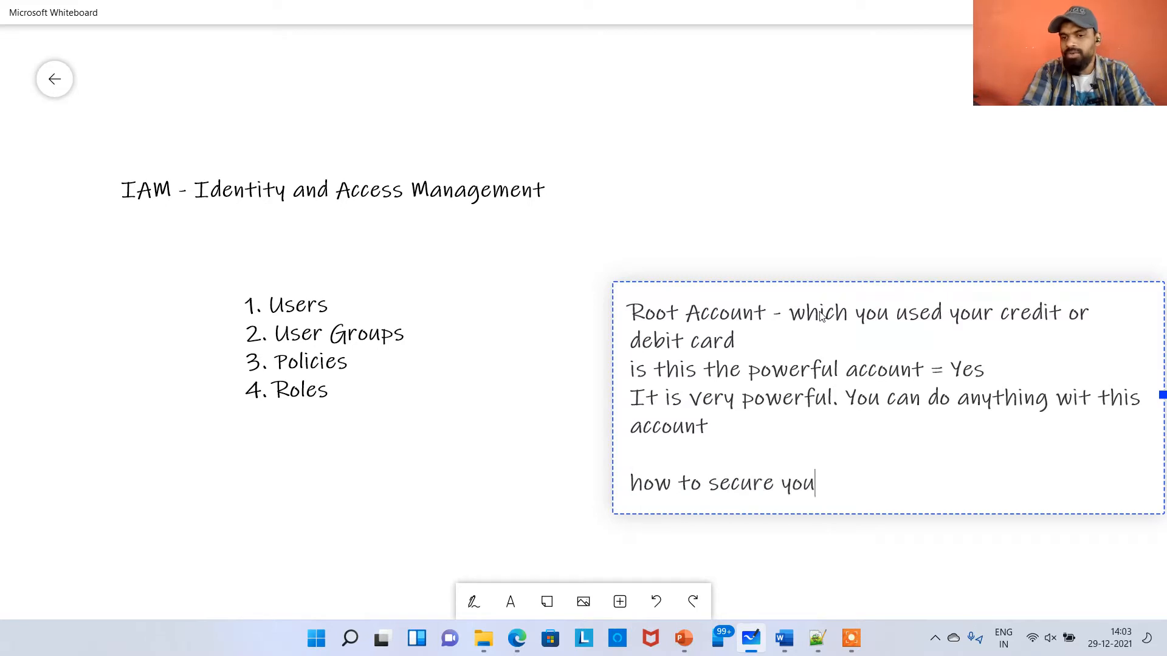
pyautogui.write('r root account ?')
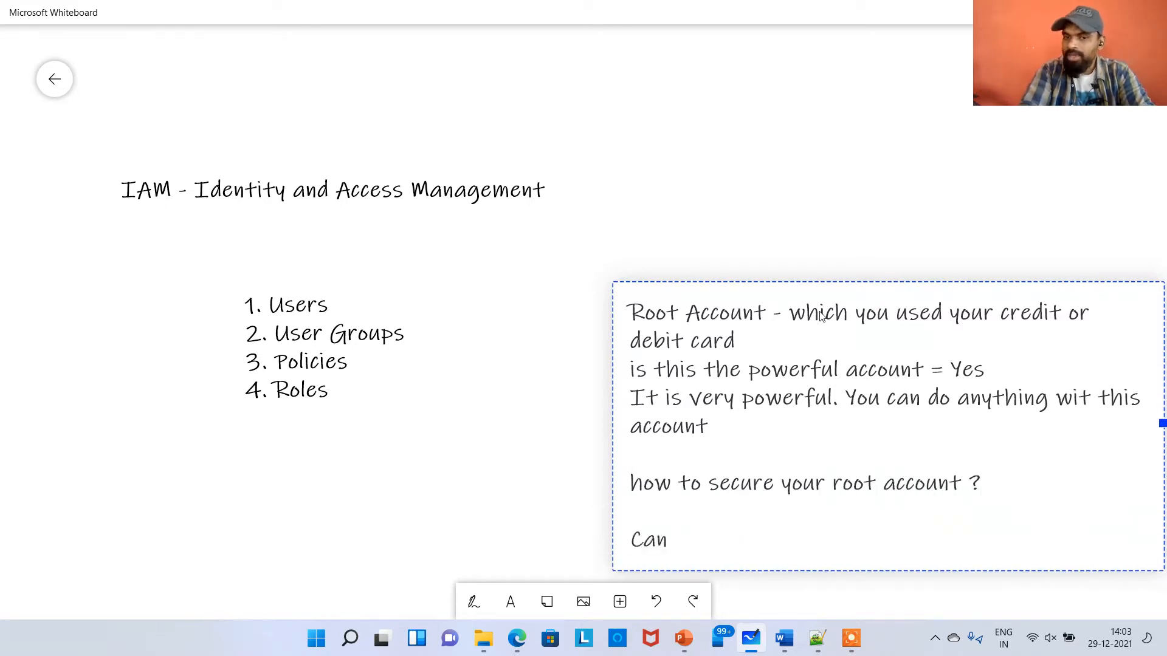
pyautogui.write('i use this root')
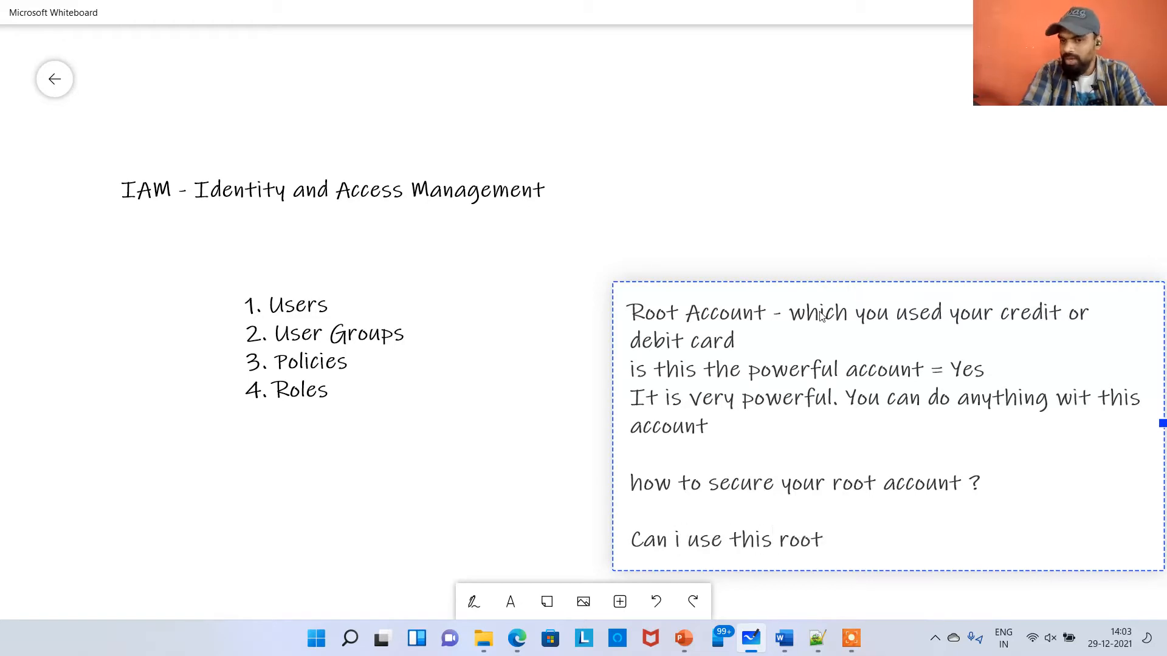
pyautogui.write('account for everyday purpose ?')
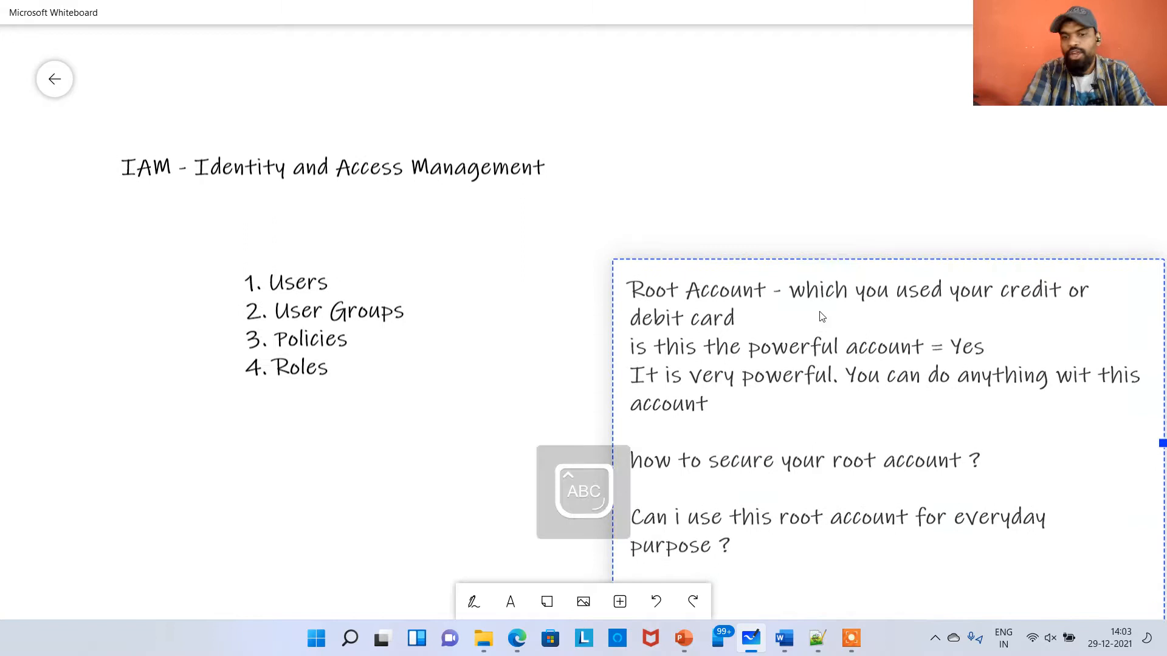
pyautogui.write('NO NO NO')
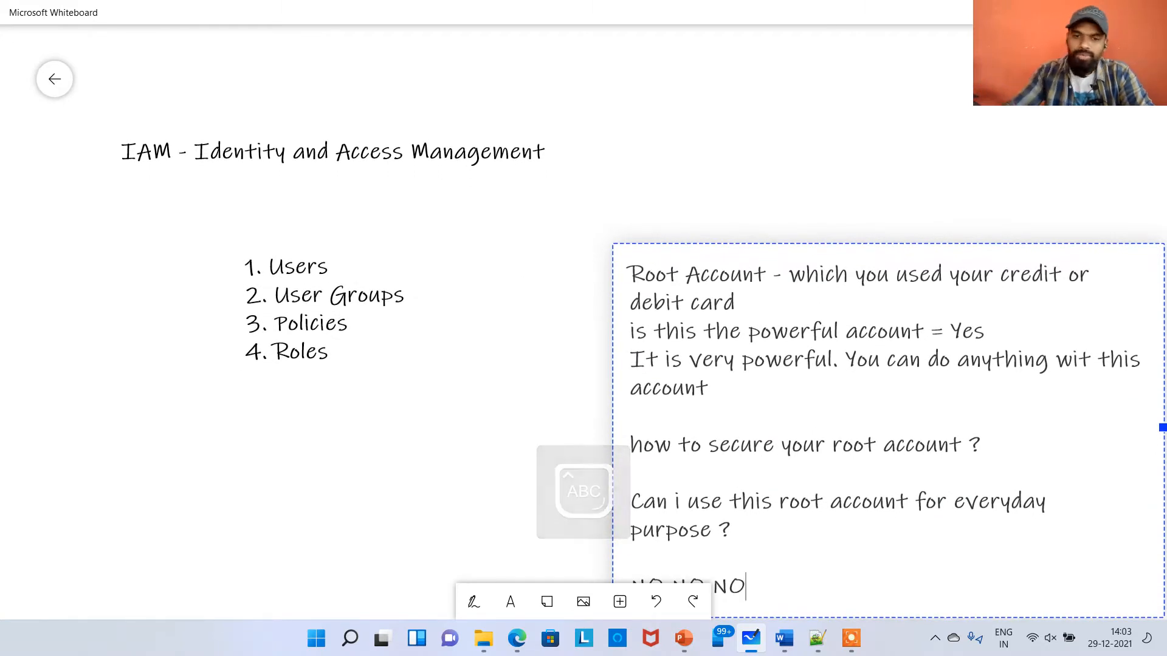
# - Add 'ROOT ACCOUNT - don't use it.. you have to create another user account'
pyautogui.moveTo(818, 274); pyautogui.dragTo(737, 303)
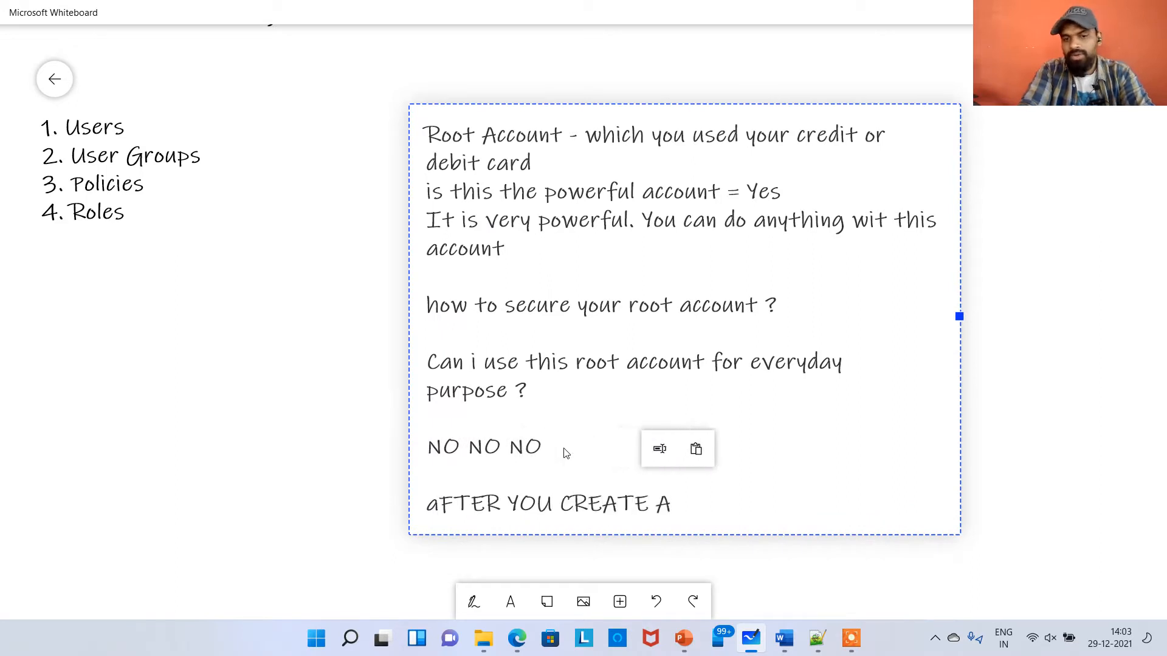
pyautogui.write("ROOT ACCOUNT - don't use")
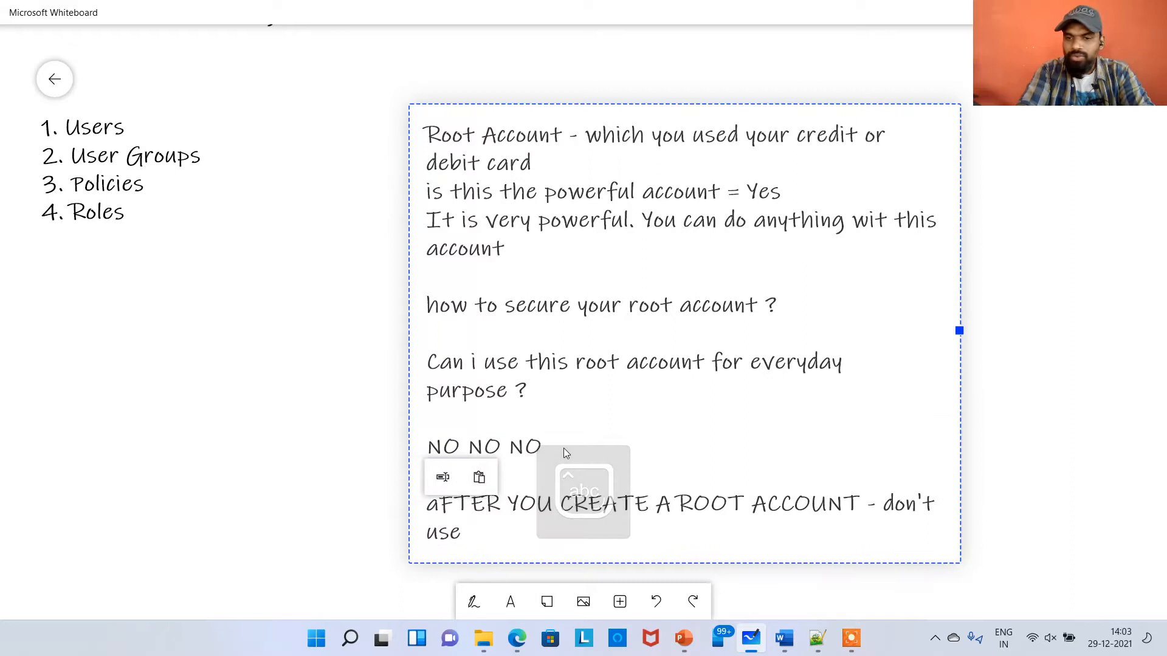
pyautogui.write('it..')
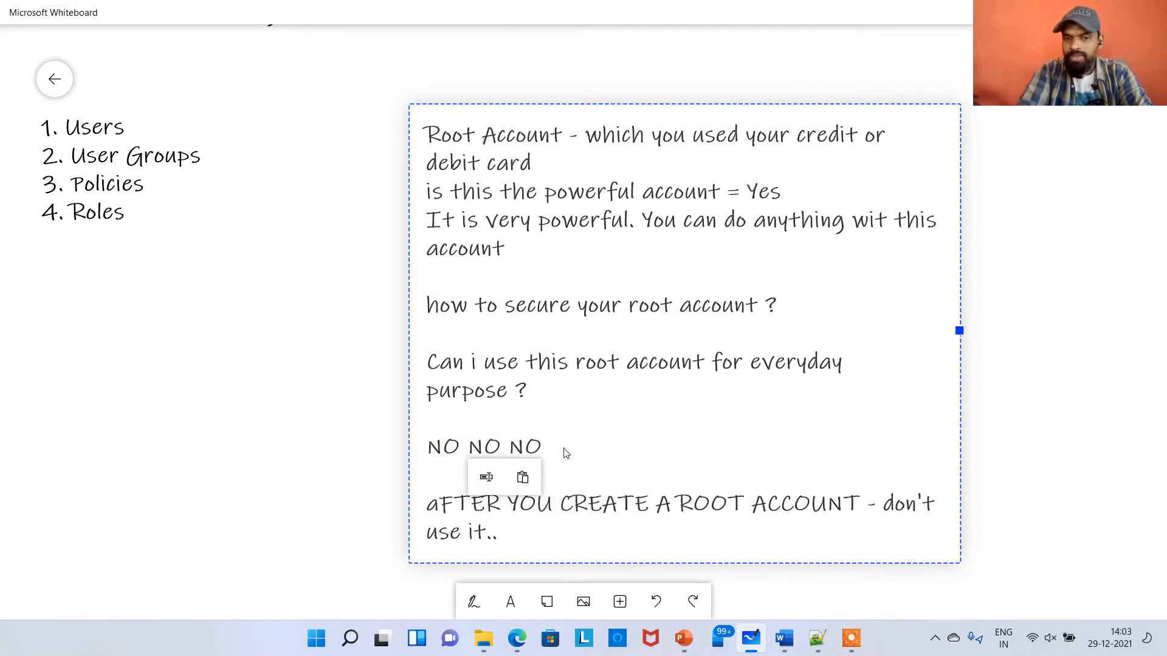
pyautogui.write('you have to crae')
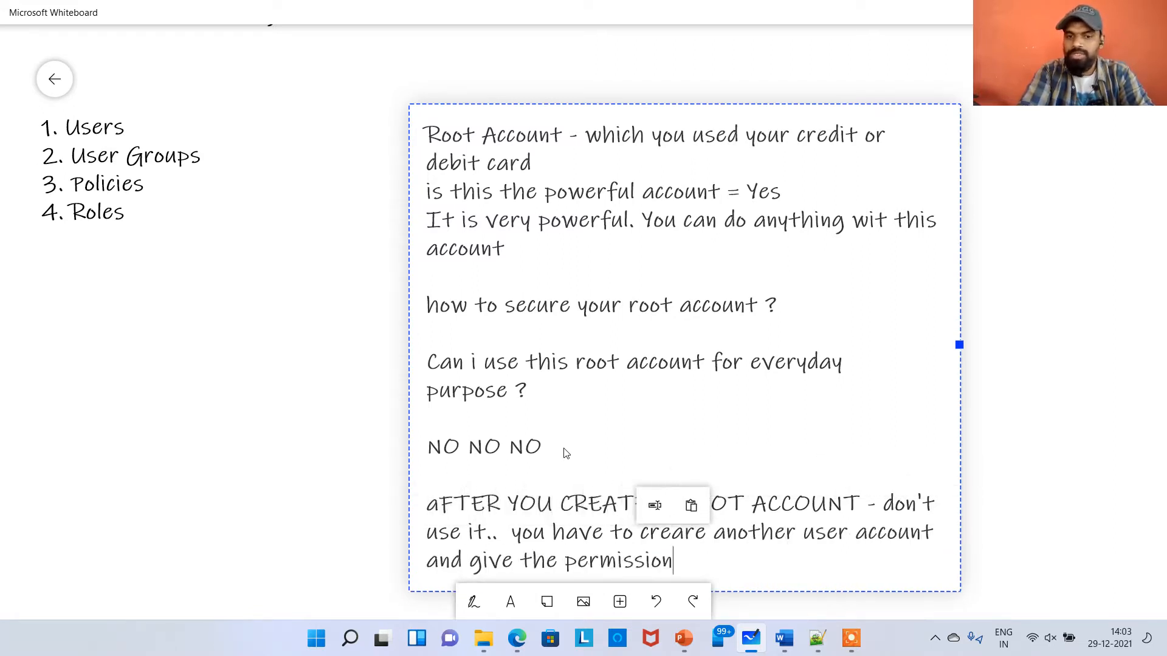
# - Type 'whichever is required and you can use that' to end the note
pyautogui.write('whichever is required and you case use that.')
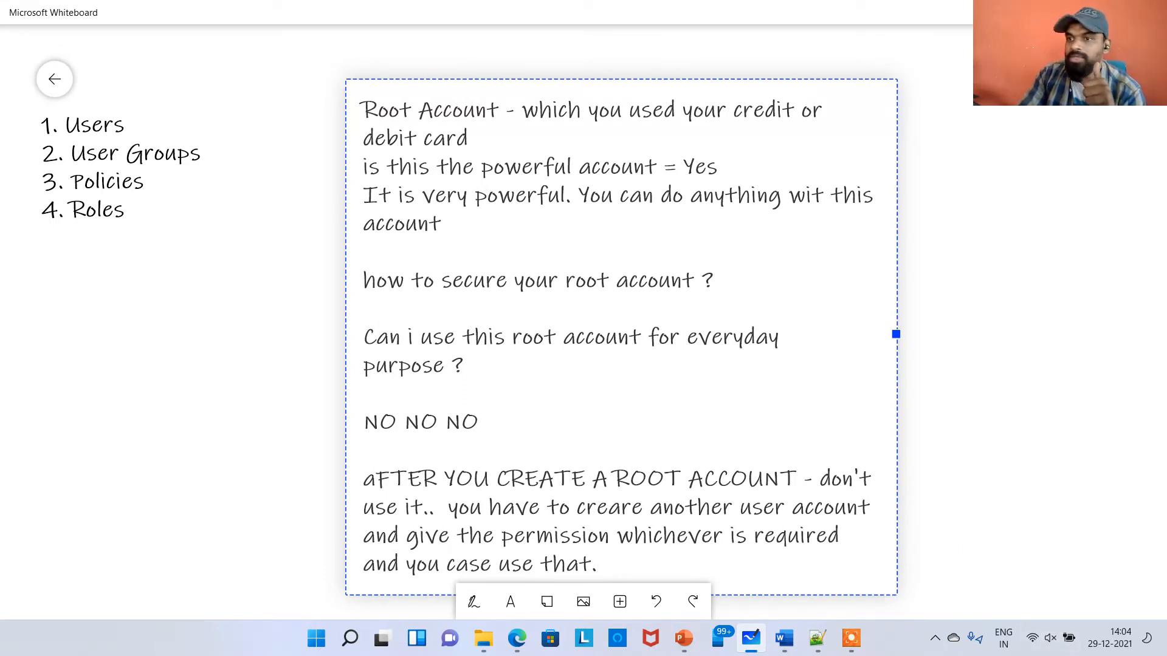
# - Add a note asking how to secure the root account, saying username and password aren't enough
pyautogui.click(850, 638)
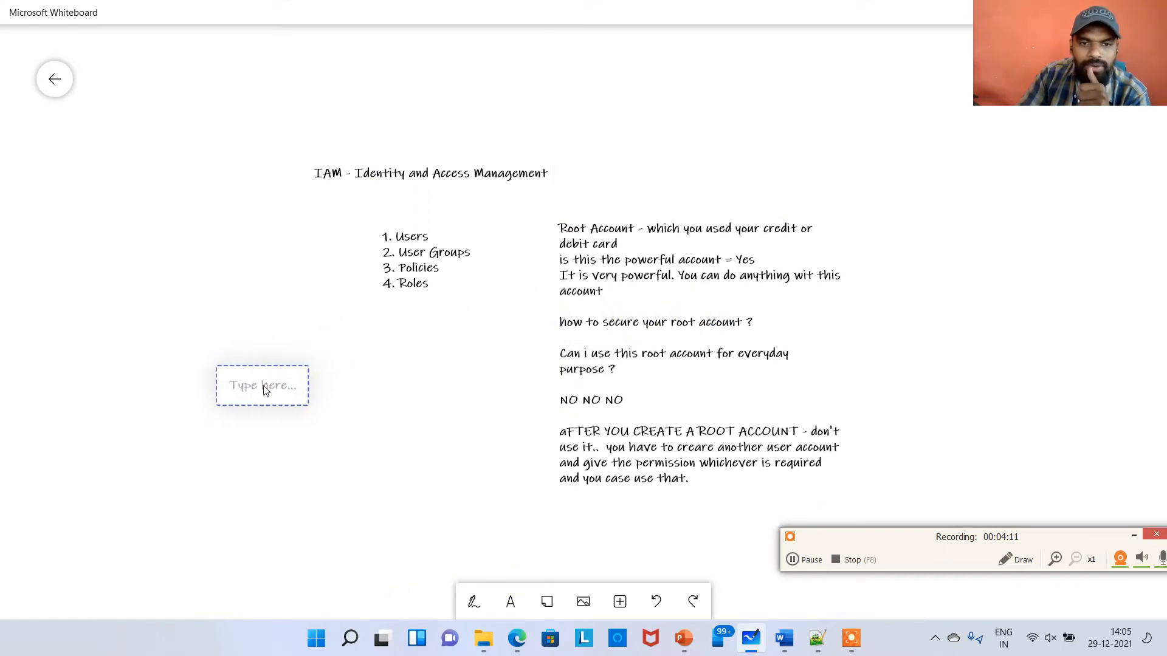
pyautogui.write('How to sec')
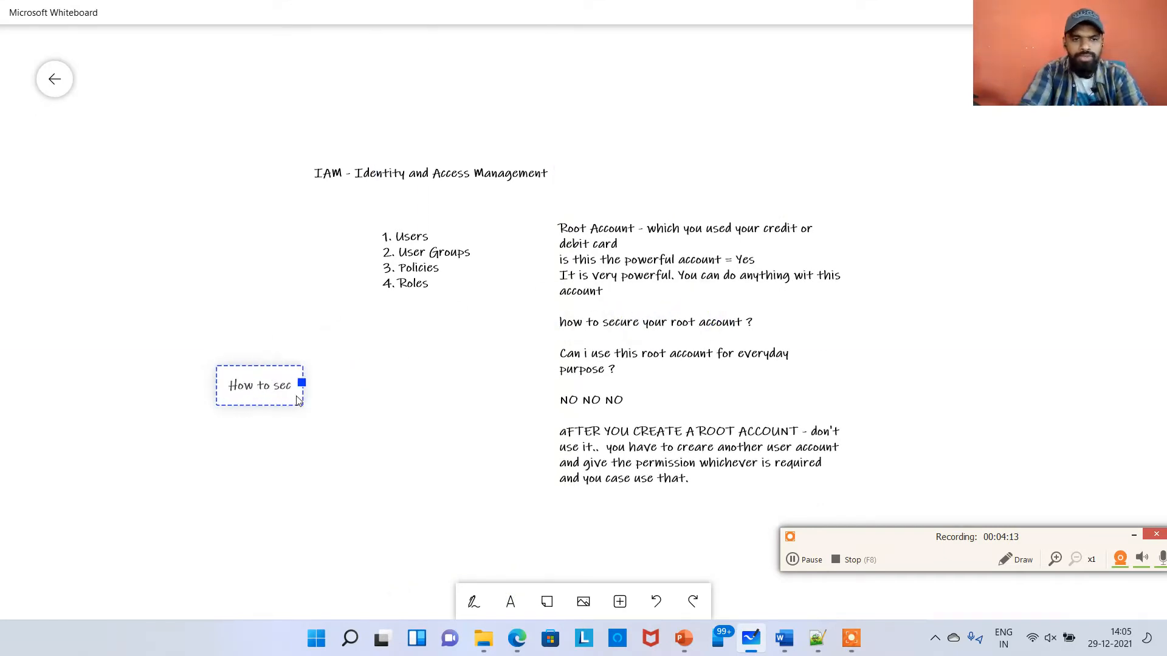
pyautogui.write('ure the root account ?')
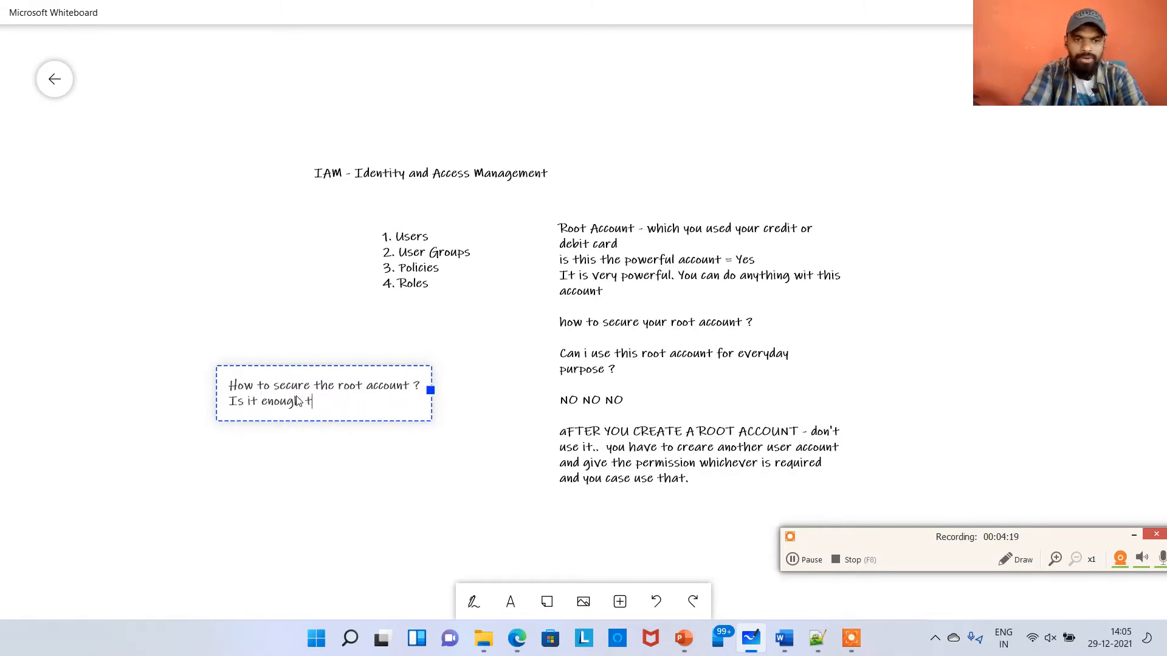
pyautogui.write('to secure only with username and password ?')
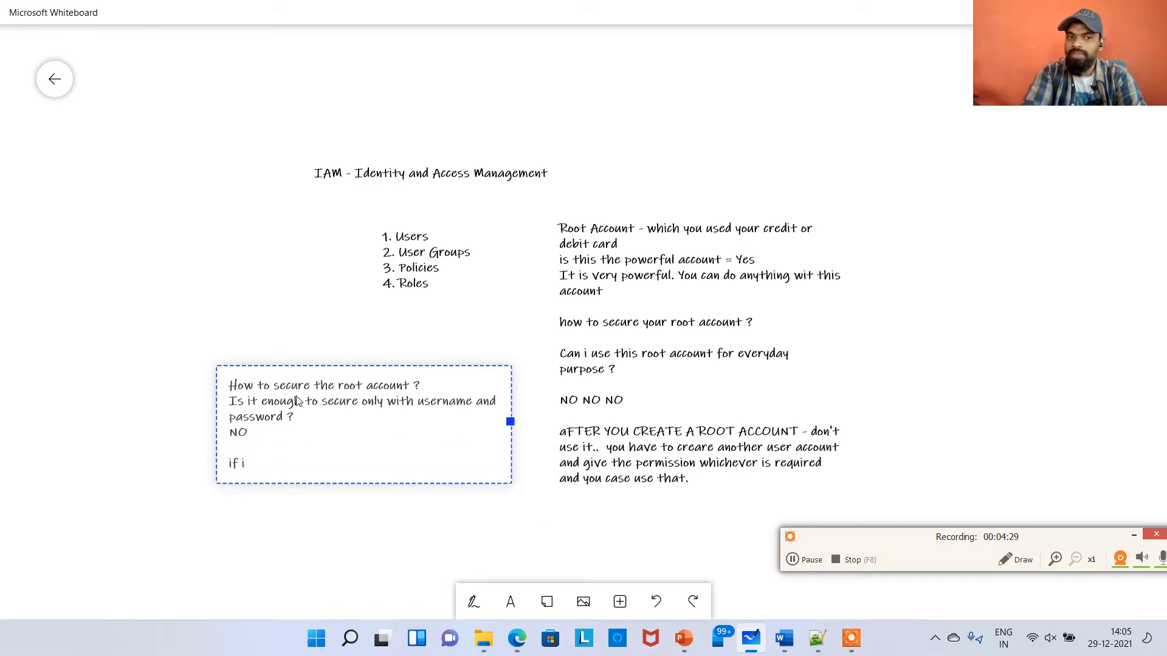
pyautogui.write('get someone else root accout')
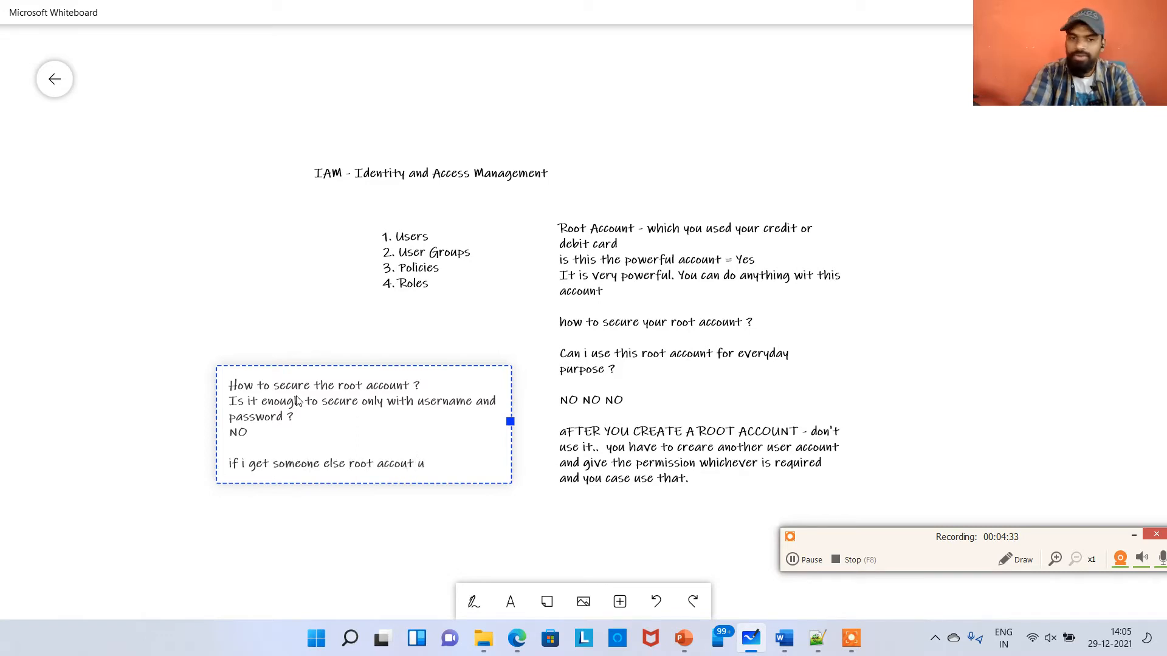
pyautogui.write('username')
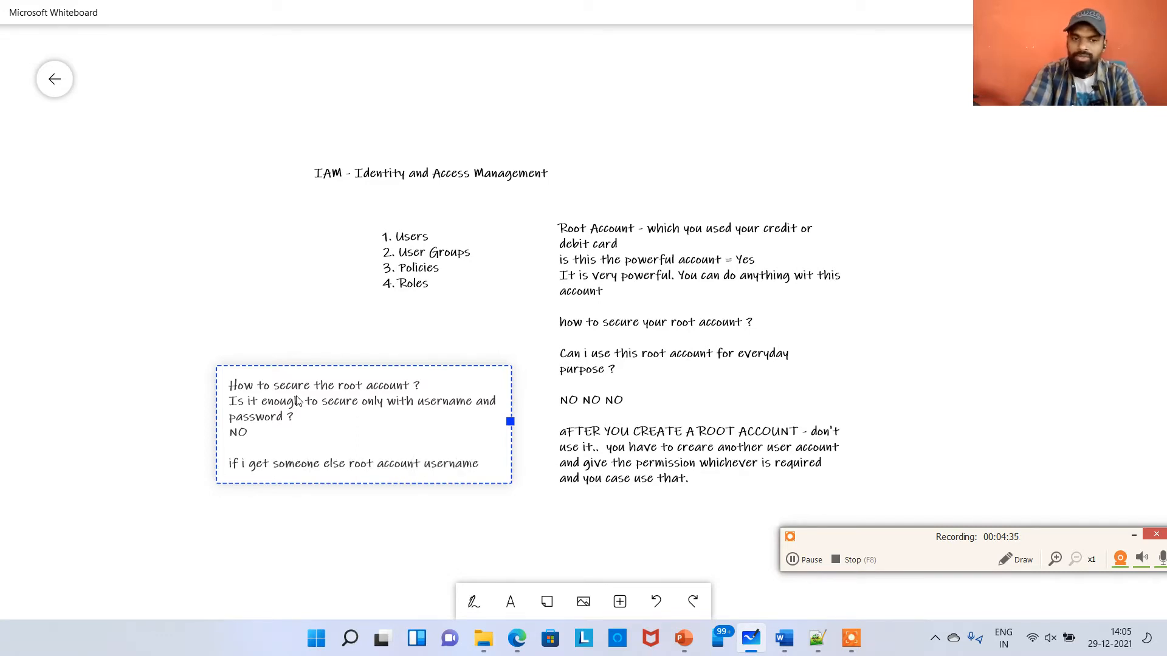
pyautogui.write('and password.')
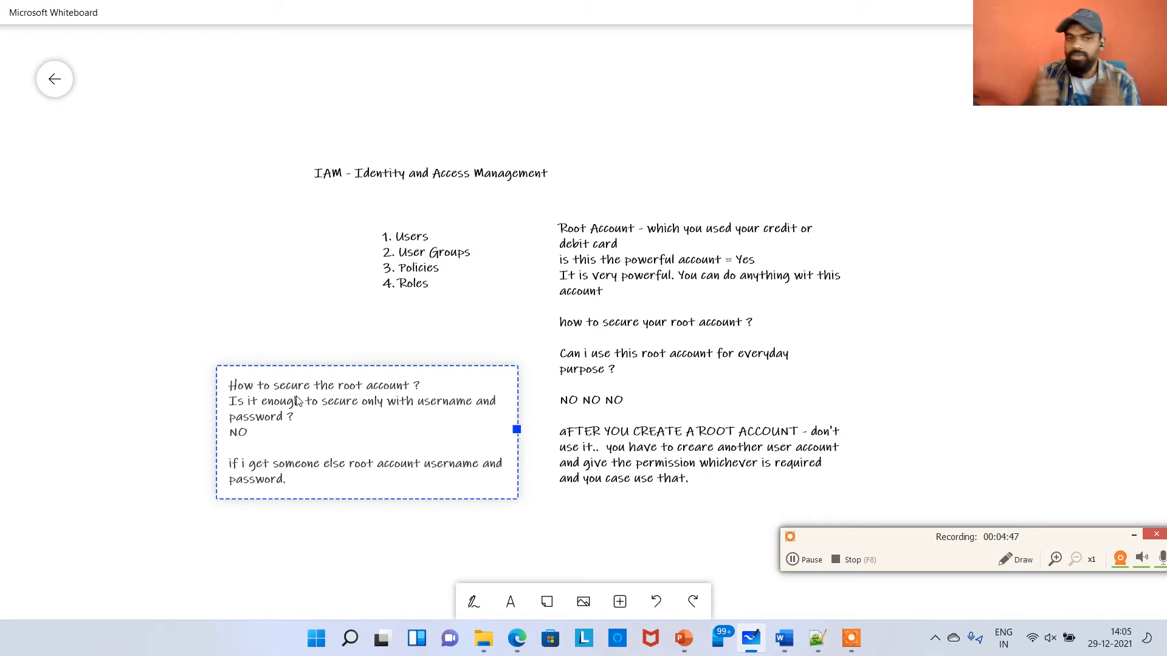
# - Introduce 'MFA - Multi Factor Authentication' in the note and finish editing
pyautogui.write('MFA - mUL')
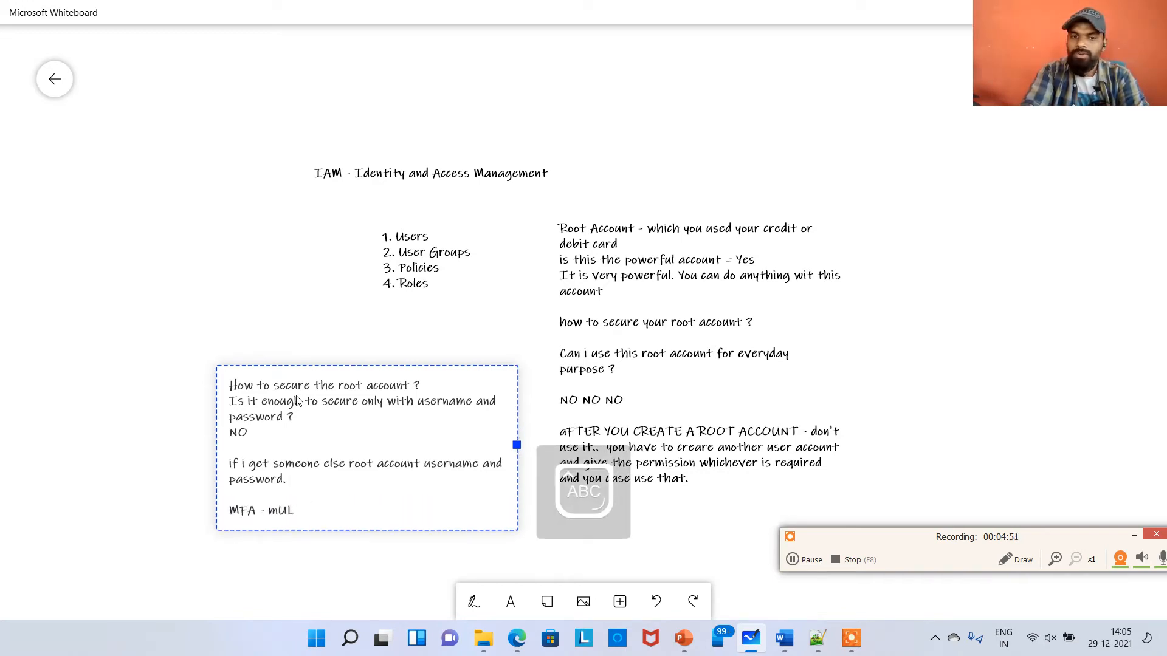
pyautogui.write('Multi F')
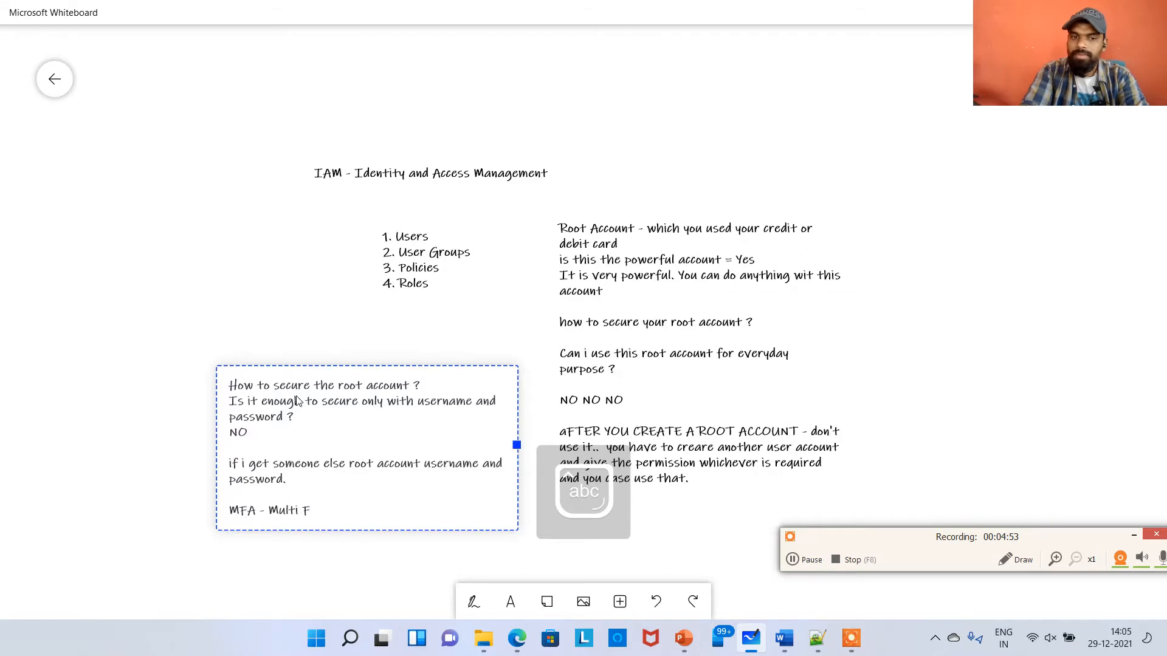
pyautogui.write('cto Authentication')
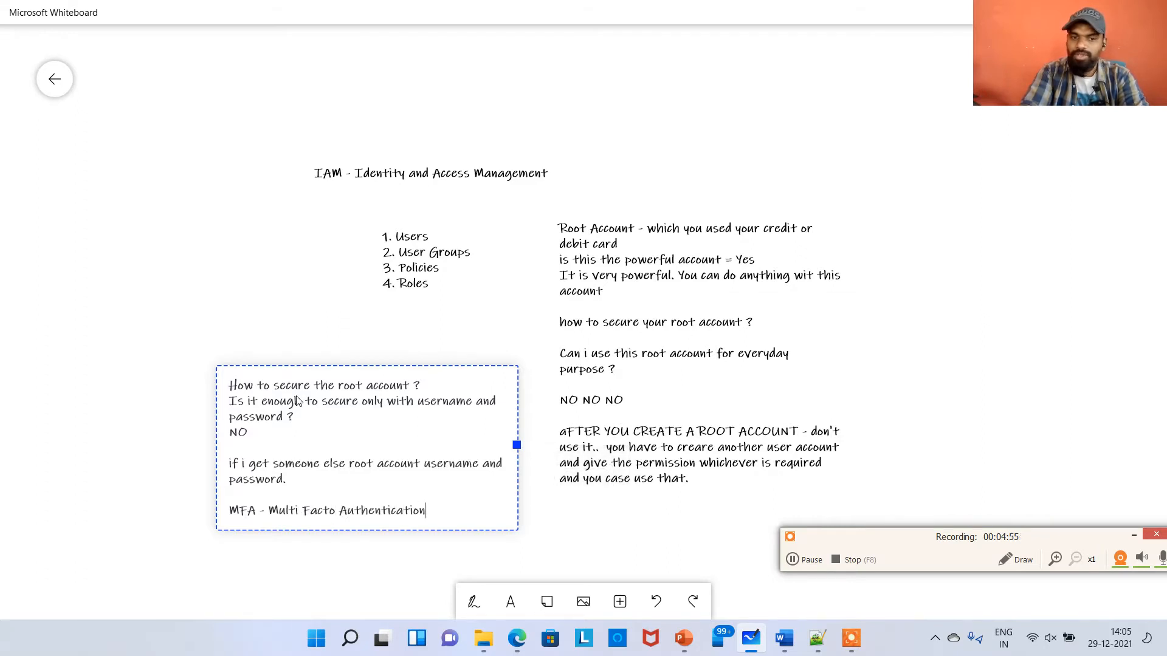
pyautogui.press('enter')
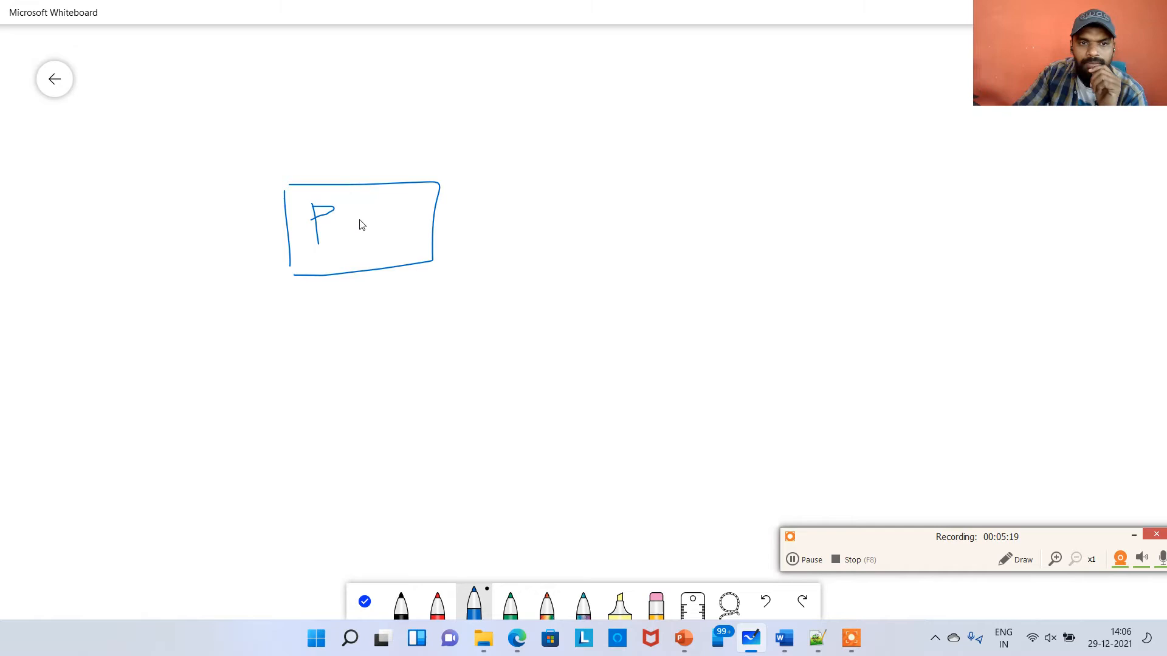
# - Draw a PC box, an AWS cloud, and a labelled VPN line connecting them
pyautogui.moveTo(342, 212); pyautogui.dragTo(357, 238)
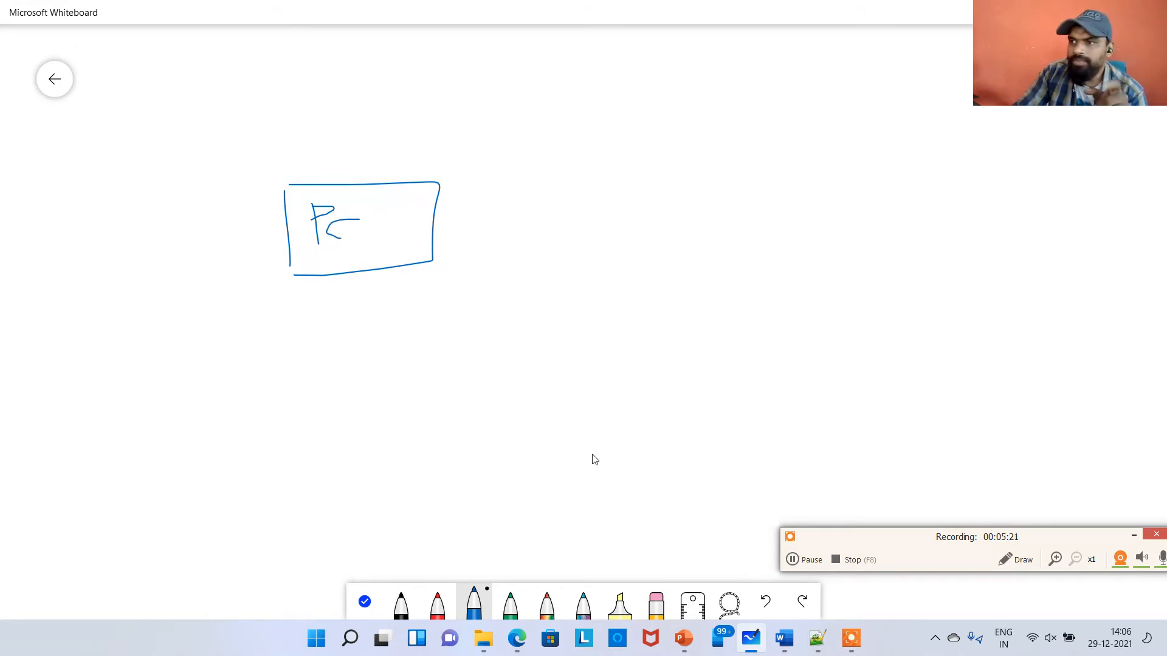
pyautogui.moveTo(710, 350); pyautogui.dragTo(710, 458)
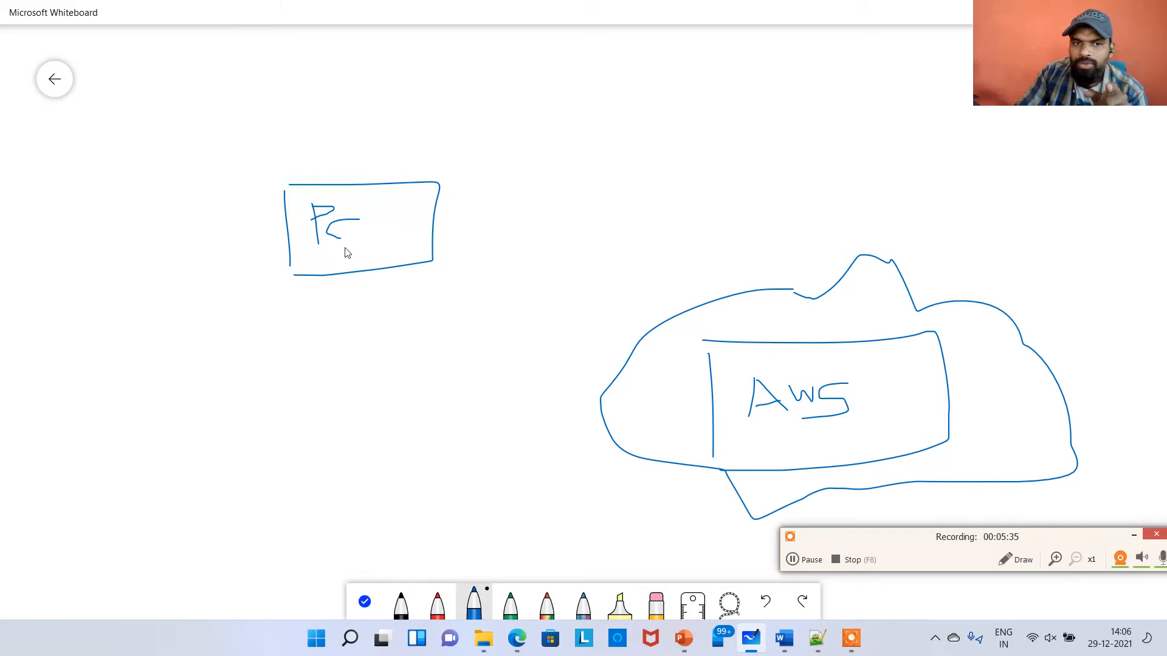
pyautogui.moveTo(442, 224)
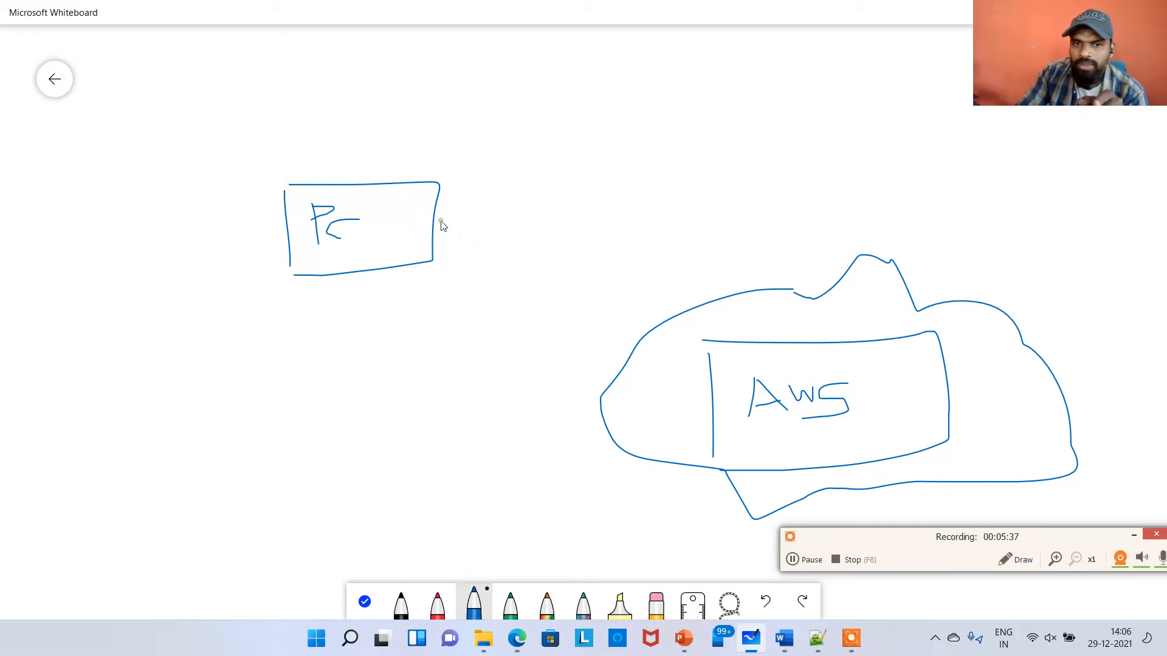
pyautogui.moveTo(441, 220); pyautogui.dragTo(679, 219)
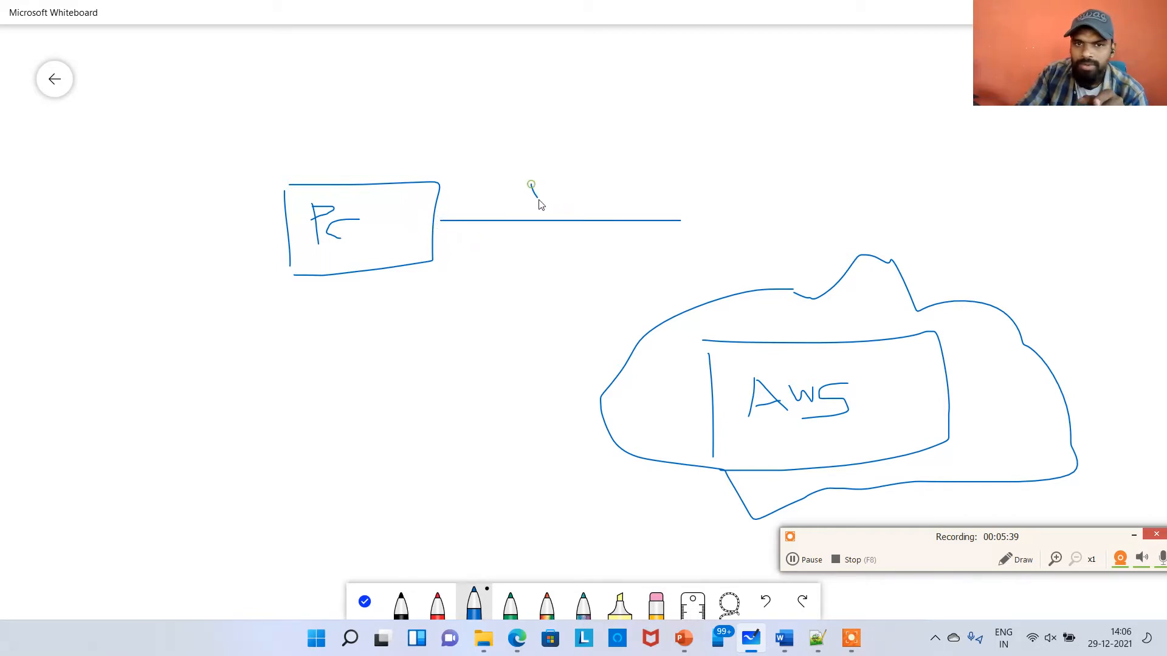
pyautogui.moveTo(528, 194); pyautogui.dragTo(587, 172)
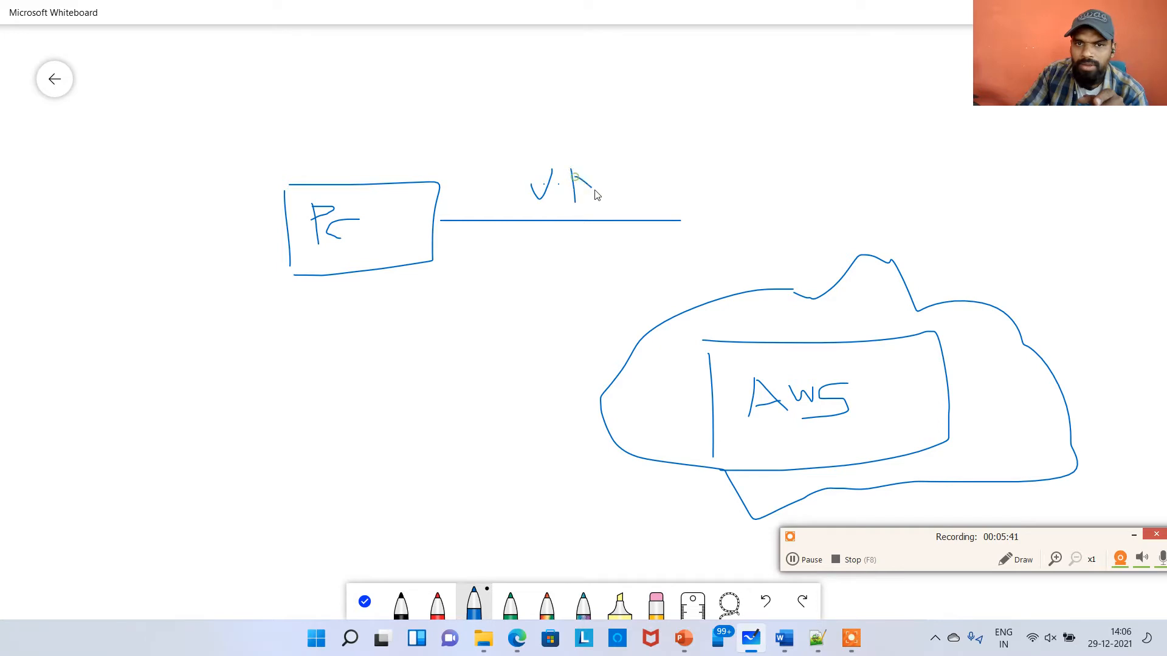
pyautogui.moveTo(588, 186); pyautogui.dragTo(636, 216)
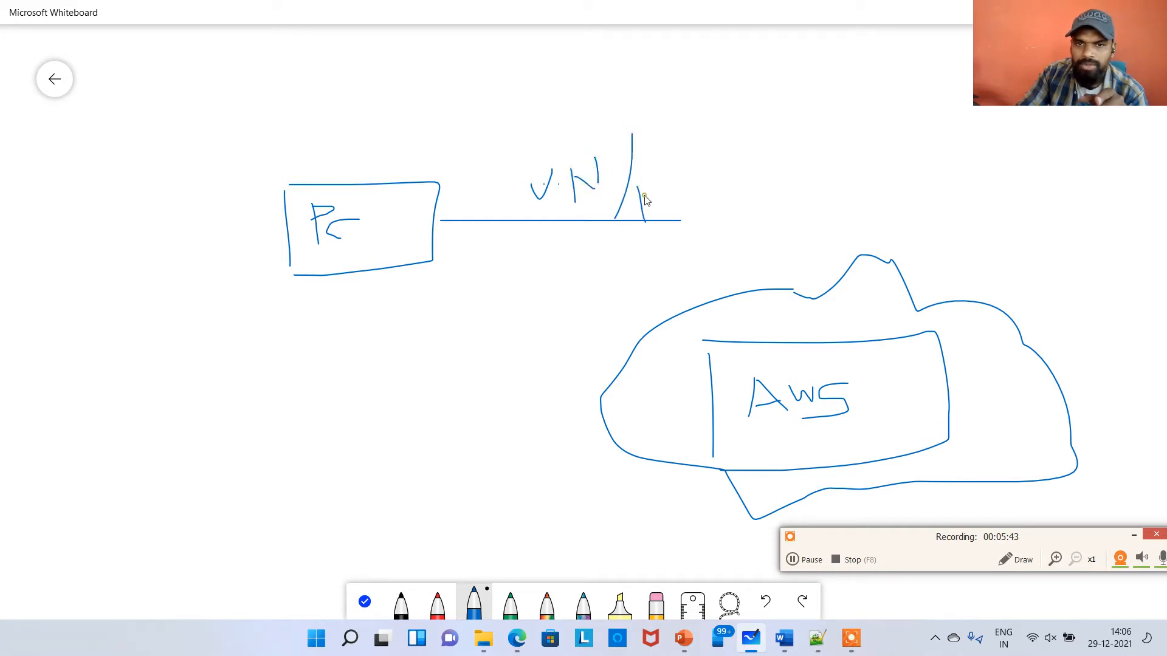
pyautogui.moveTo(644, 197); pyautogui.dragTo(677, 192)
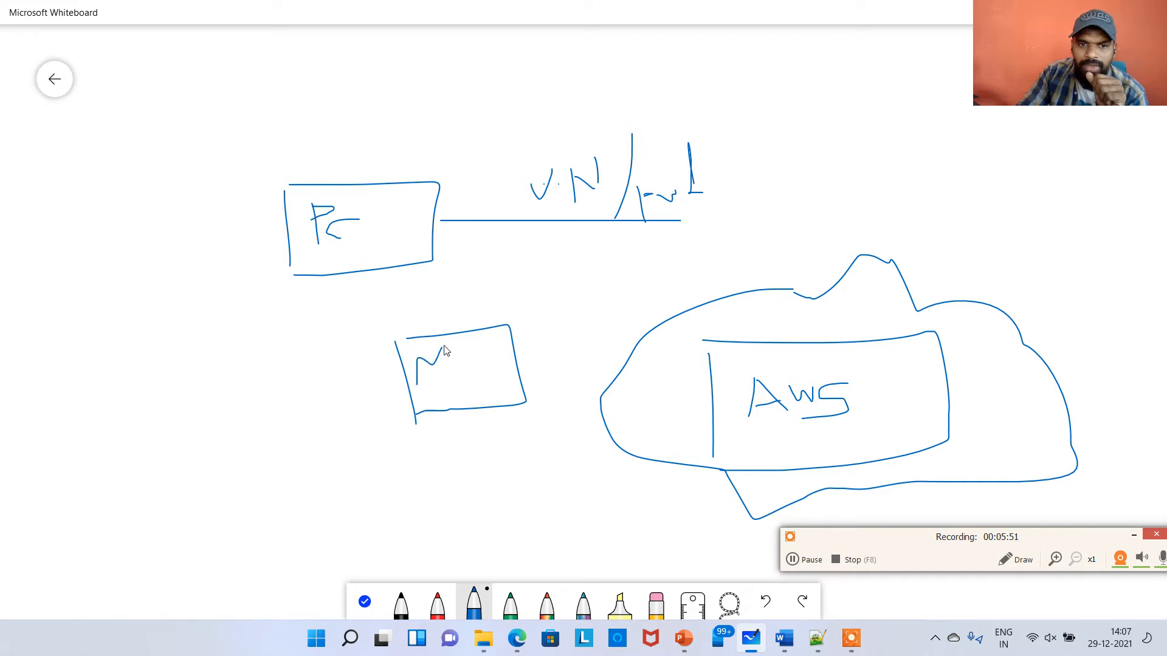
# - Draw an MFA box and link it into the path to the AWS cloud
pyautogui.moveTo(428, 365); pyautogui.dragTo(461, 364)
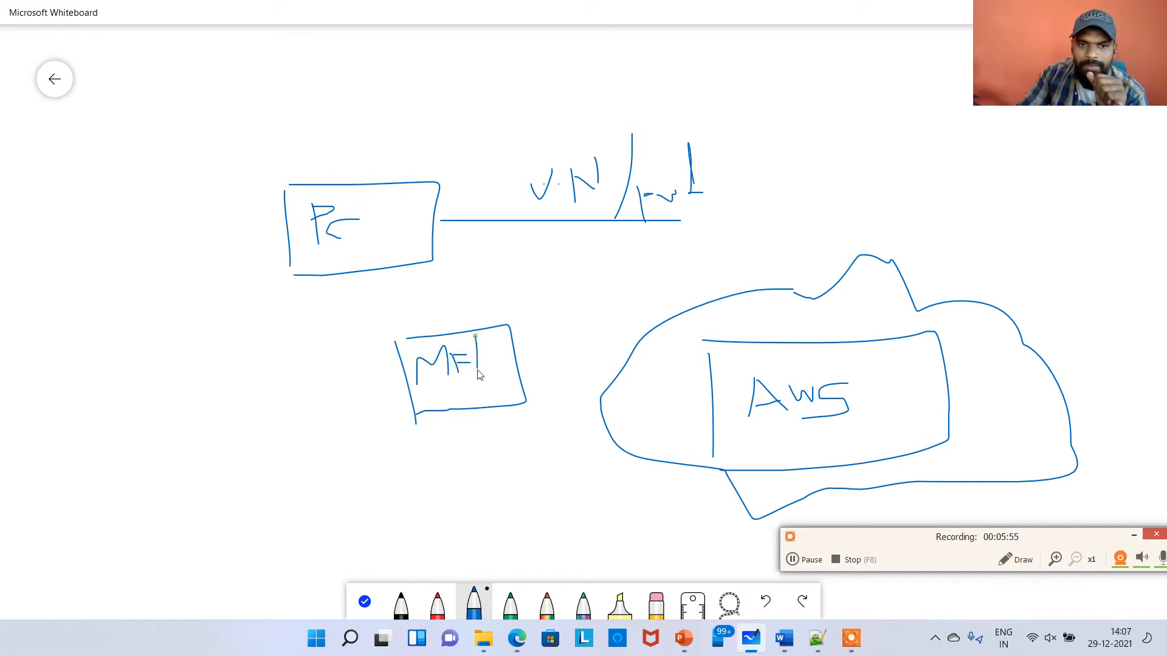
pyautogui.moveTo(477, 350); pyautogui.dragTo(506, 380)
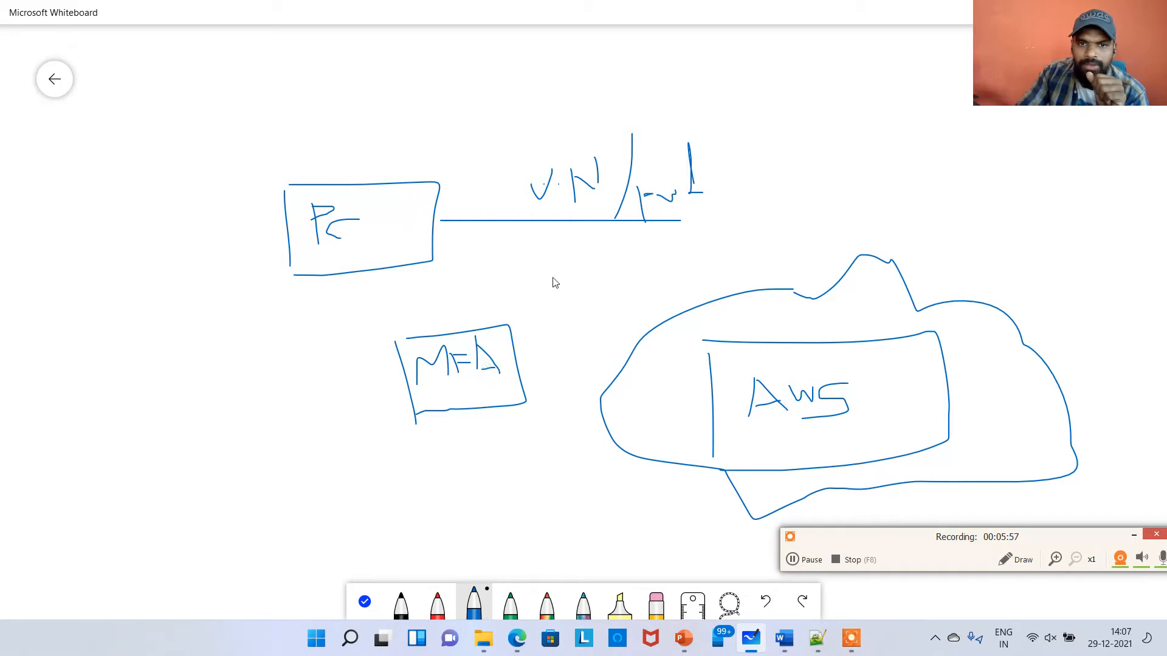
pyautogui.moveTo(704, 190)
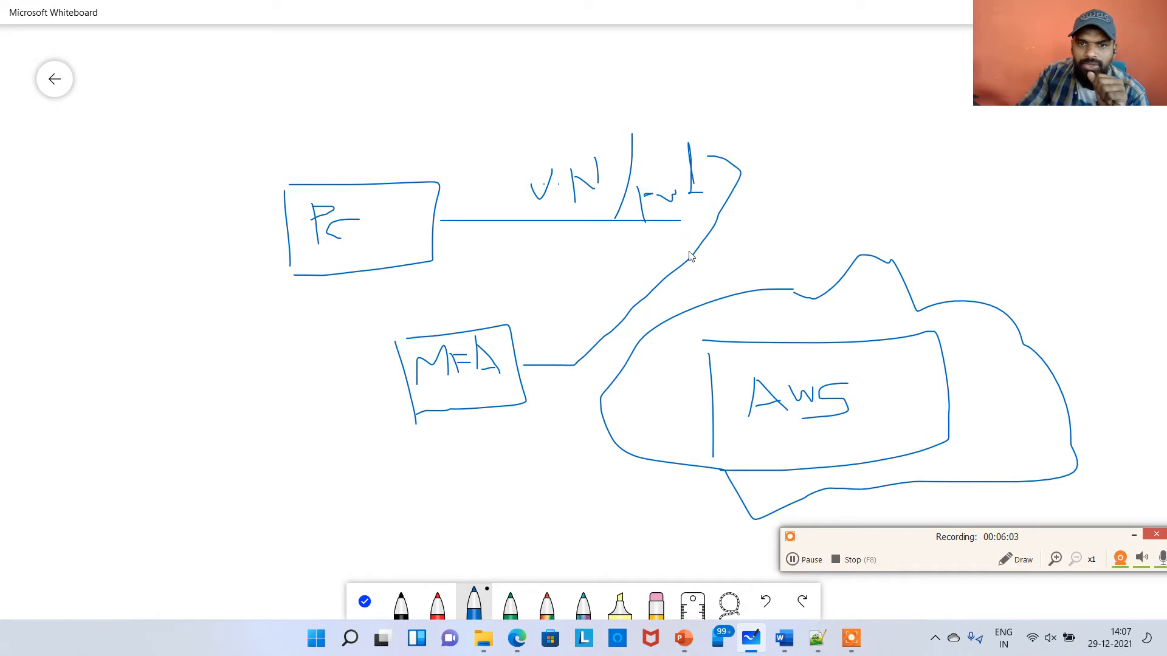
pyautogui.moveTo(696, 256); pyautogui.dragTo(707, 291)
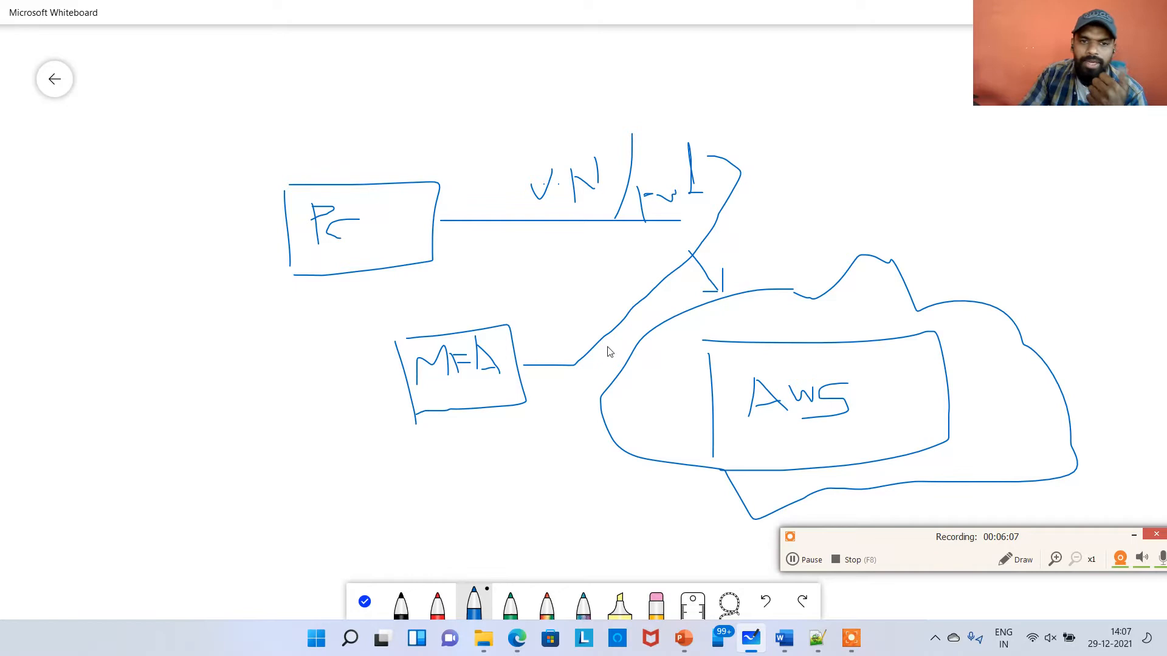
pyautogui.moveTo(468, 301)
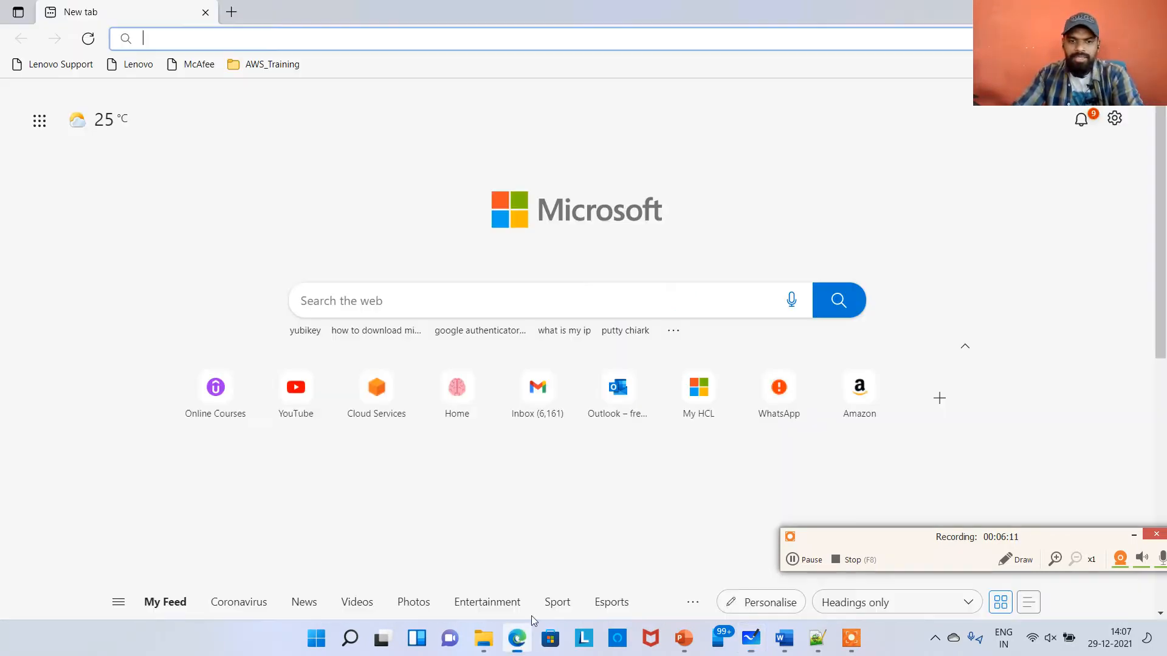
# - Sign in to the AWS console and open the IAM dashboard's security recommendations
pyautogui.write('aws')
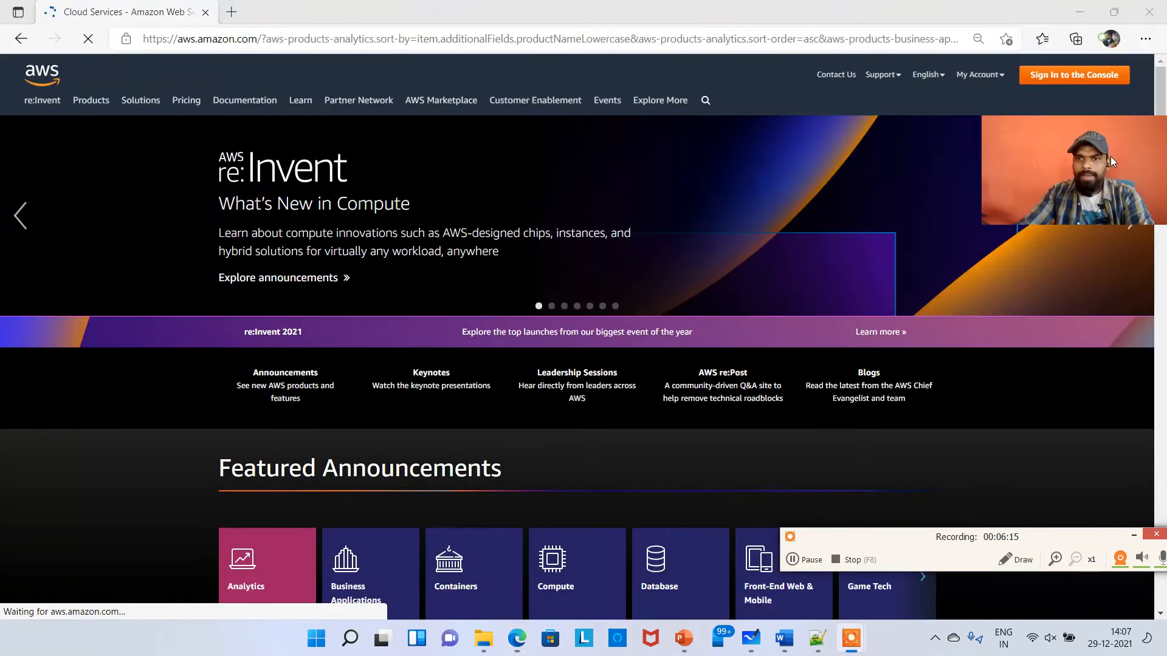
pyautogui.click(1074, 74)
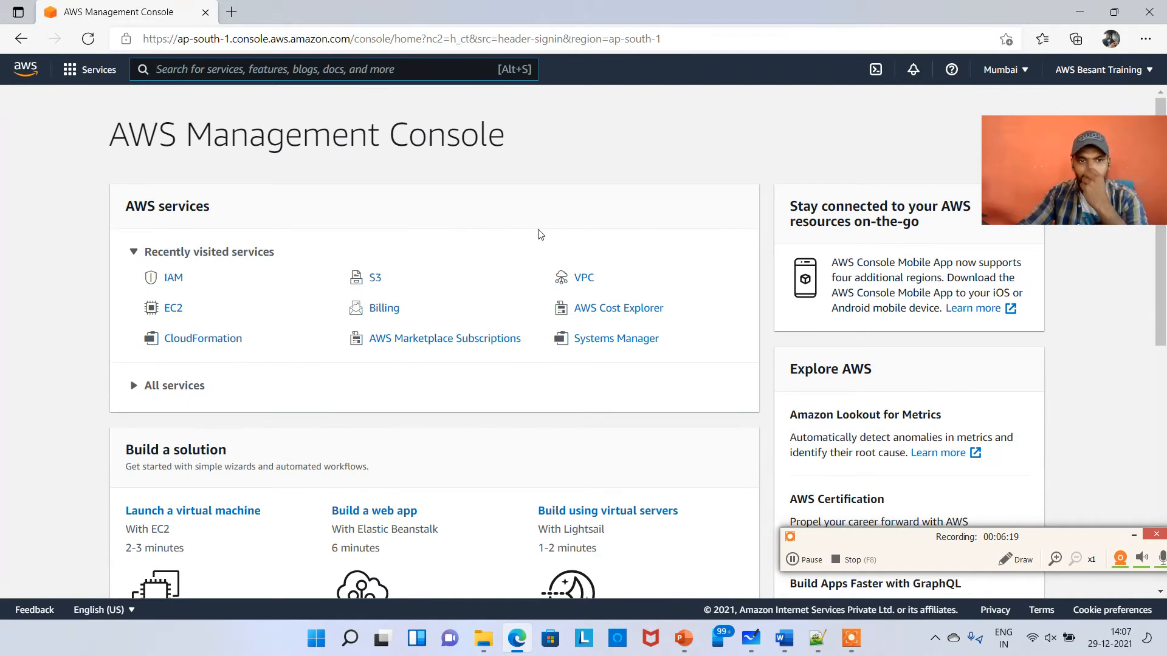
pyautogui.click(173, 277)
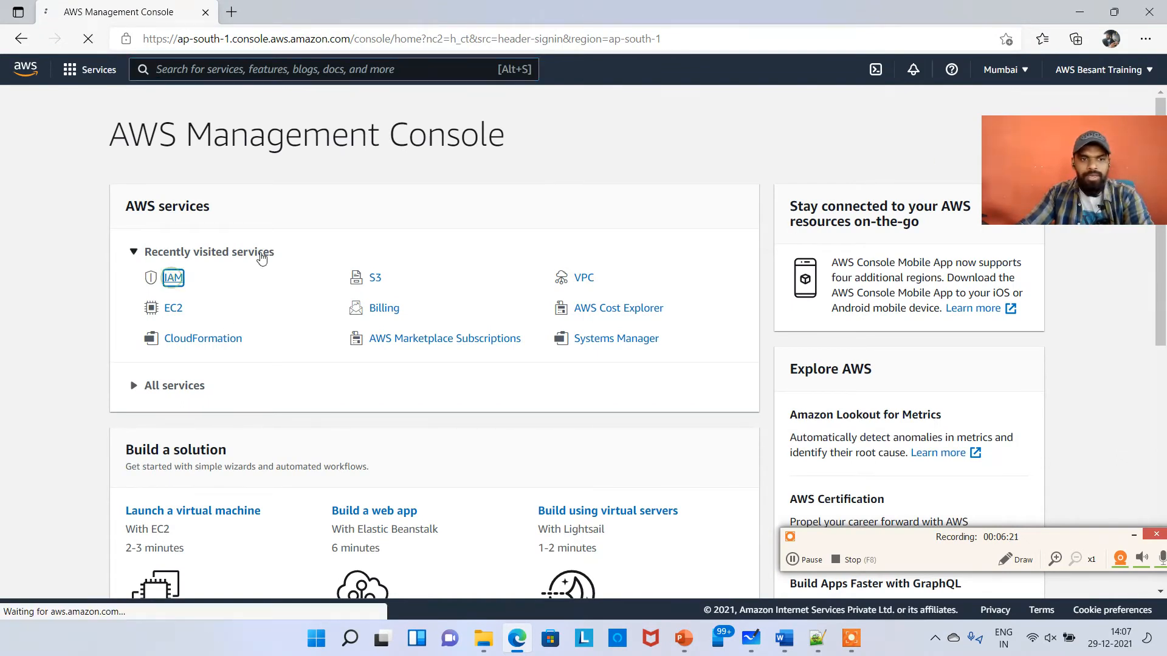
pyautogui.click(174, 277)
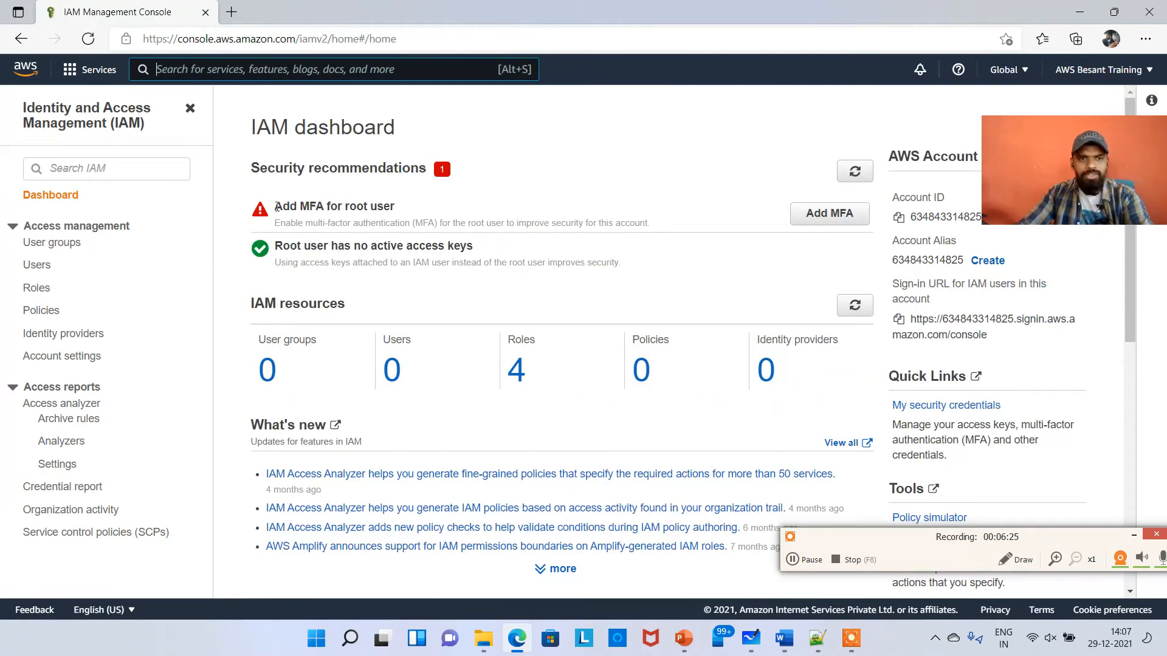
pyautogui.doubleClick(337, 169)
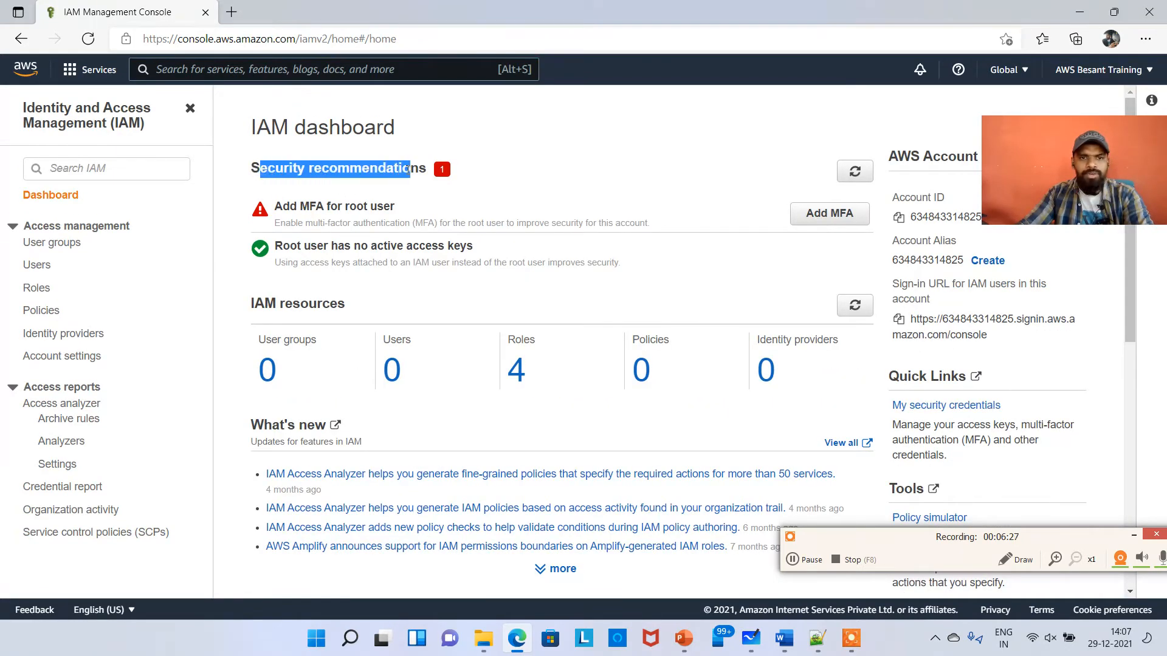
pyautogui.moveTo(429, 214)
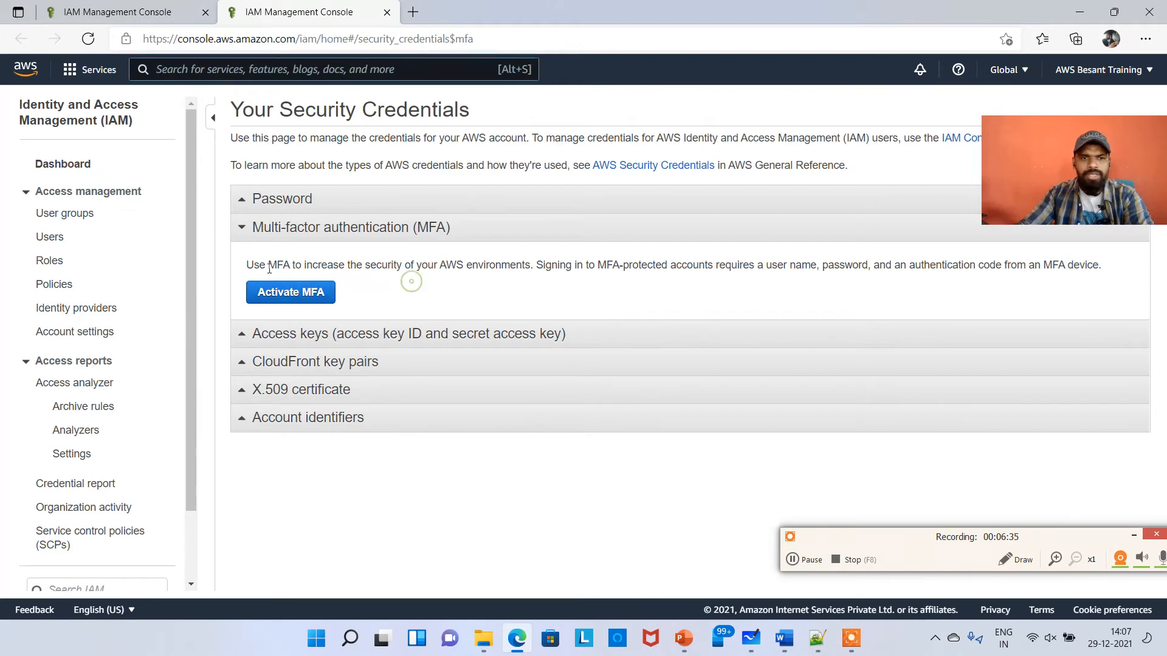
# - Start activating root-account MFA and choose the U2F security key device type
pyautogui.click(290, 292)
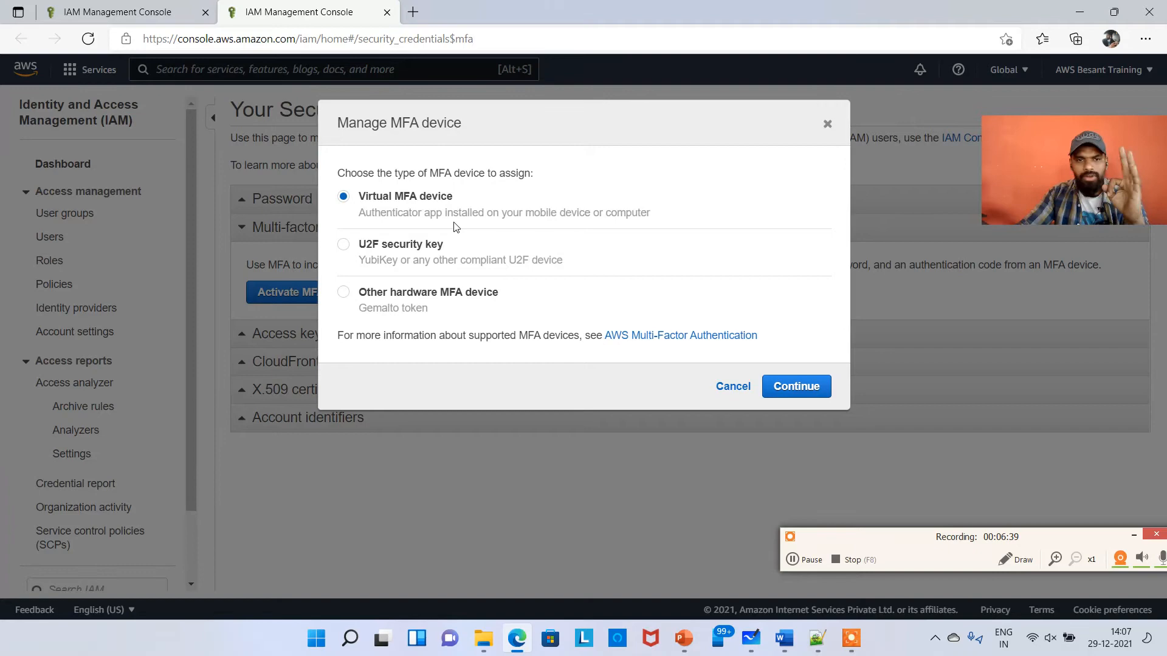
pyautogui.moveTo(423, 259)
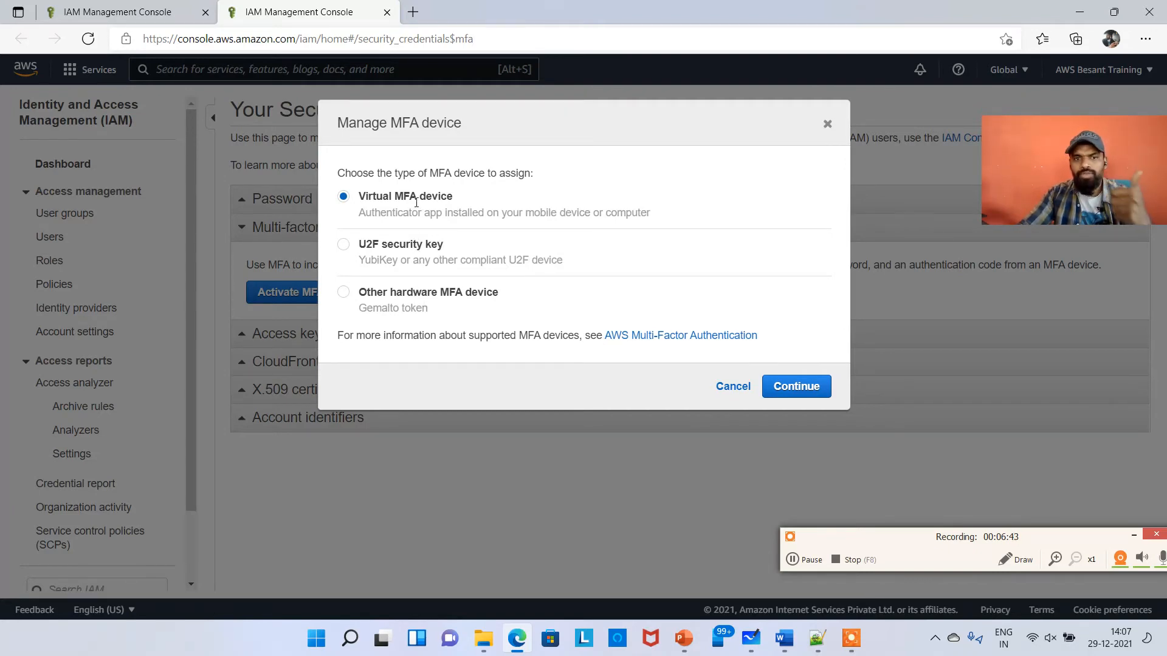
pyautogui.moveTo(437, 210)
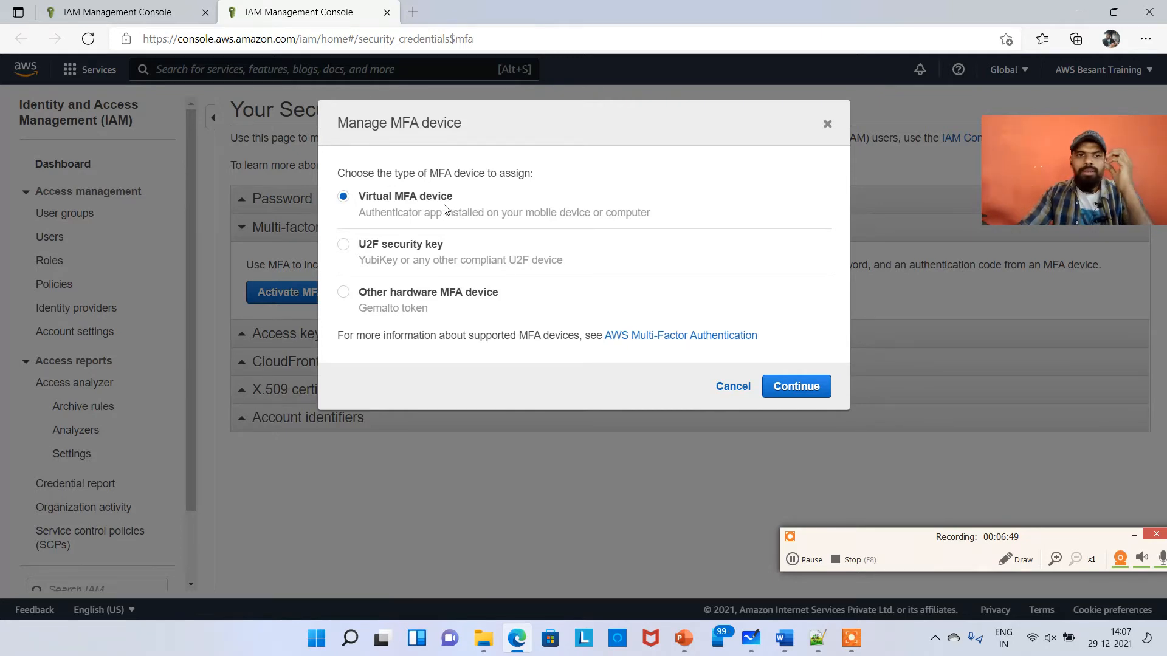
pyautogui.moveTo(480, 208)
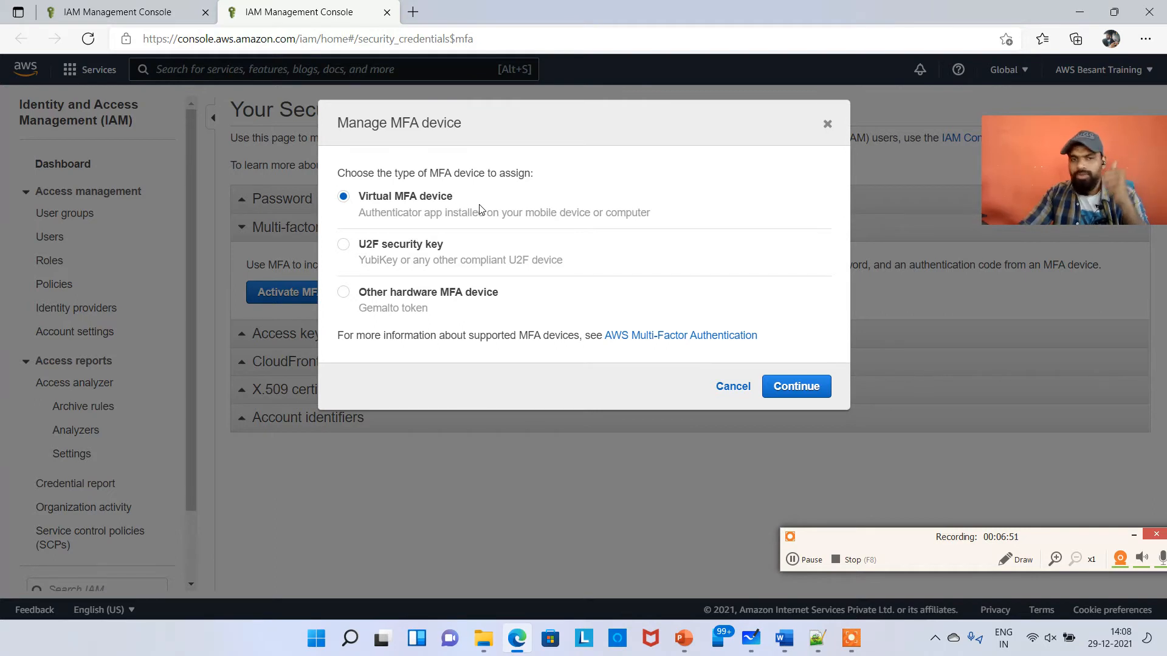
pyautogui.click(793, 560)
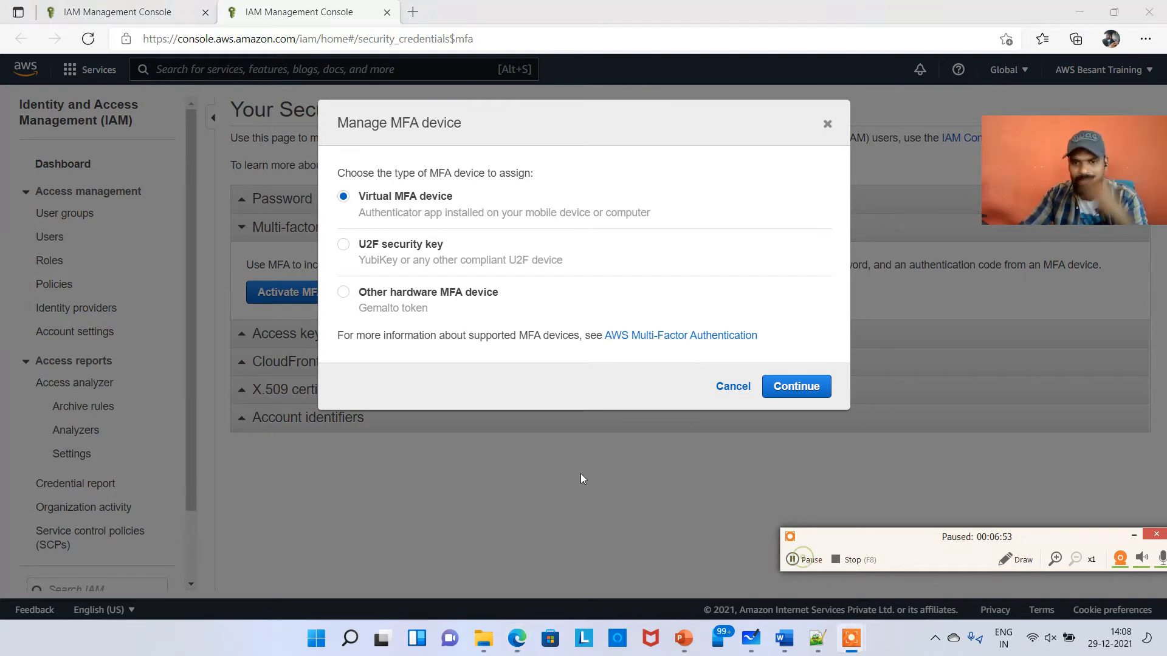
pyautogui.click(343, 244)
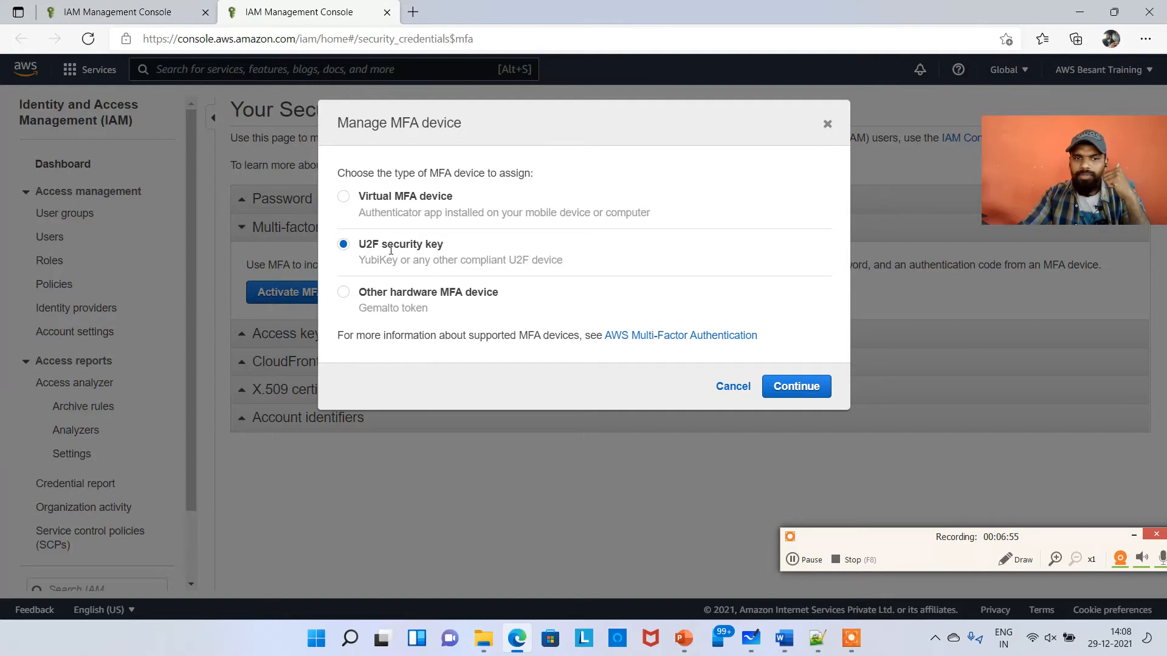
pyautogui.moveTo(414, 11)
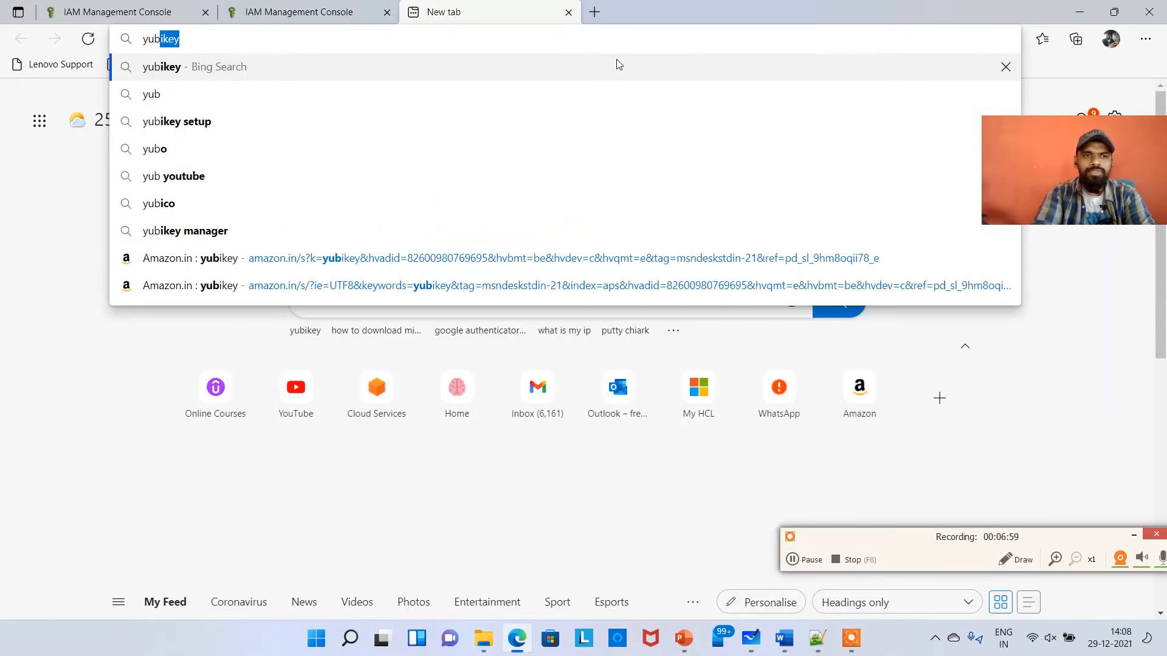
# - Search Bing for YubiKey, browse Amazon's listings, then return to the MFA device choices
pyautogui.press('Enter')
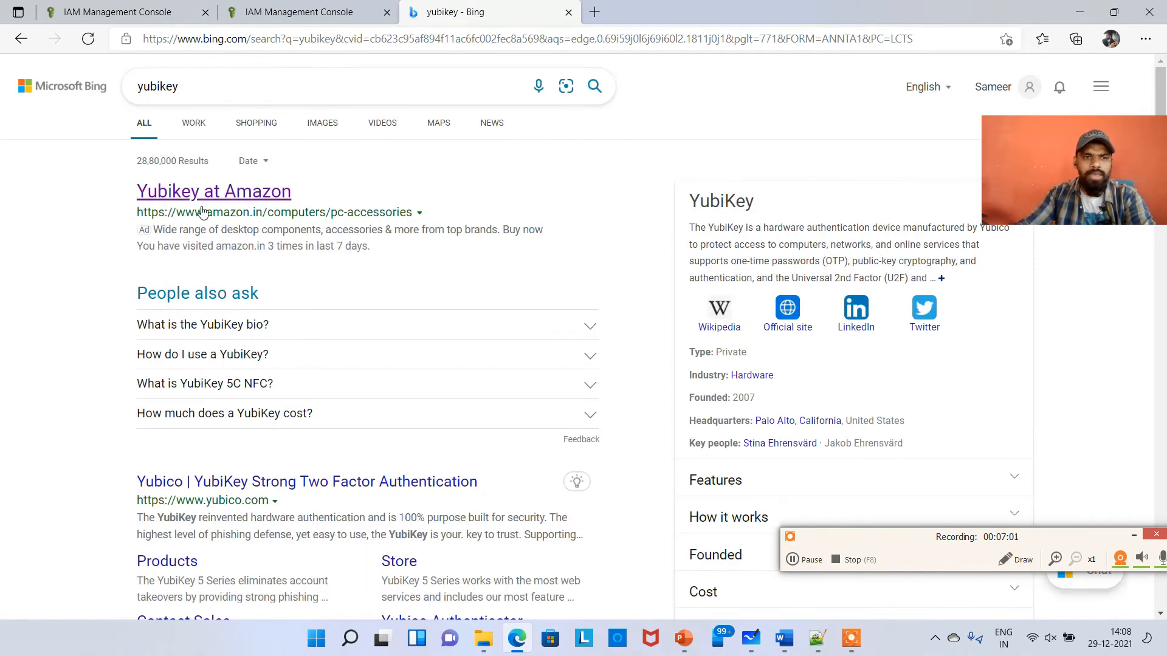
pyautogui.click(213, 191)
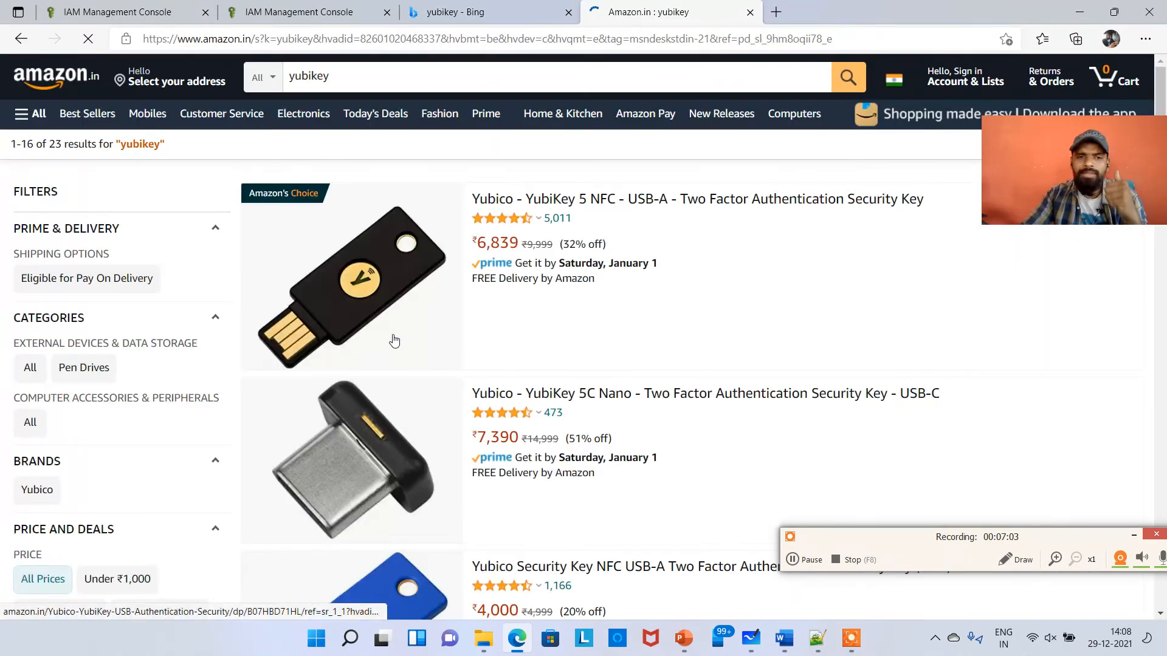
pyautogui.scroll(-3)
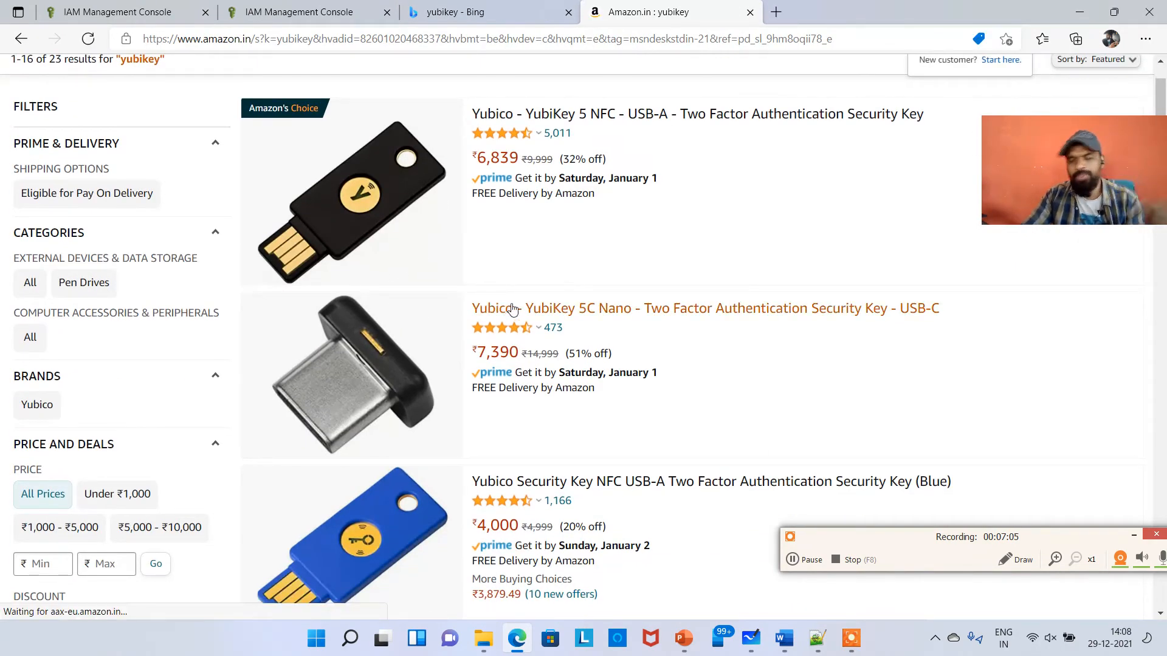
pyautogui.click(463, 12)
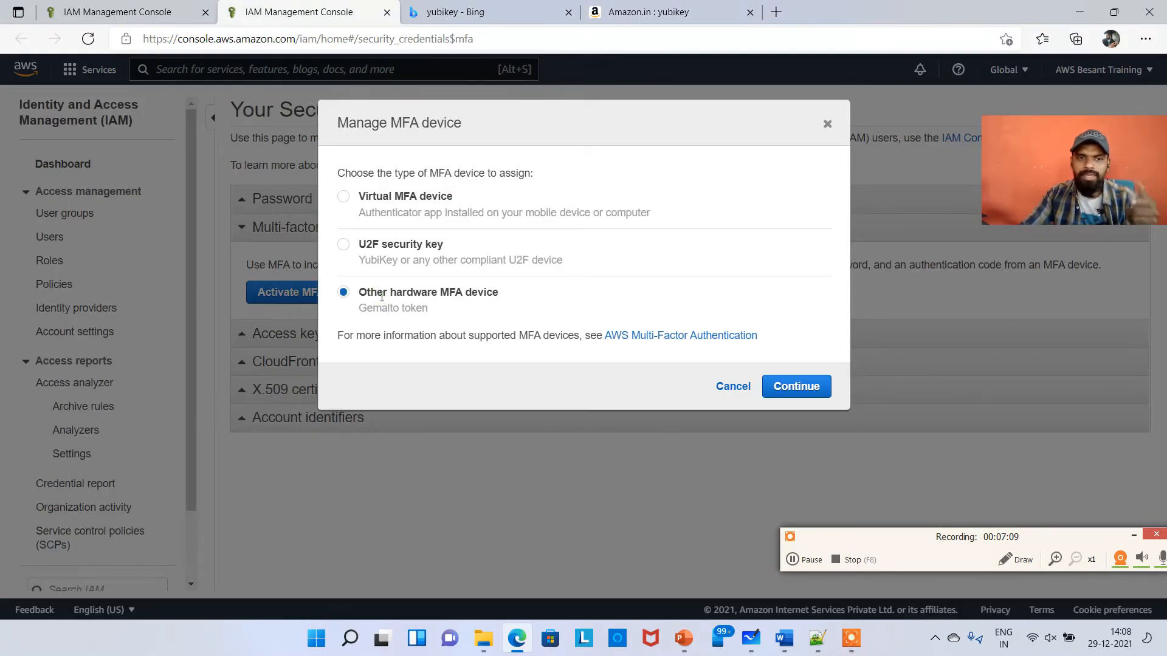
pyautogui.doubleClick(401, 307)
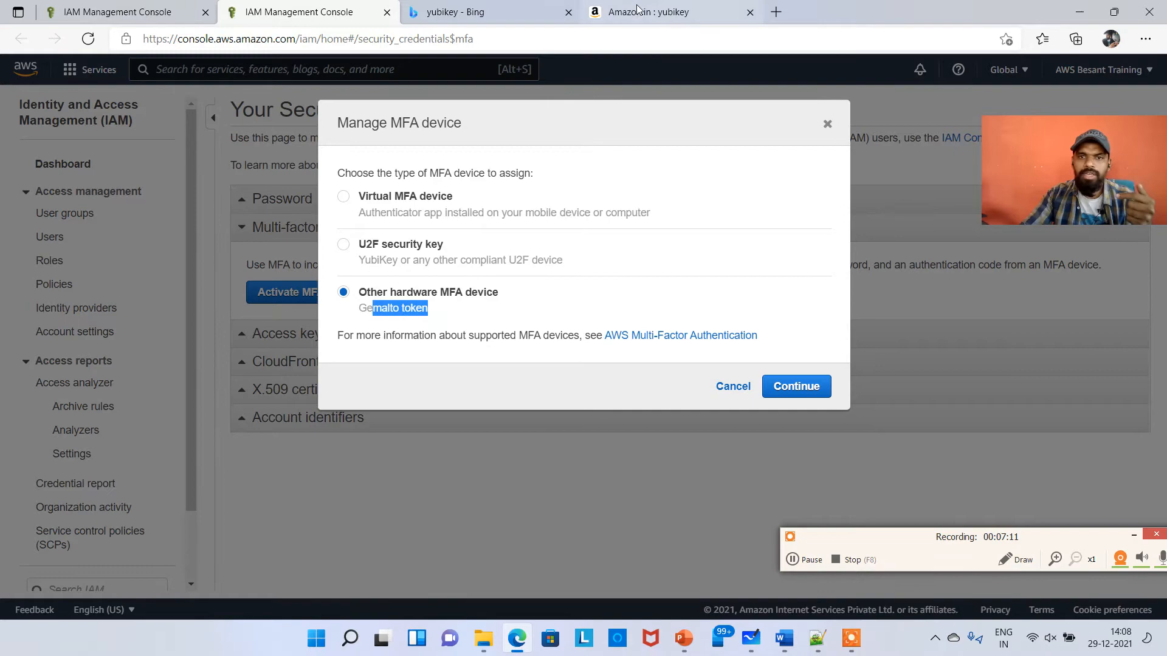
# - Search Amazon.in for gemalto tokens, then close the Amazon tab
pyautogui.click(652, 12)
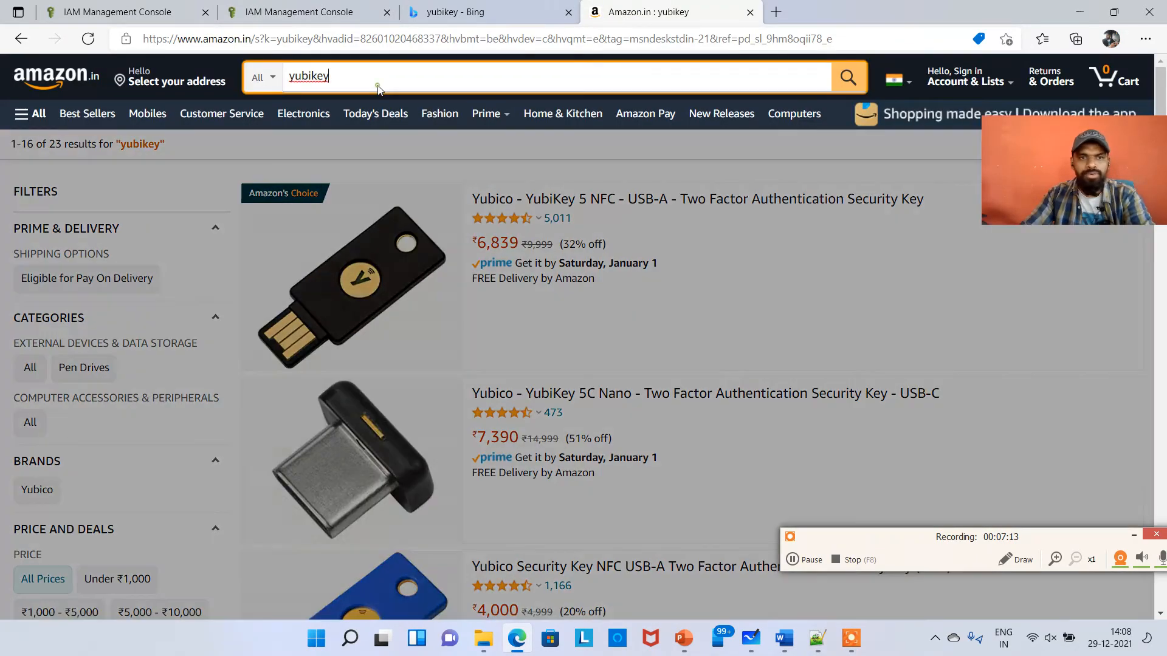
pyautogui.write('gemalto')
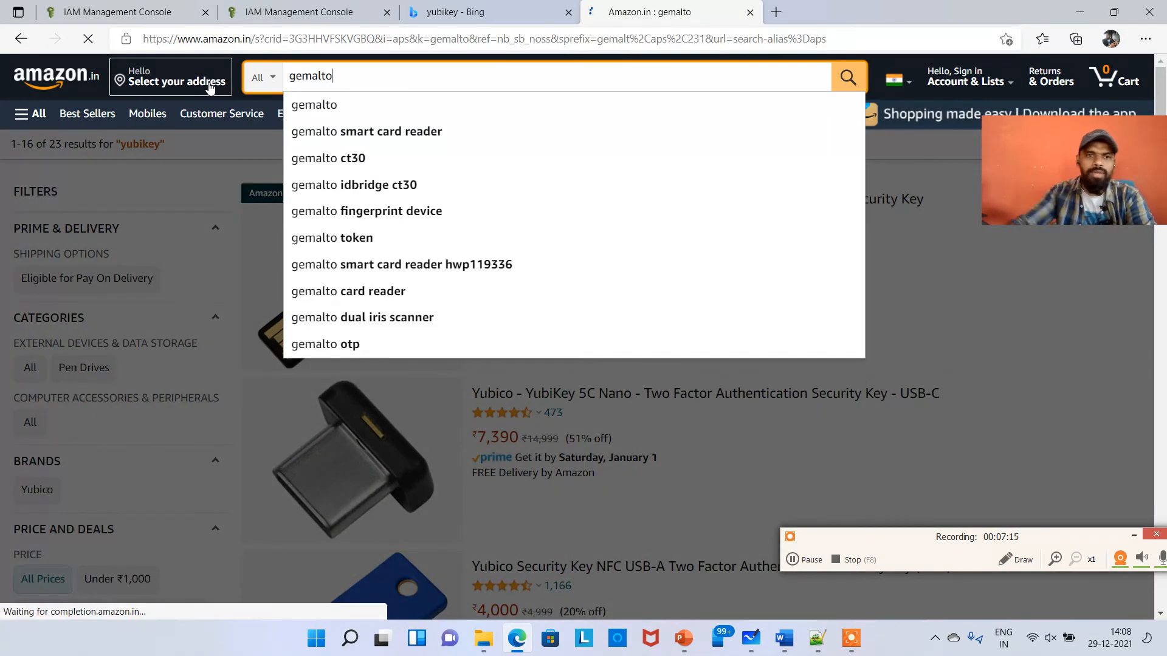
pyautogui.click(846, 77)
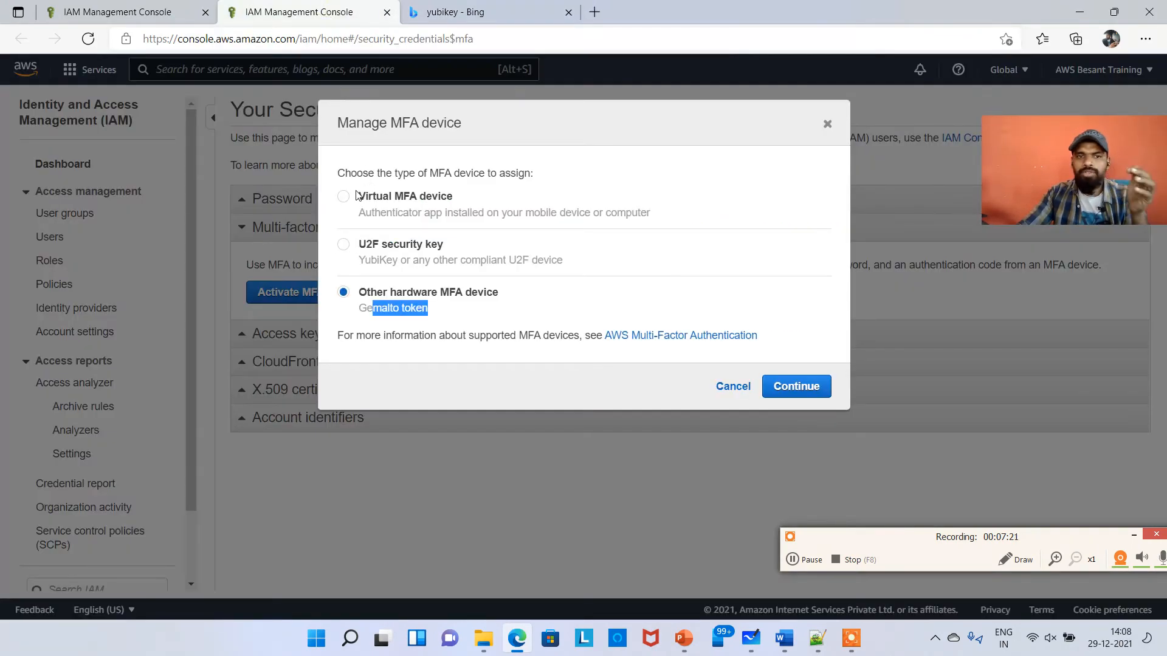
# - Choose Virtual MFA device as the device type and continue to its setup steps
pyautogui.click(343, 244)
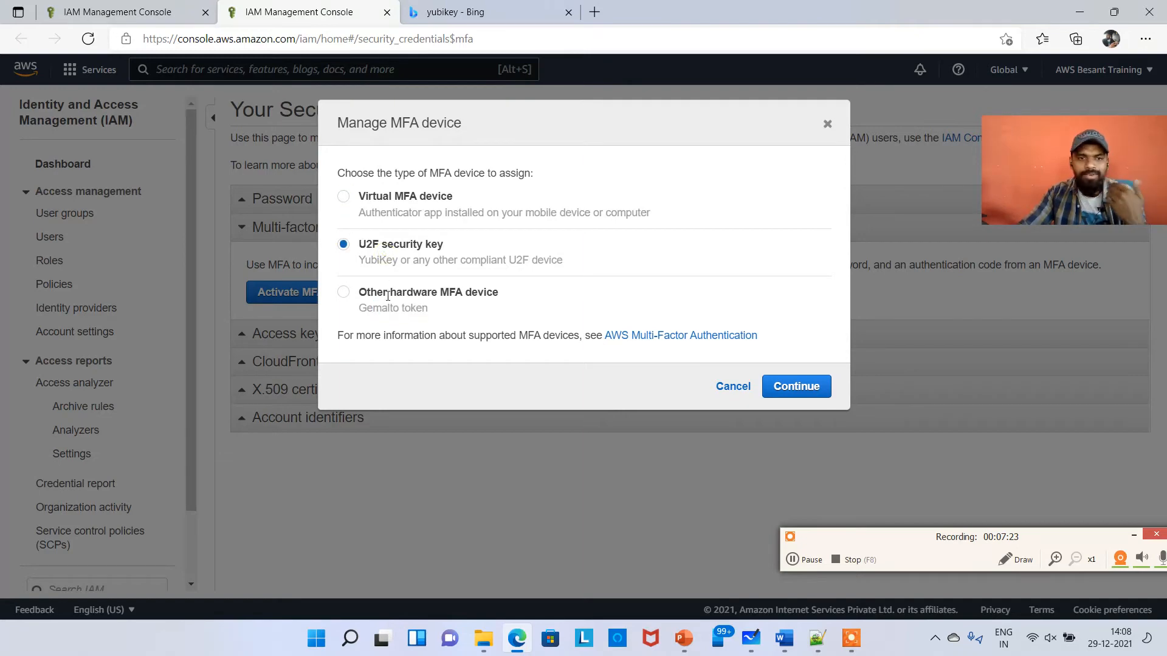
pyautogui.click(343, 196)
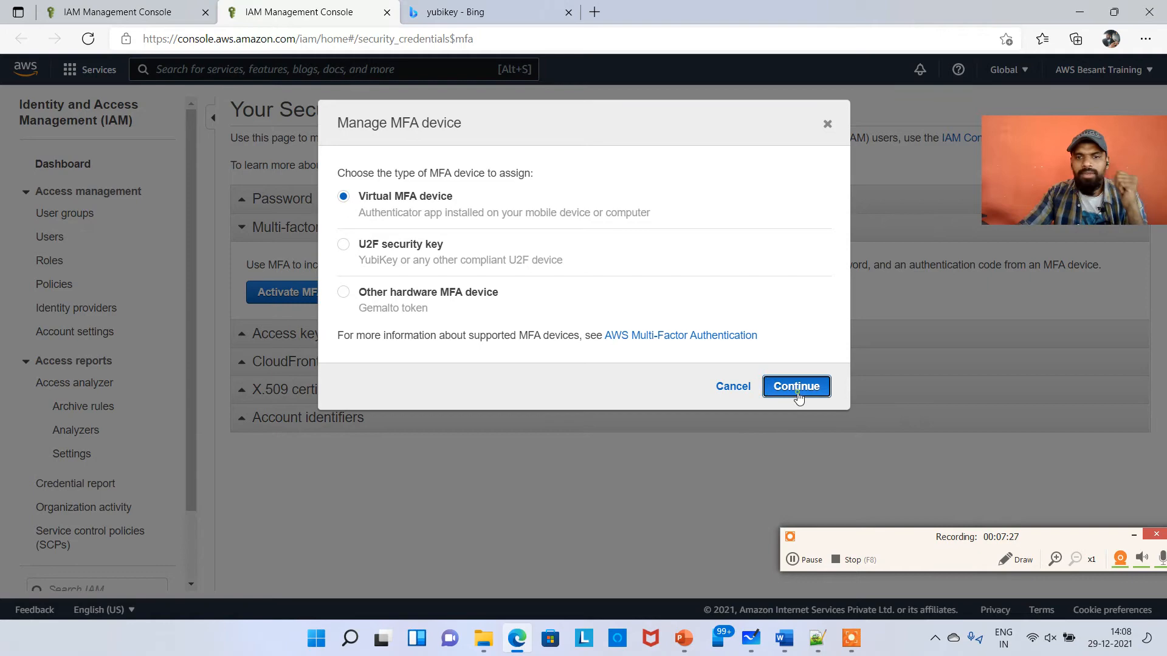
pyautogui.click(796, 386)
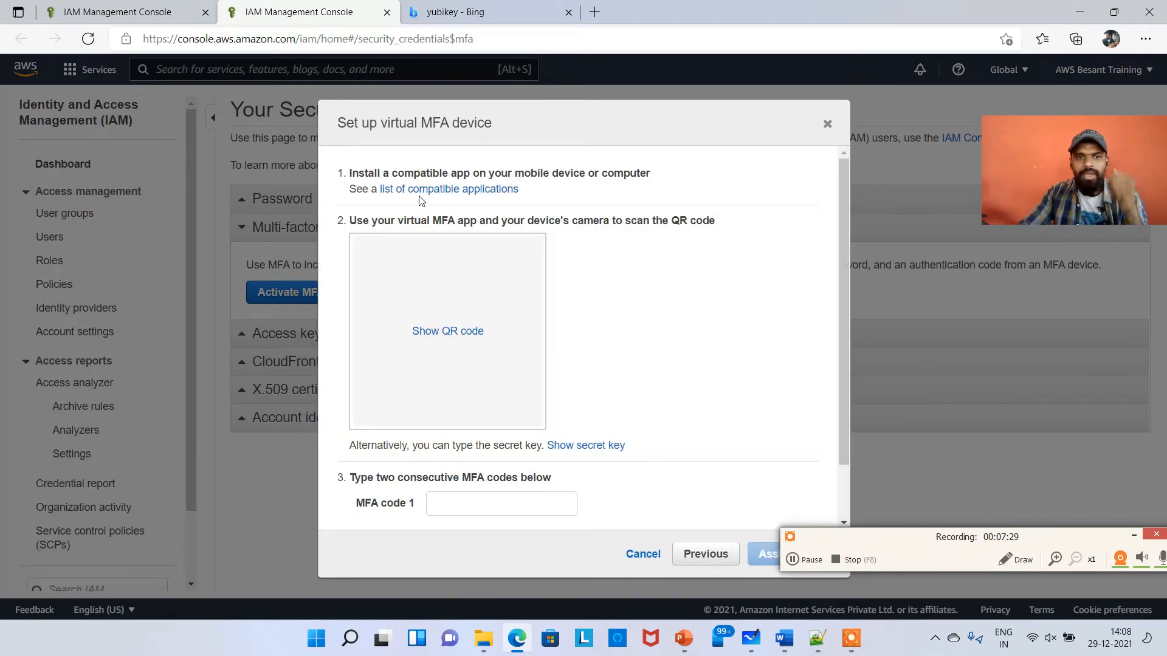
# - Open the 'list of compatible applications' link in a new tab
pyautogui.moveTo(426, 173); pyautogui.dragTo(569, 172)
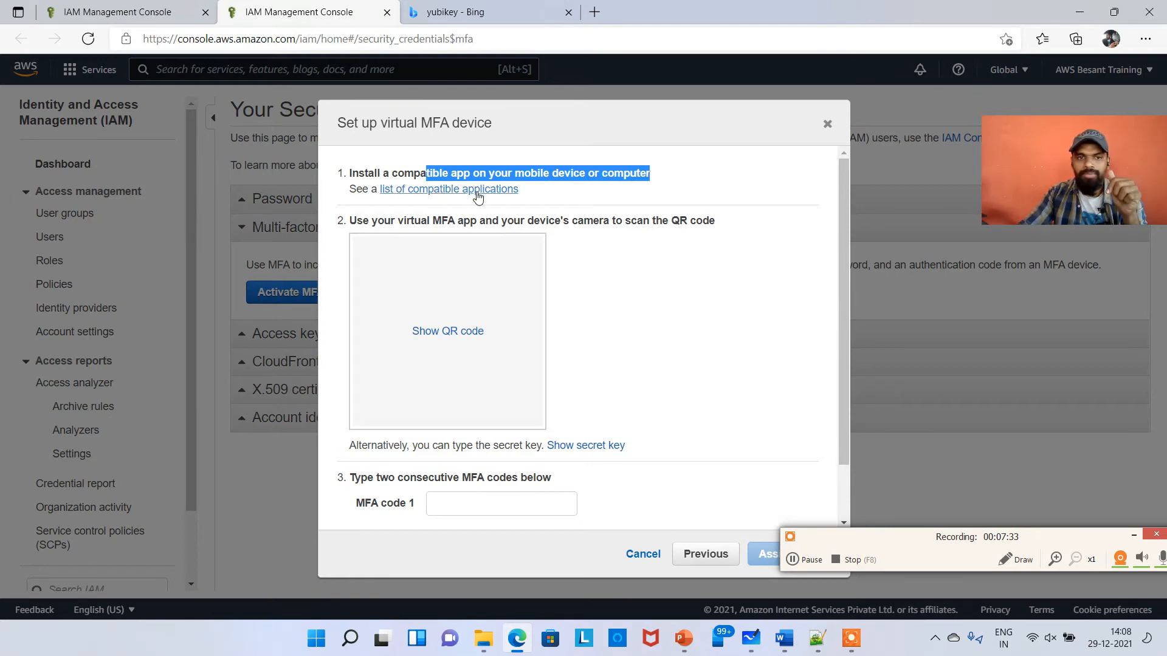
pyautogui.rightClick(473, 189)
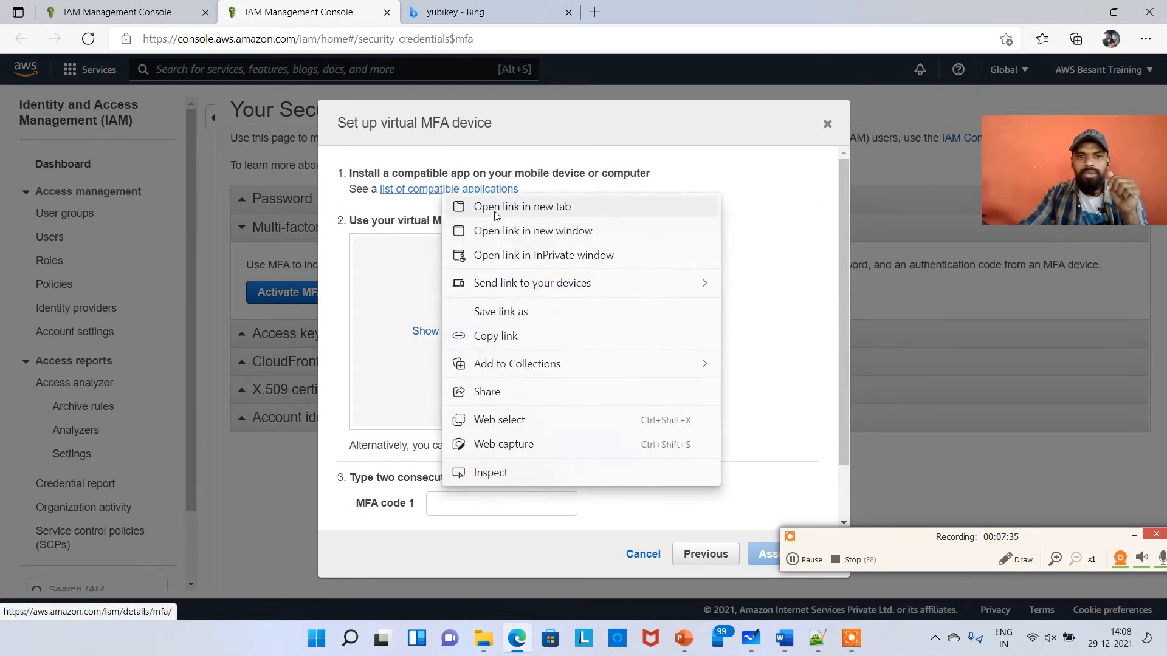
pyautogui.click(522, 207)
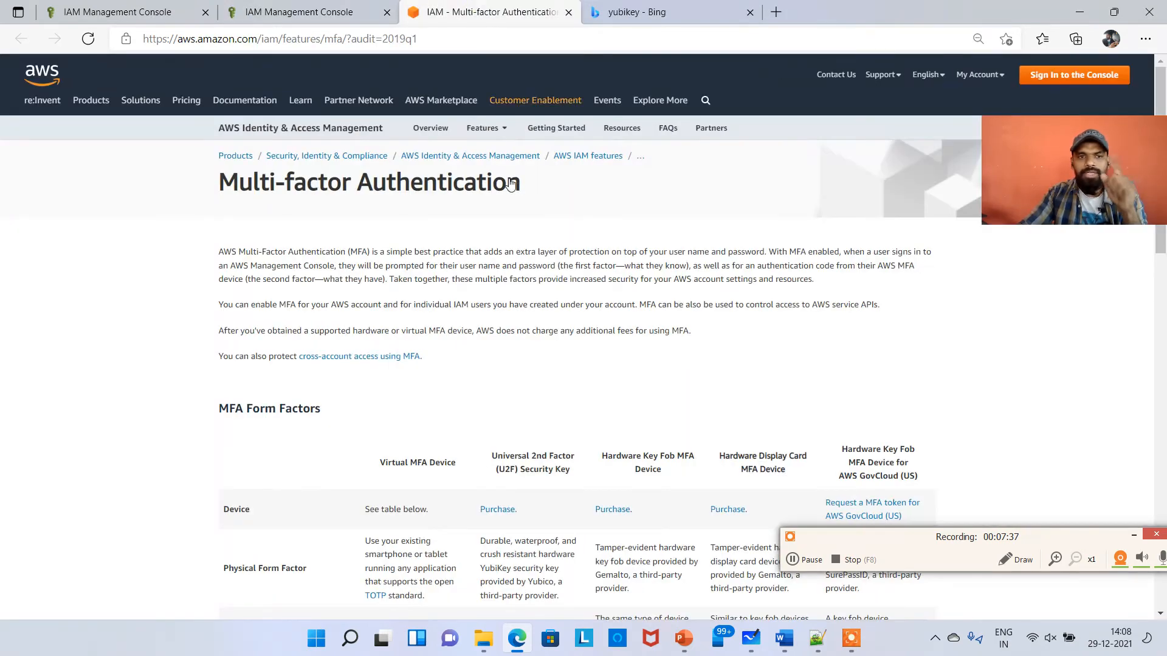
pyautogui.scroll(-3)
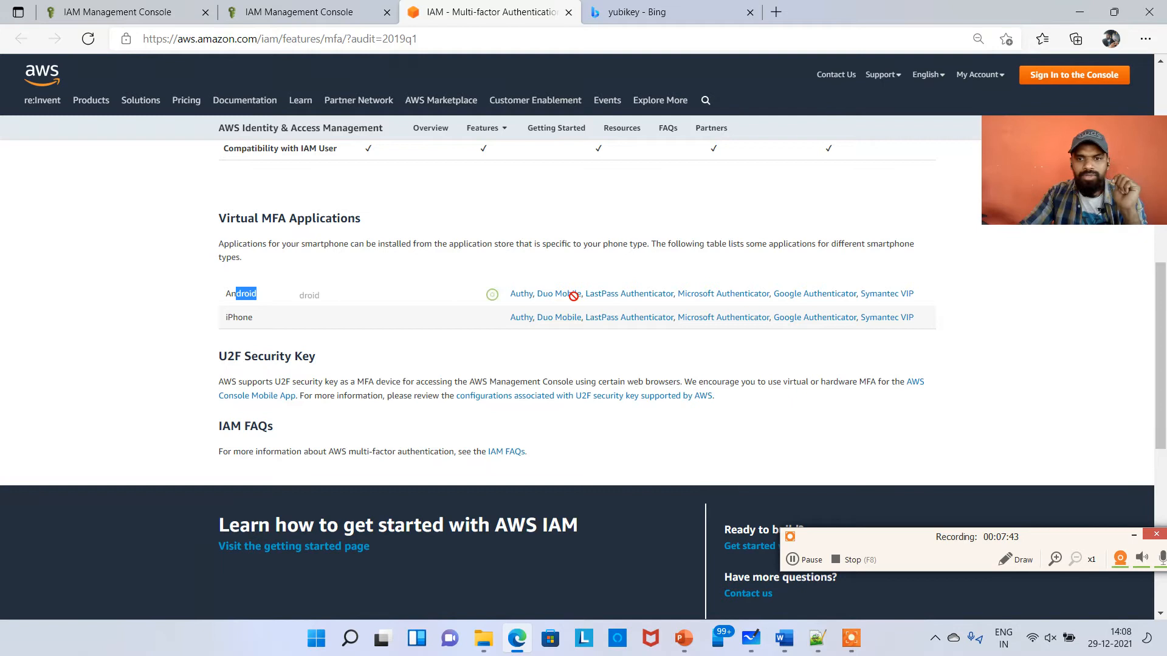
pyautogui.moveTo(511, 292); pyautogui.dragTo(914, 293)
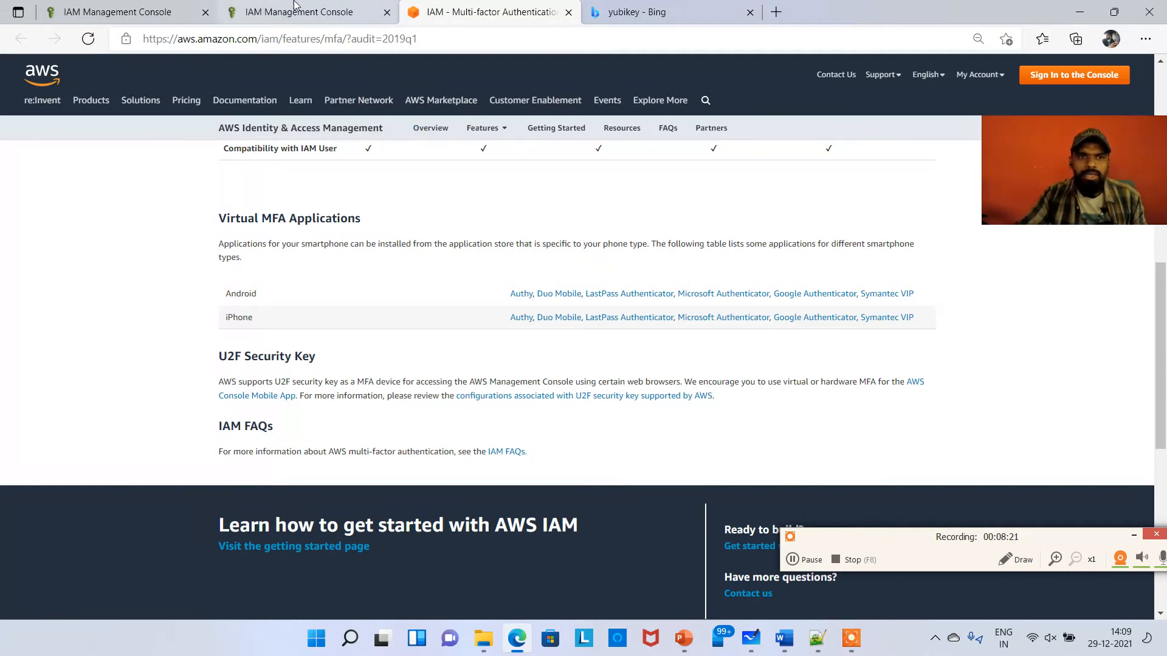
pyautogui.click(302, 12)
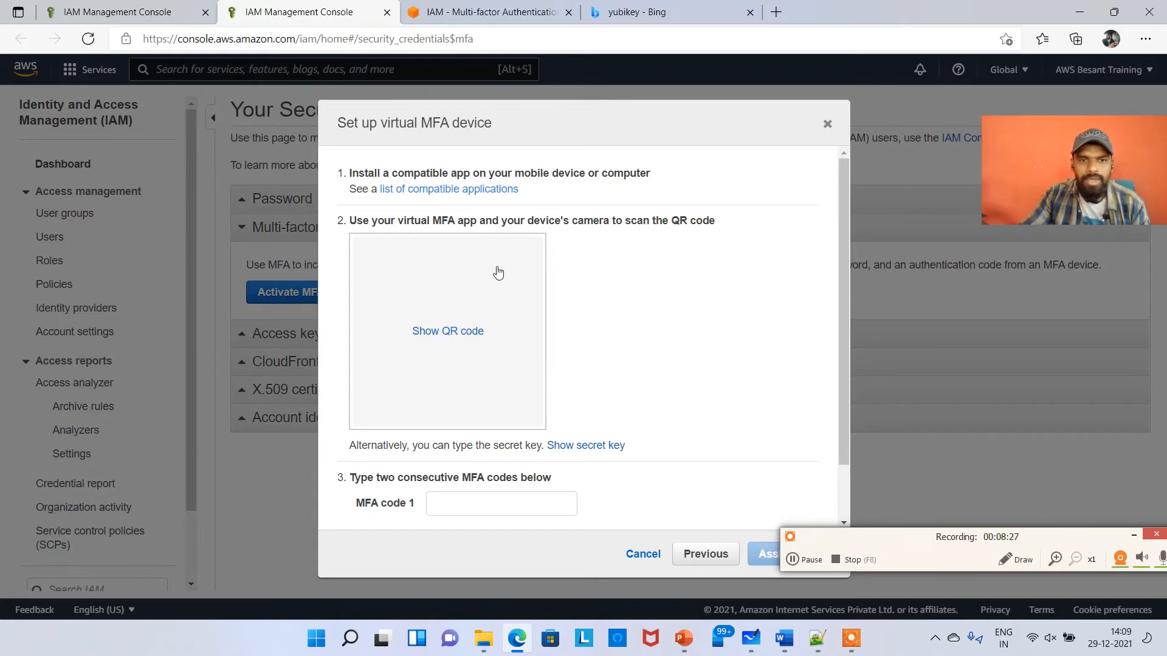
# - Reveal the QR code and enter two consecutive authenticator codes into MFA code 1 and 2
pyautogui.click(447, 331)
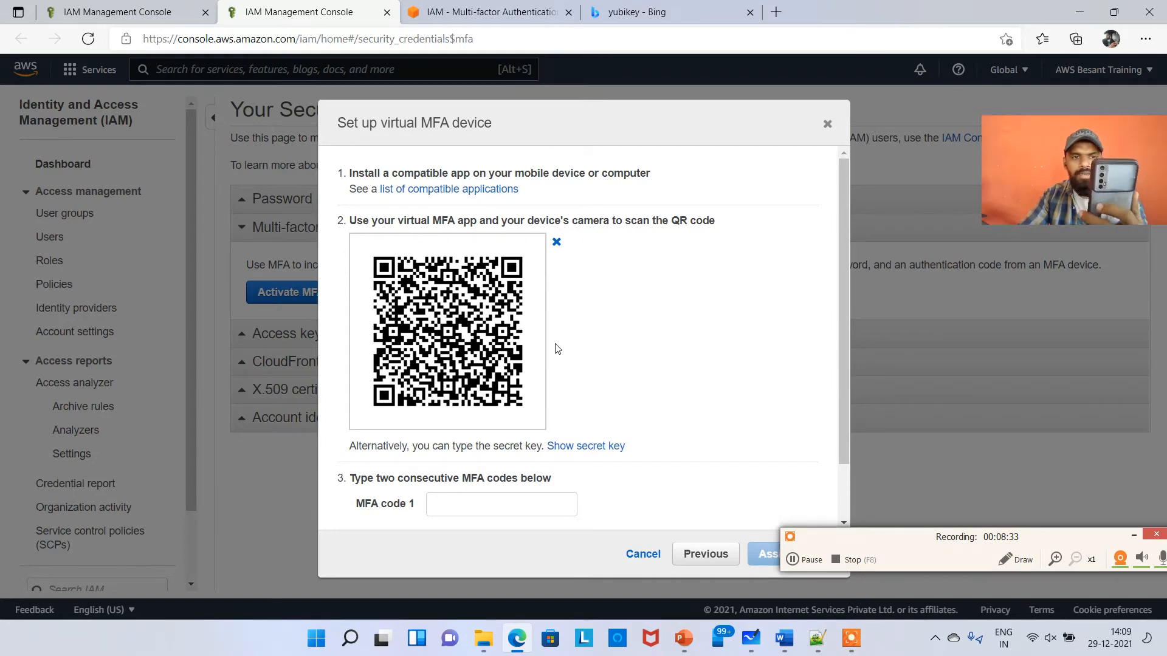
pyautogui.moveTo(544, 375)
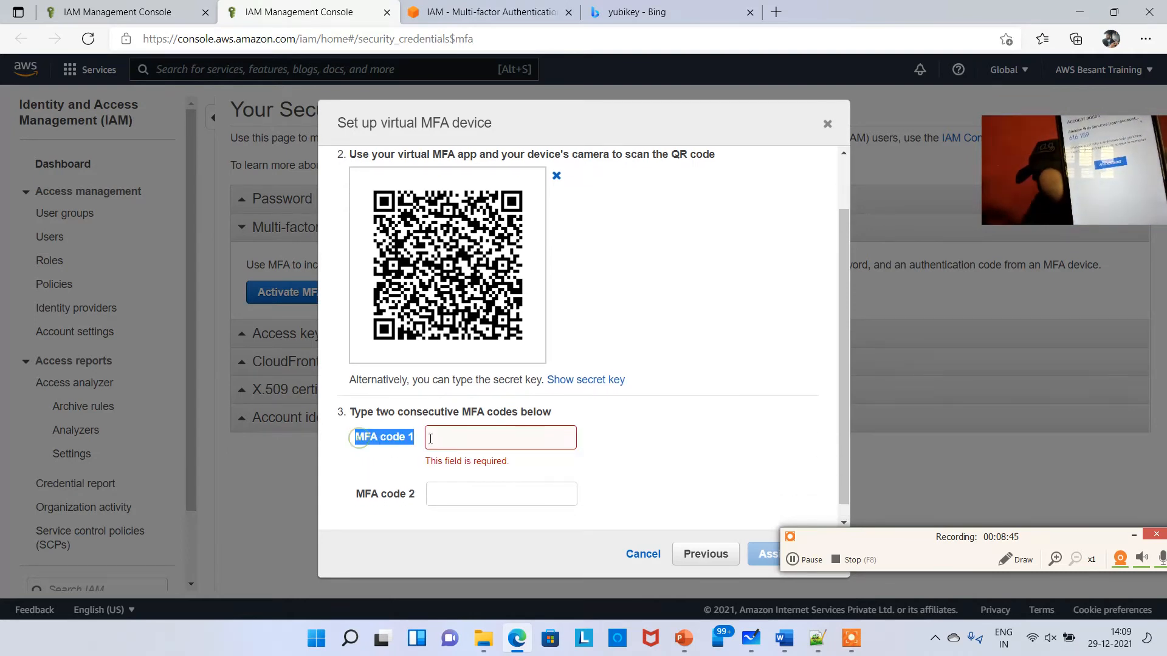
pyautogui.click(501, 438)
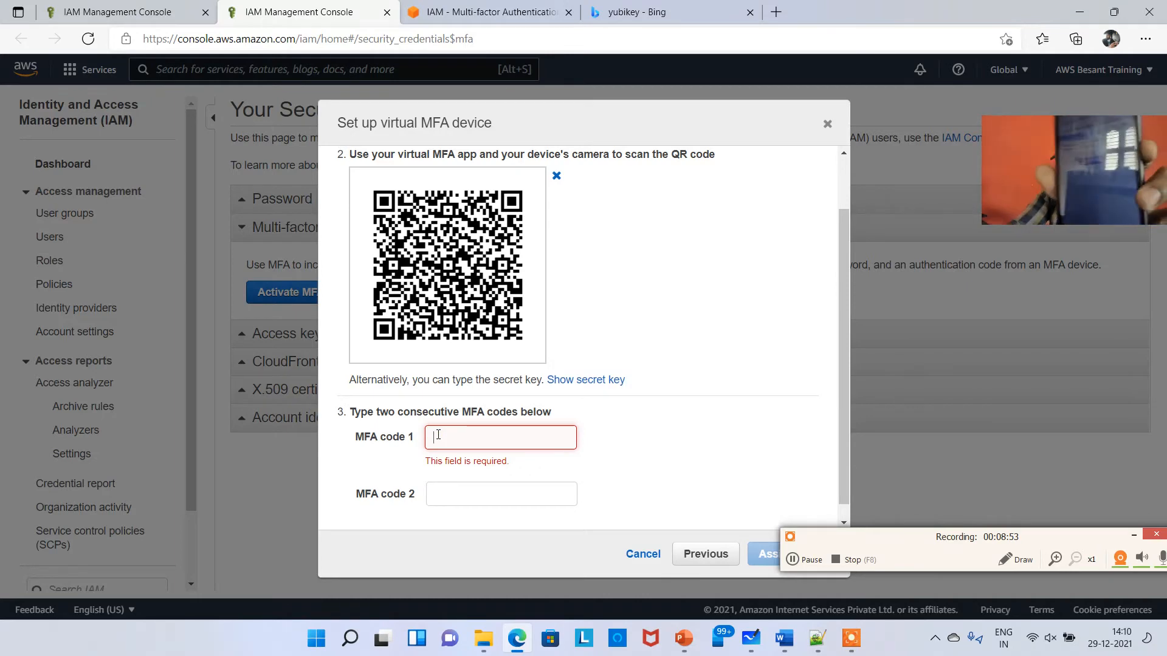
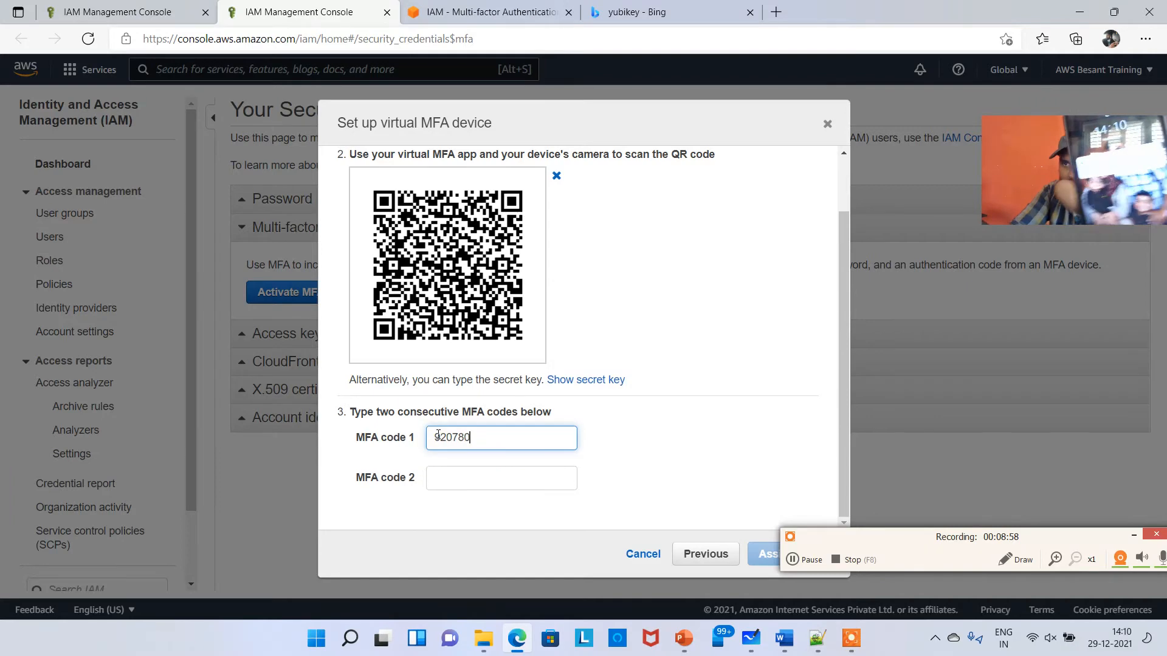
pyautogui.click(502, 478)
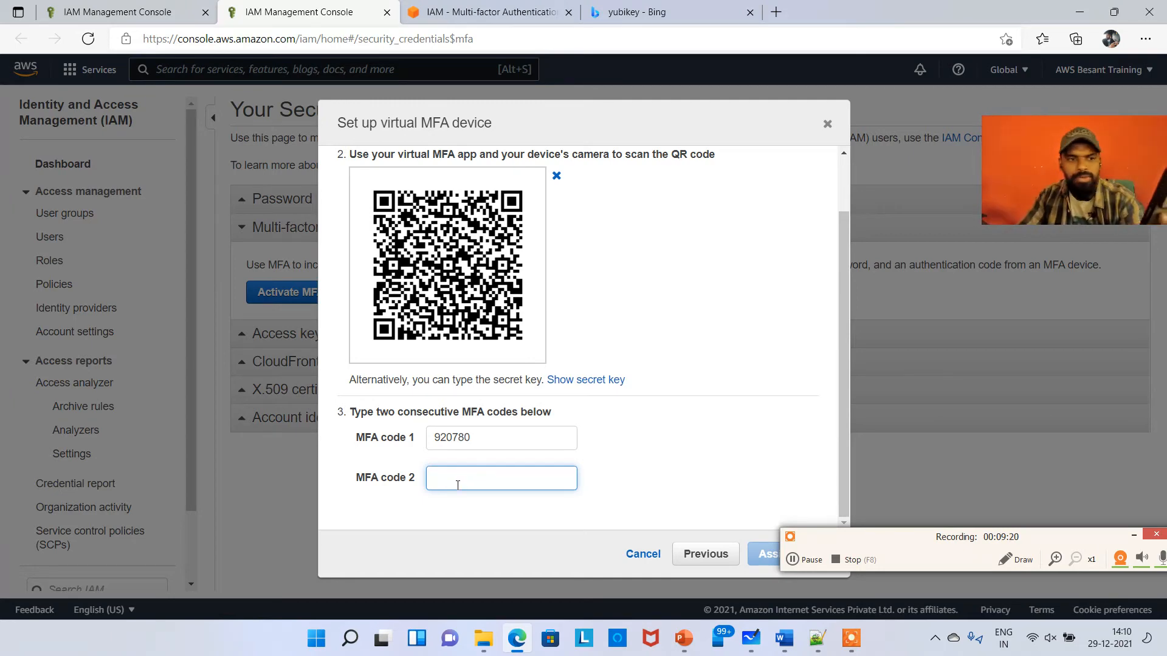
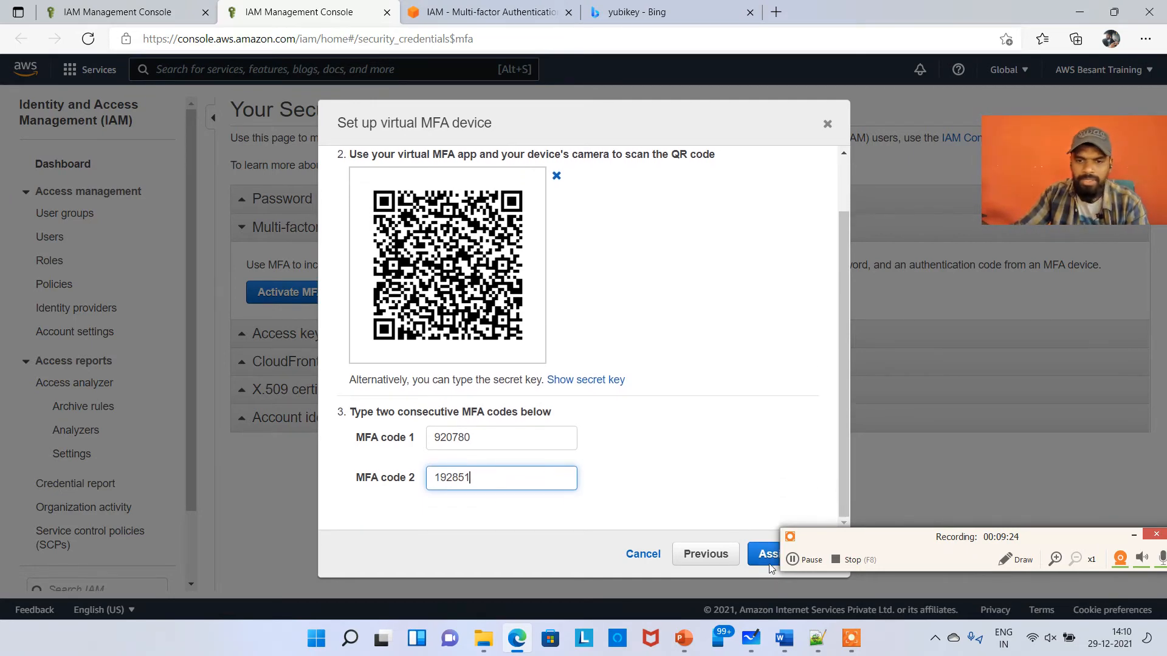
# - Assign the virtual MFA device, dismiss the confirmation, and open a new InPrivate window
pyautogui.click(772, 554)
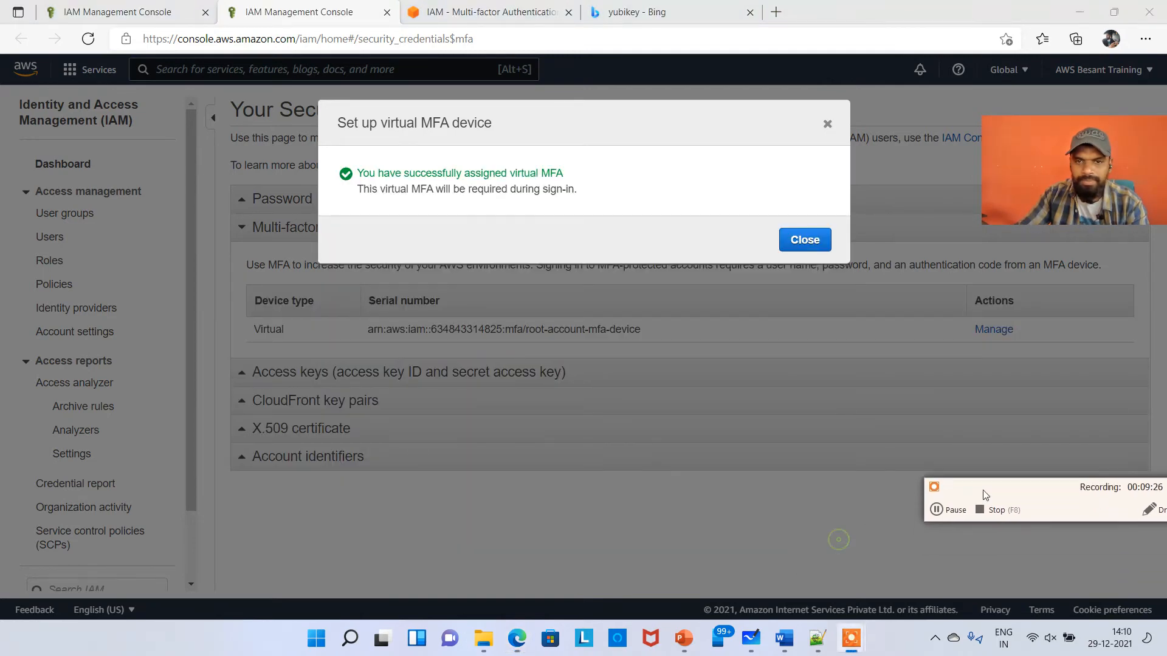
pyautogui.moveTo(594, 188)
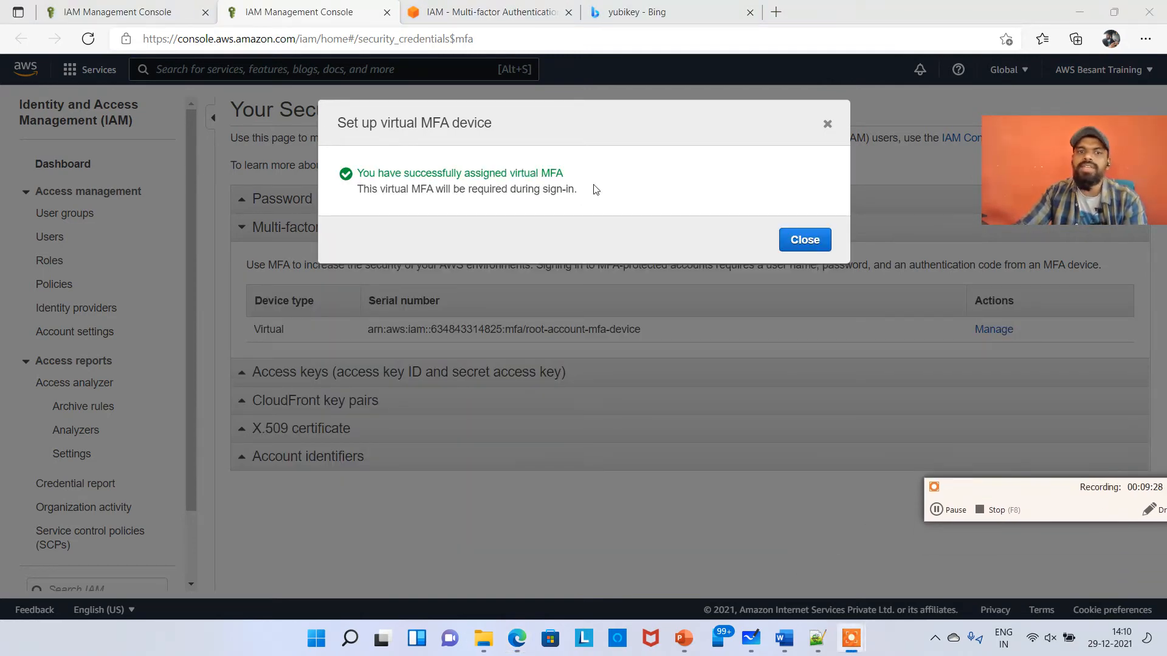
pyautogui.moveTo(409, 188); pyautogui.dragTo(531, 188)
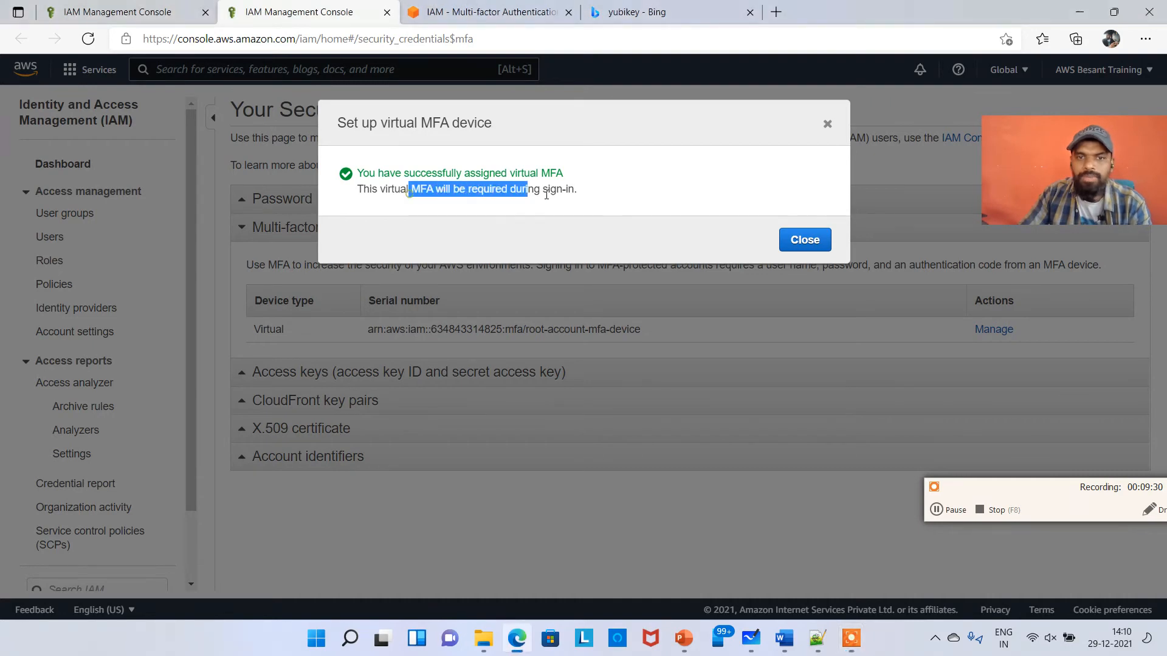
pyautogui.click(804, 239)
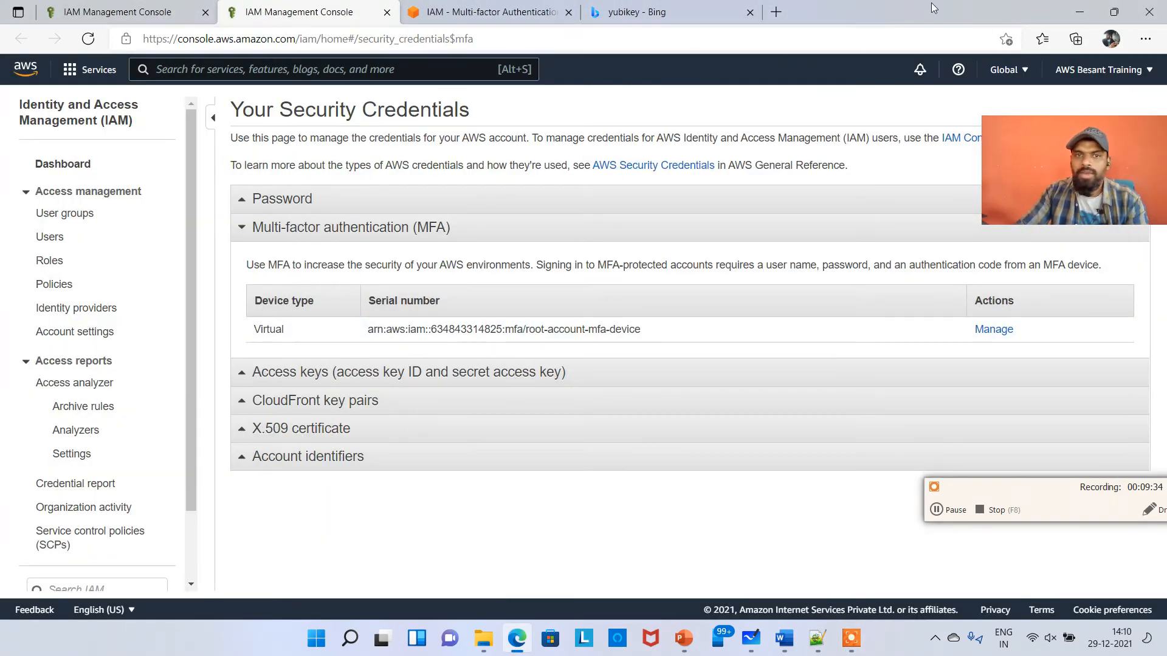
pyautogui.click(1145, 38)
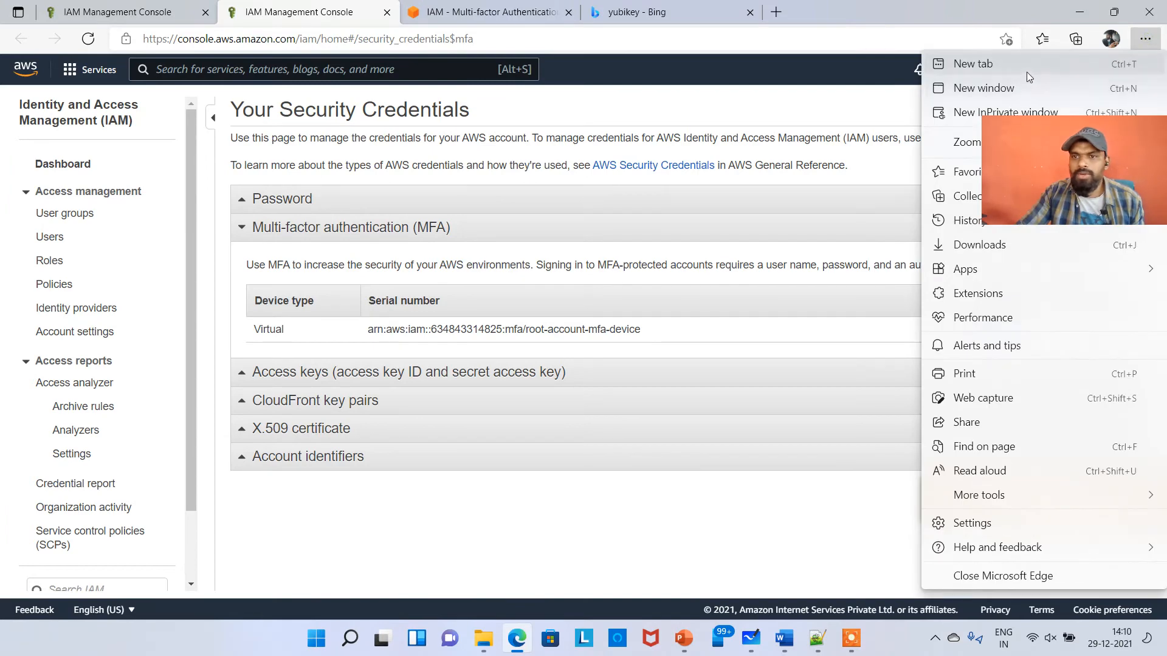
pyautogui.moveTo(991, 116)
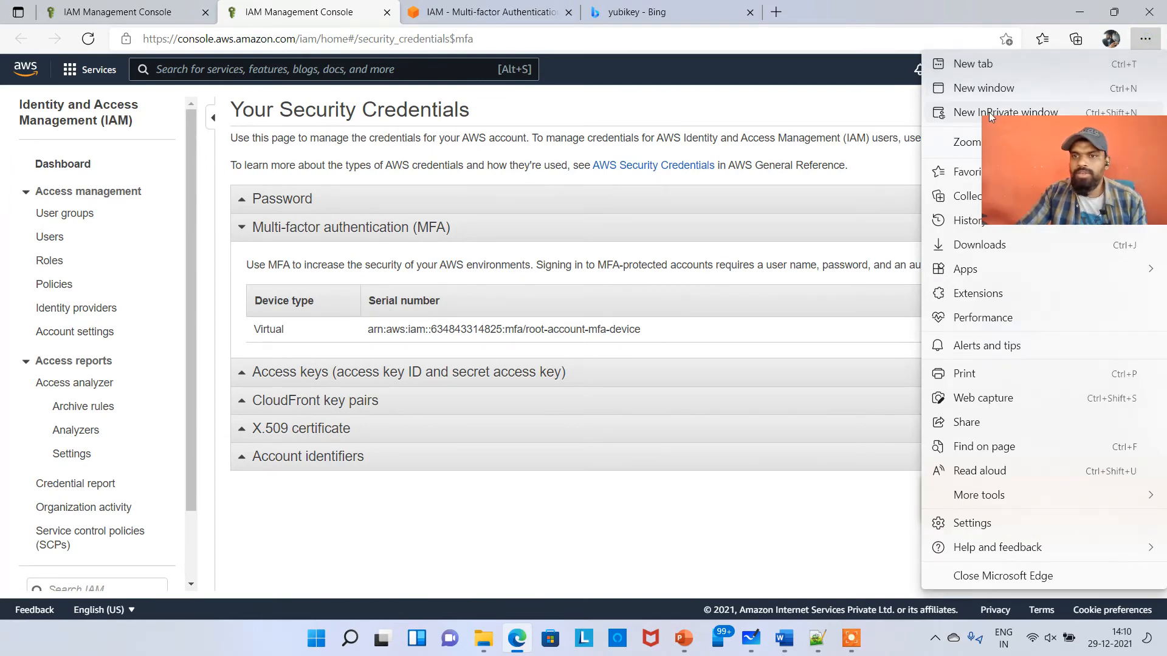
pyautogui.click(1005, 112)
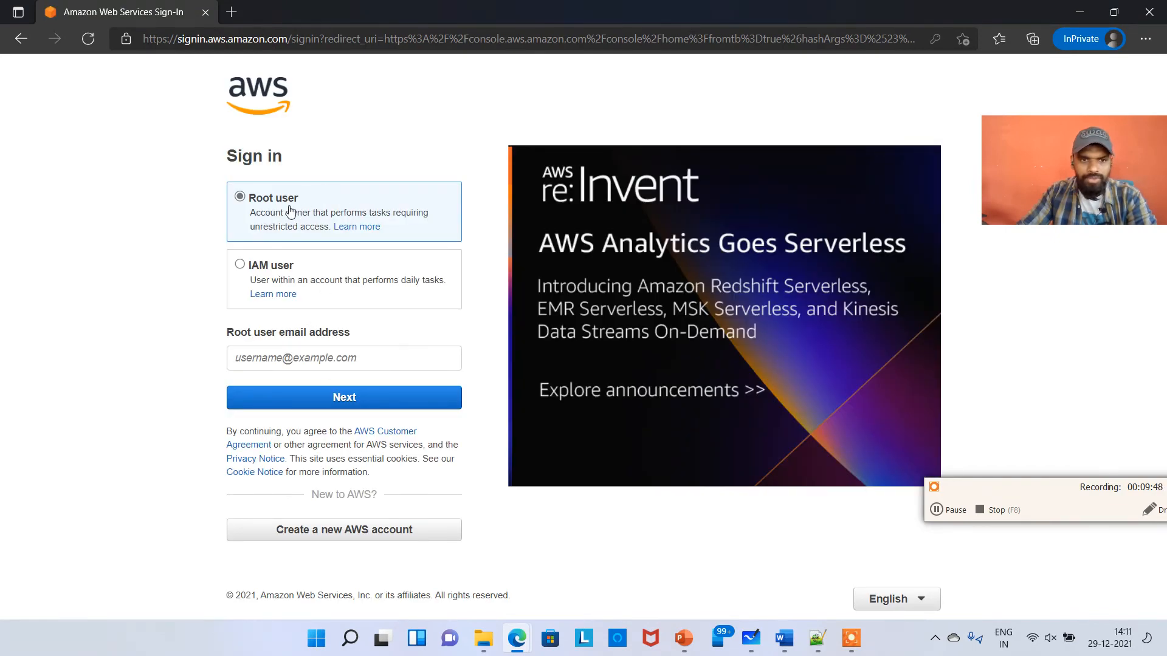
# - Enter the root user email (awsbegi...) and continue the sign-in
pyautogui.click(344, 358)
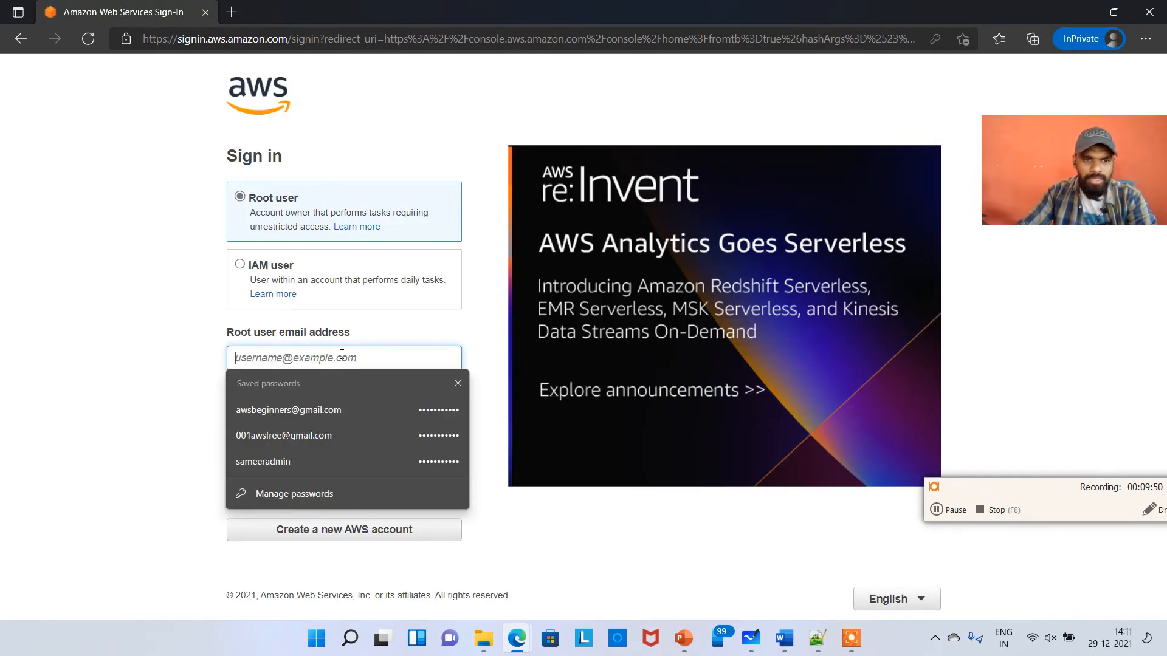
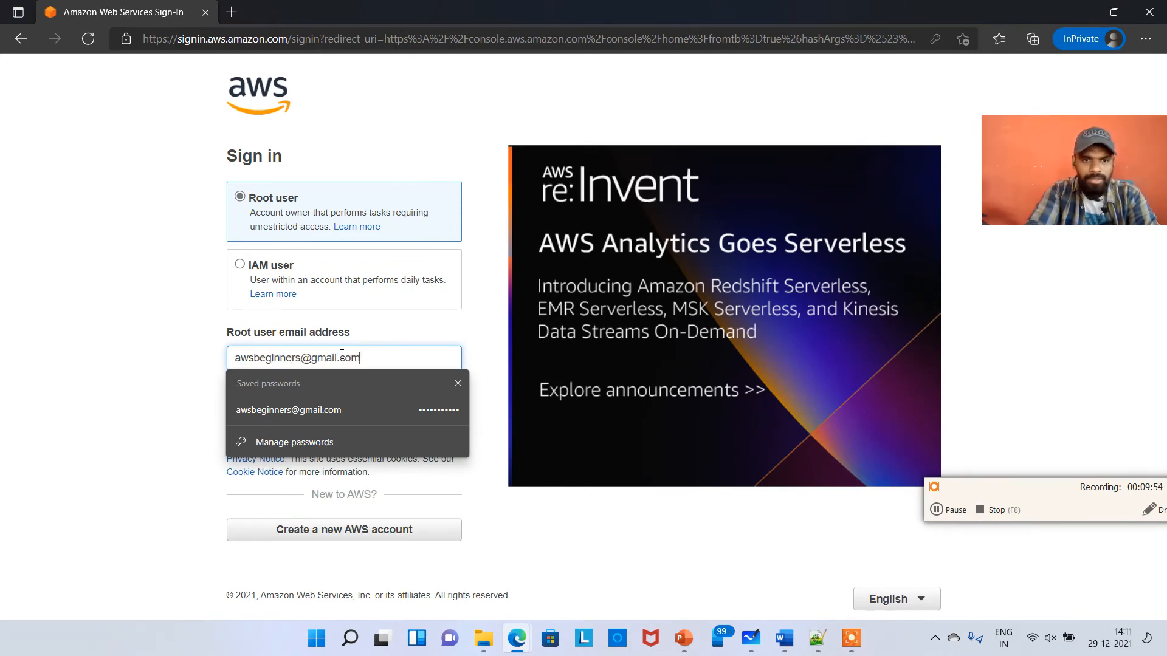
pyautogui.click(344, 397)
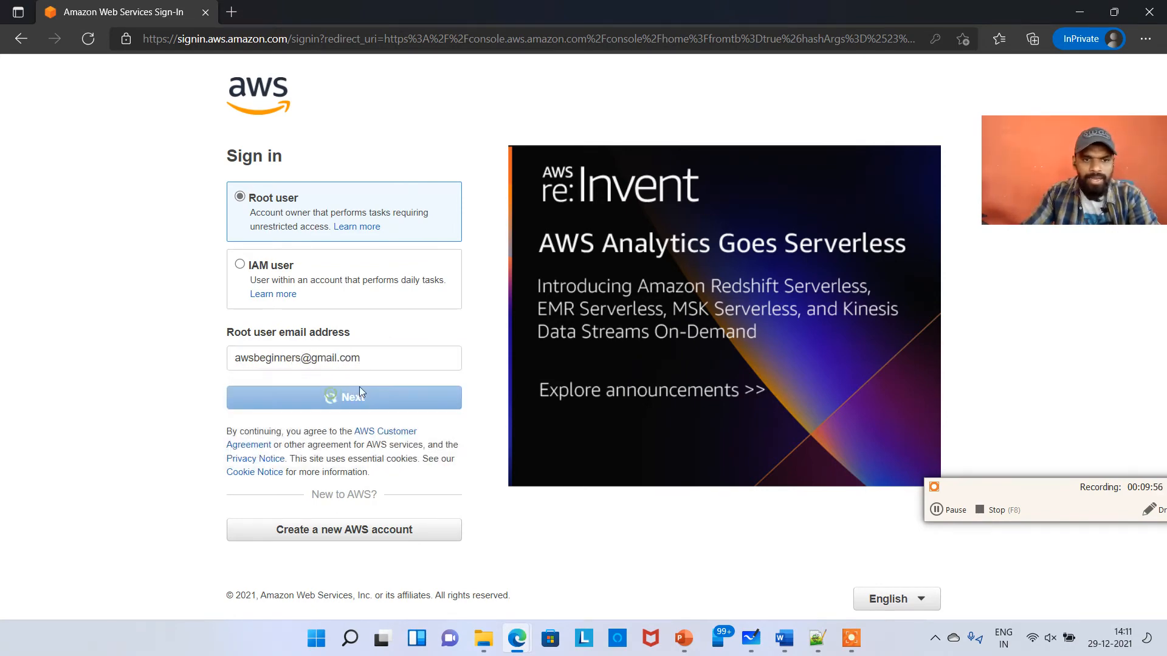
# - Pass the security check with 'h83z' and enter the root password
pyautogui.click(344, 398)
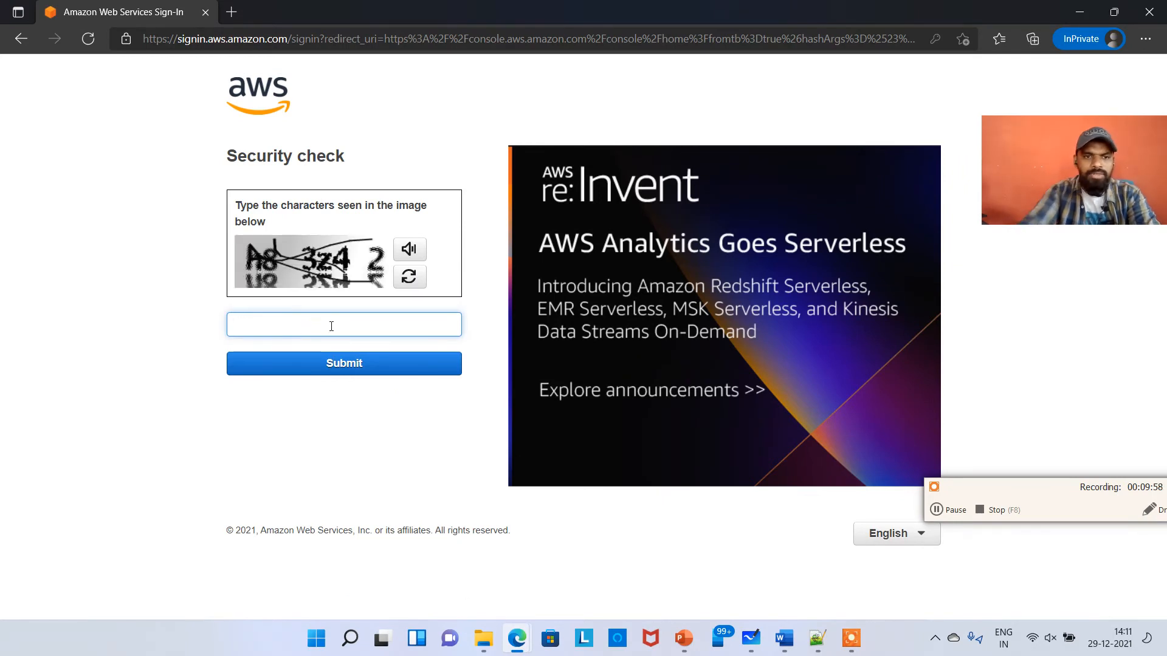
pyautogui.write('h')
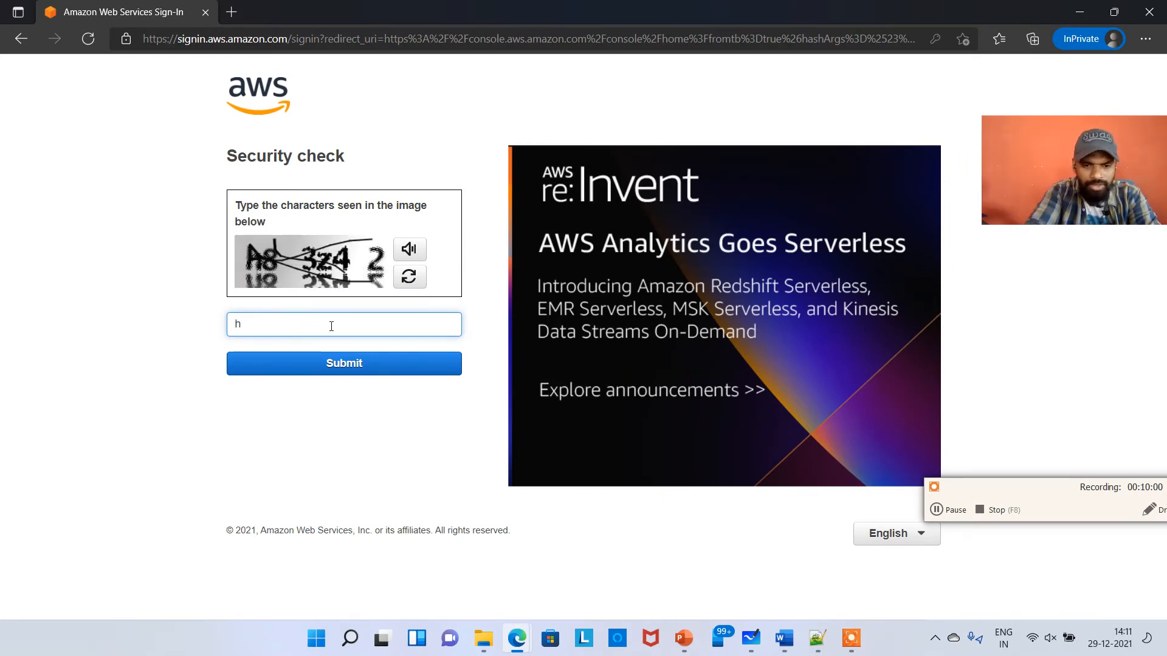
pyautogui.write('83z')
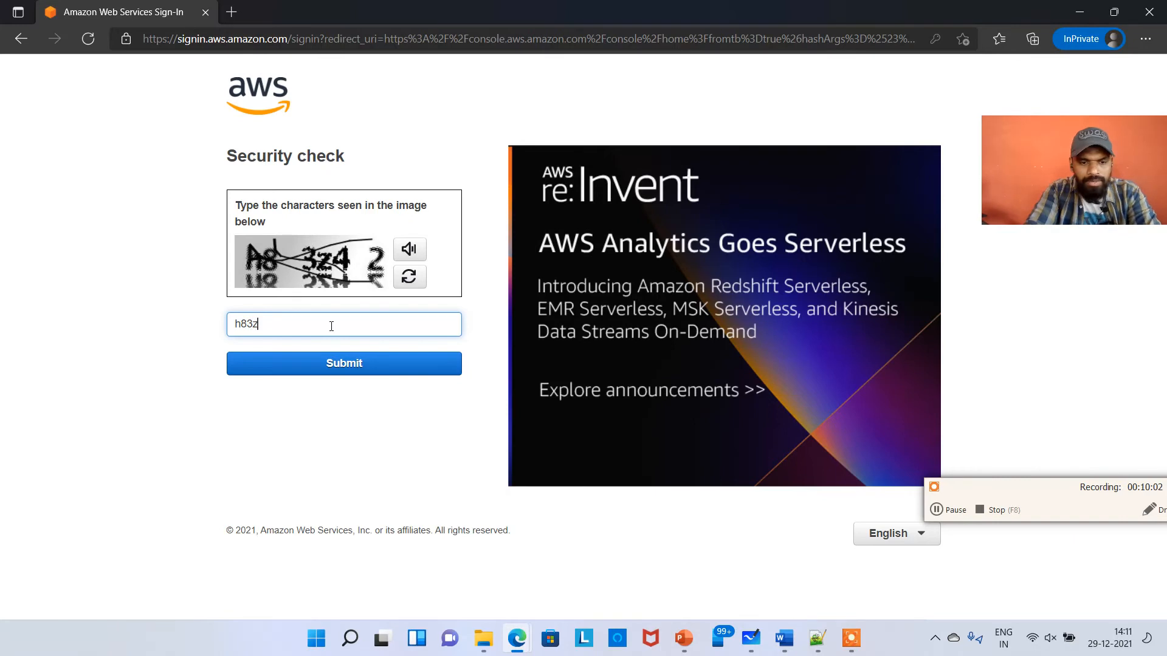
pyautogui.click(344, 364)
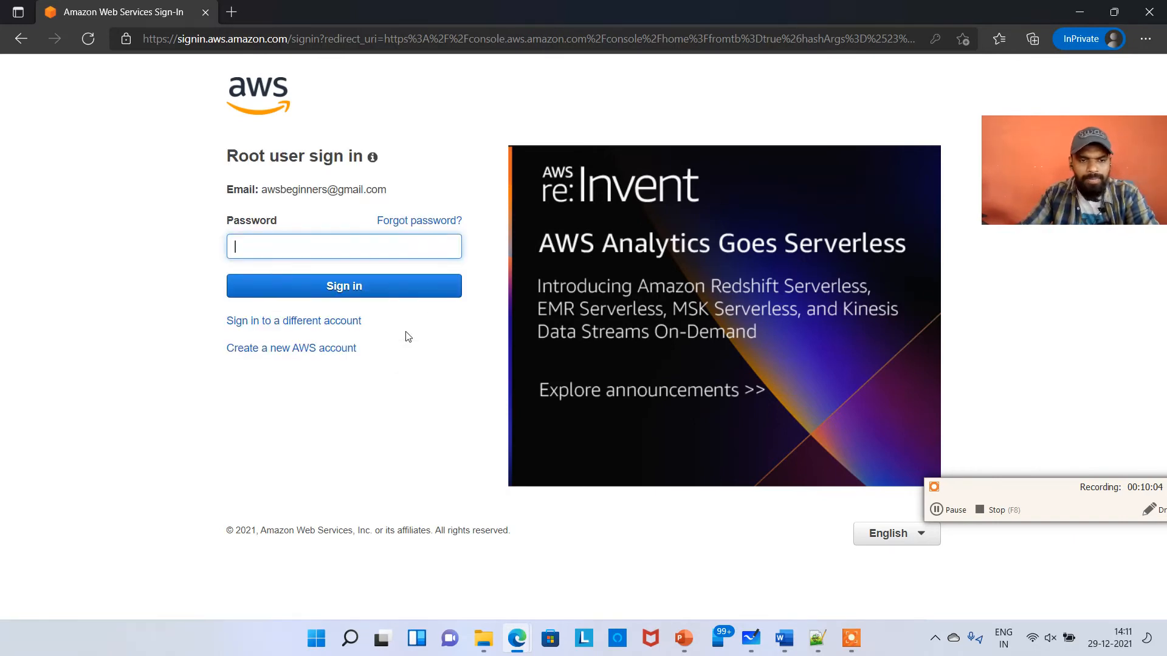
pyautogui.click(344, 247)
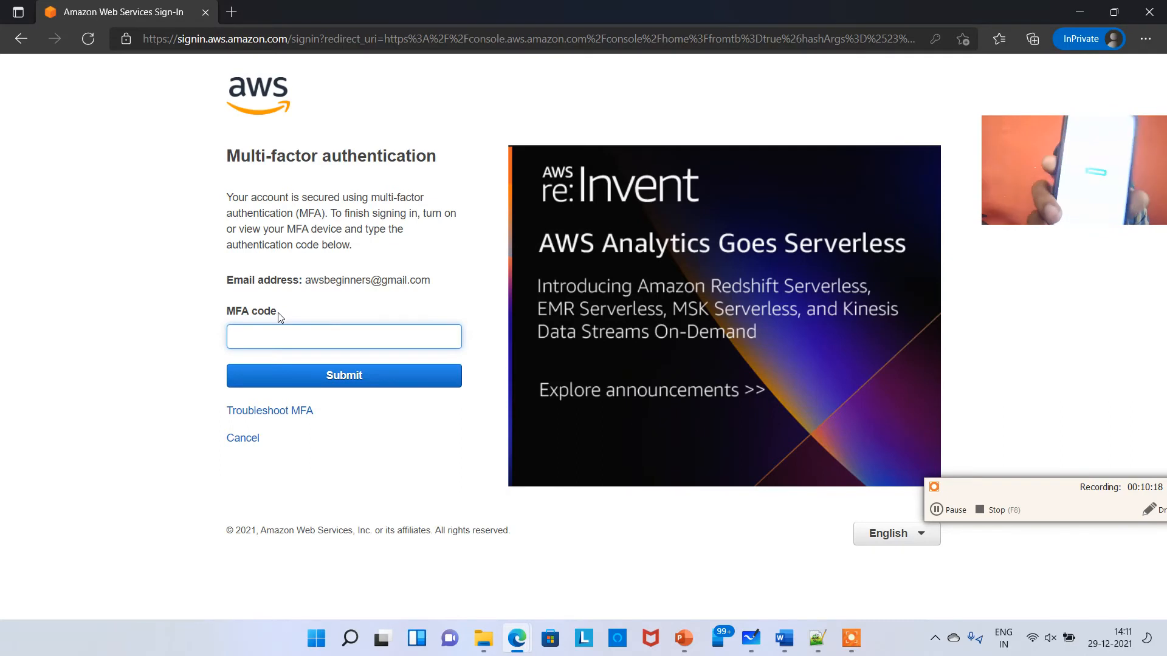
# - Submit an MFA code, which fails authentication
pyautogui.click(344, 337)
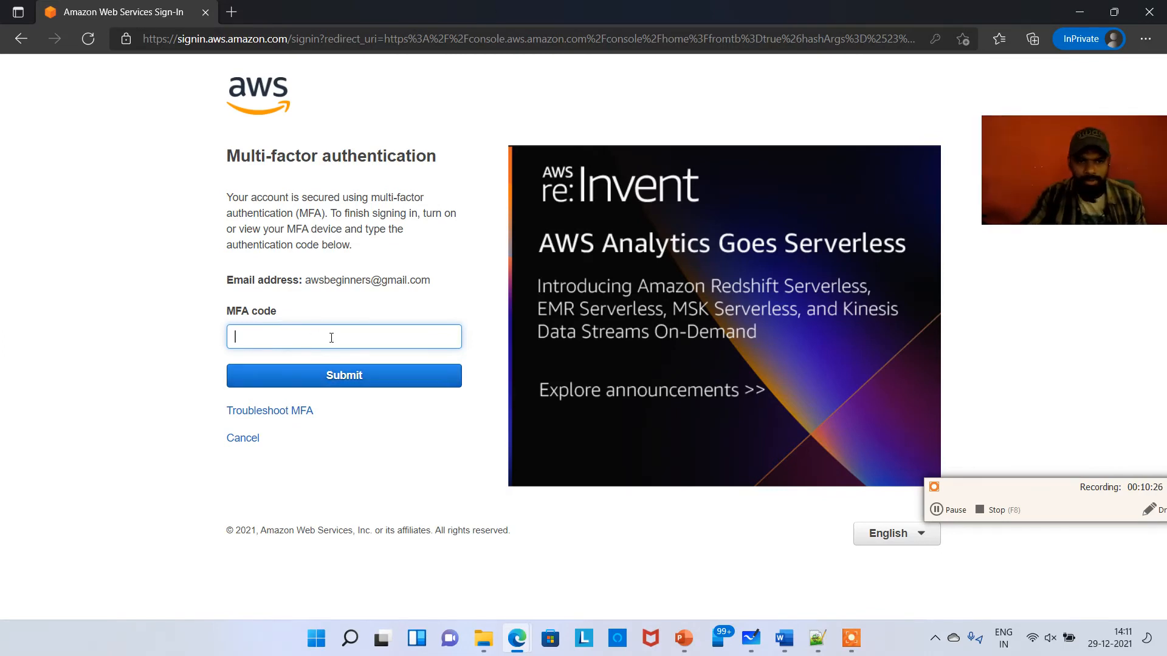
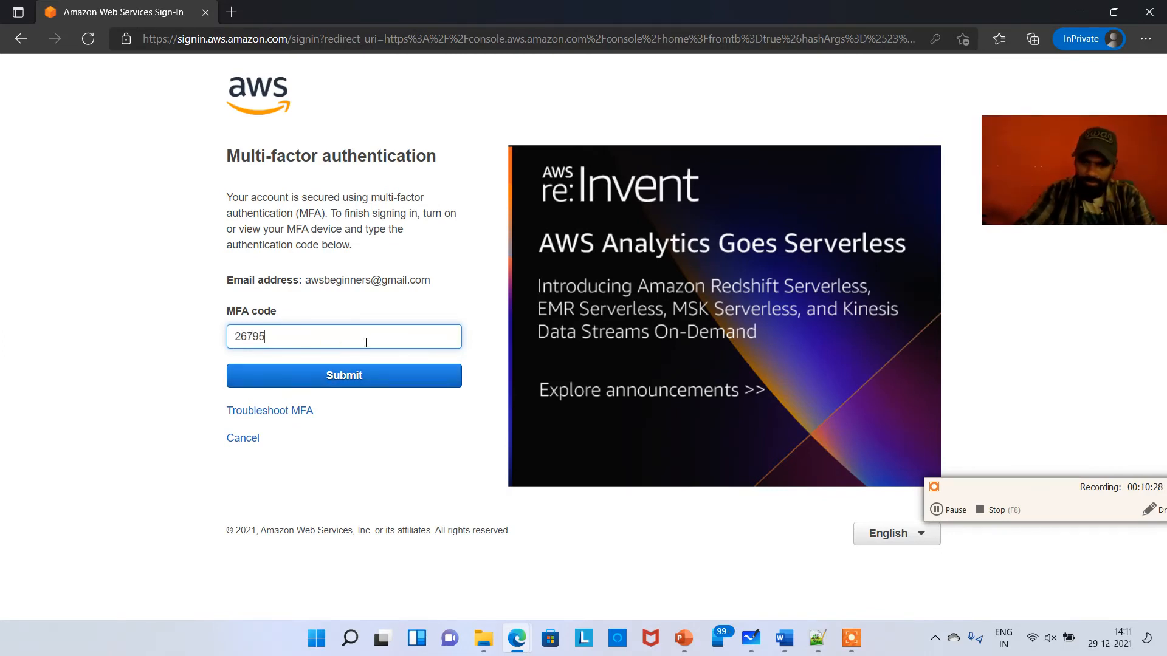
pyautogui.click(343, 375)
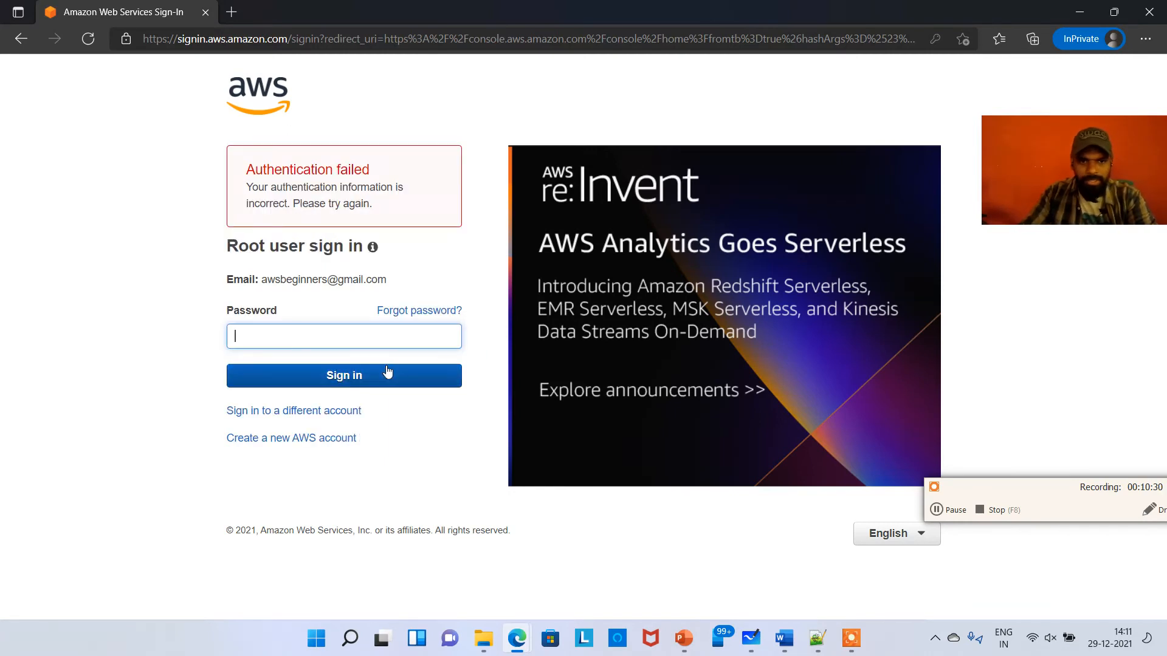
pyautogui.click(344, 336)
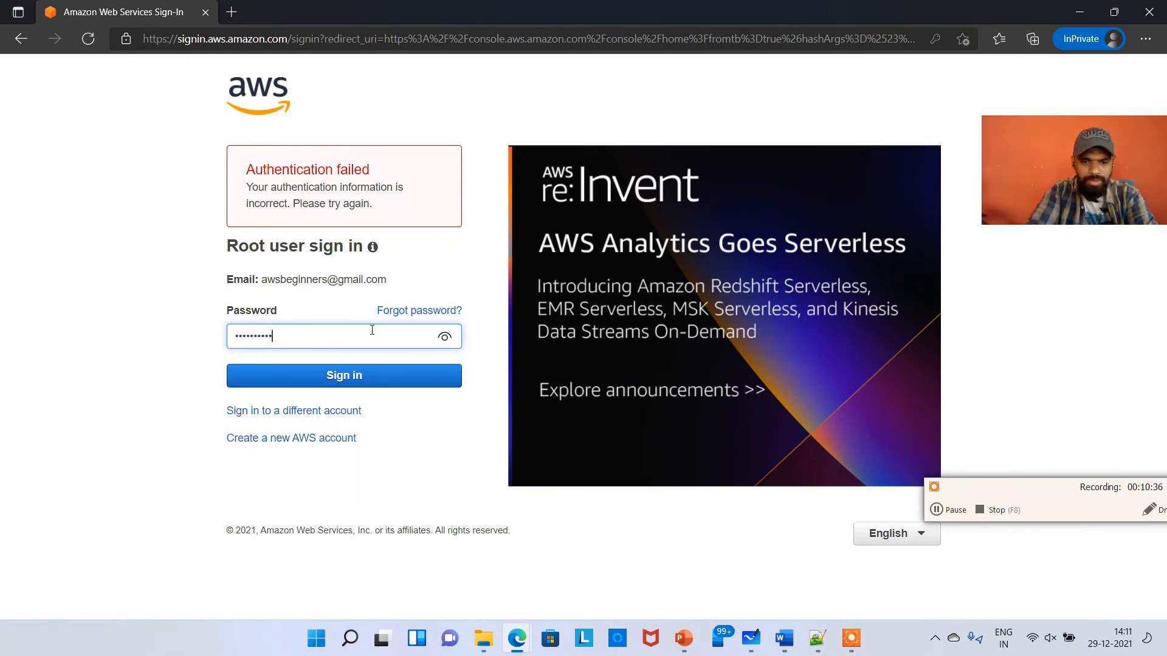
pyautogui.click(343, 375)
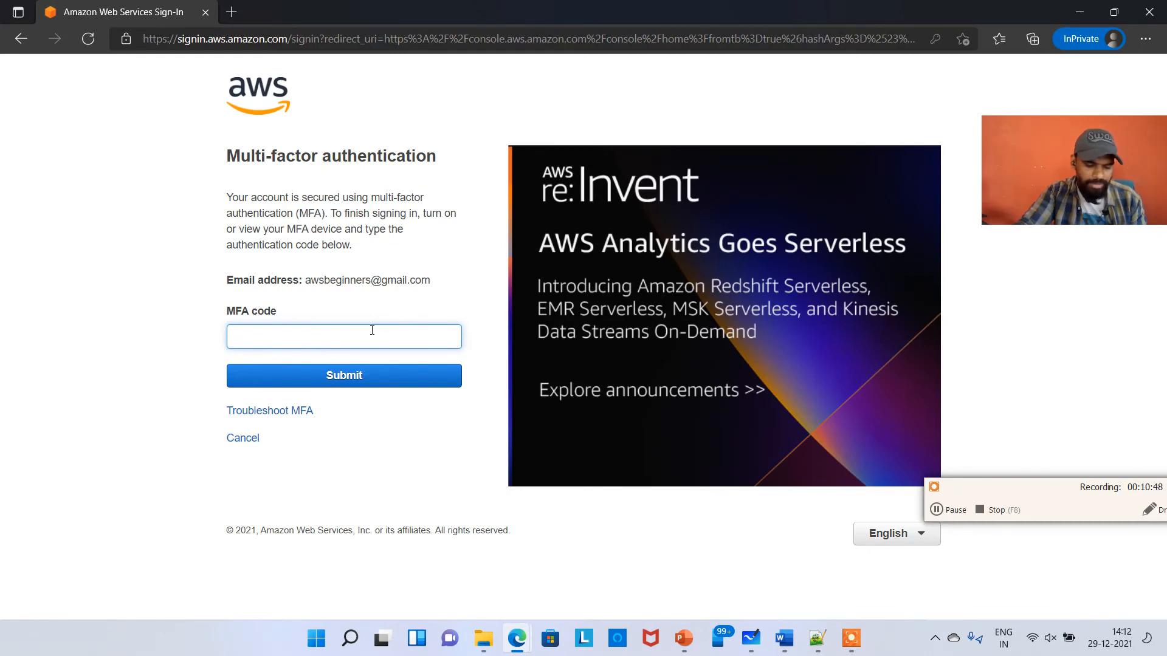
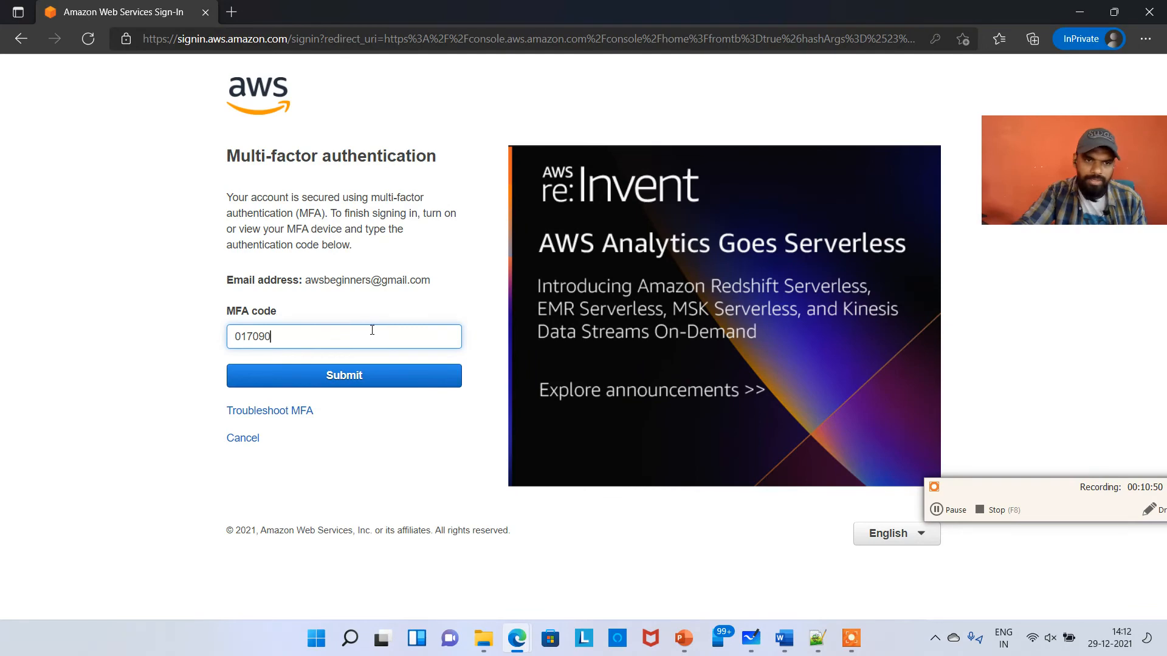
pyautogui.click(344, 376)
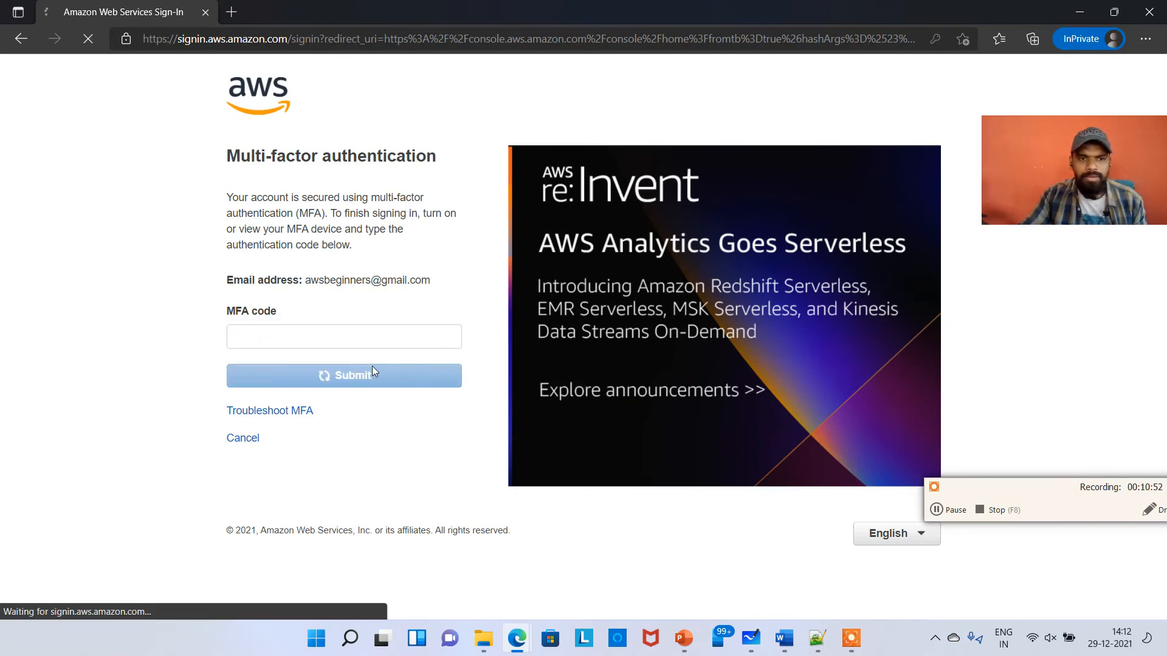
pyautogui.click(343, 375)
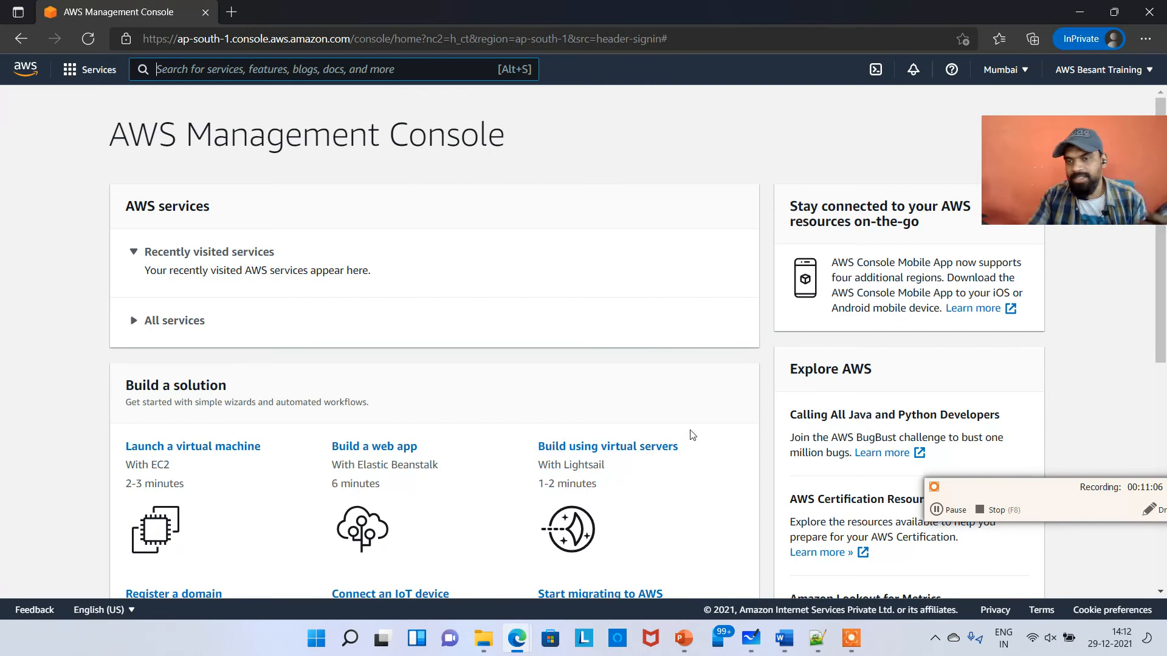
pyautogui.moveTo(108, 107)
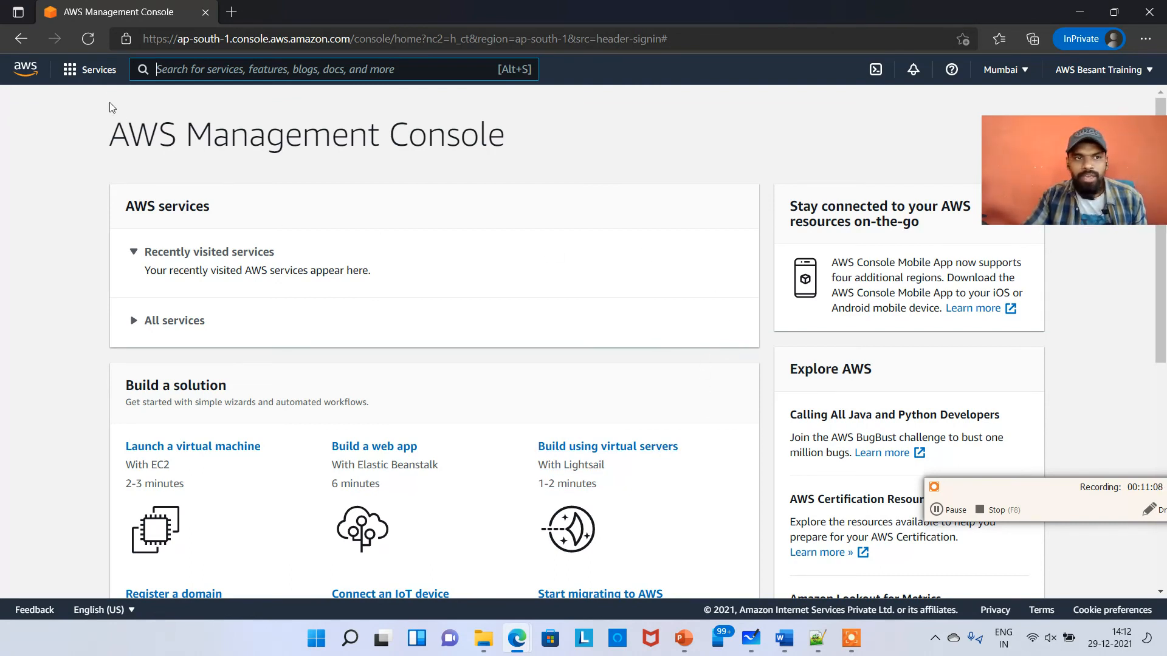
# - Search services for 'iam' and open the IAM dashboard showing Root user has MFA
pyautogui.write('iam')
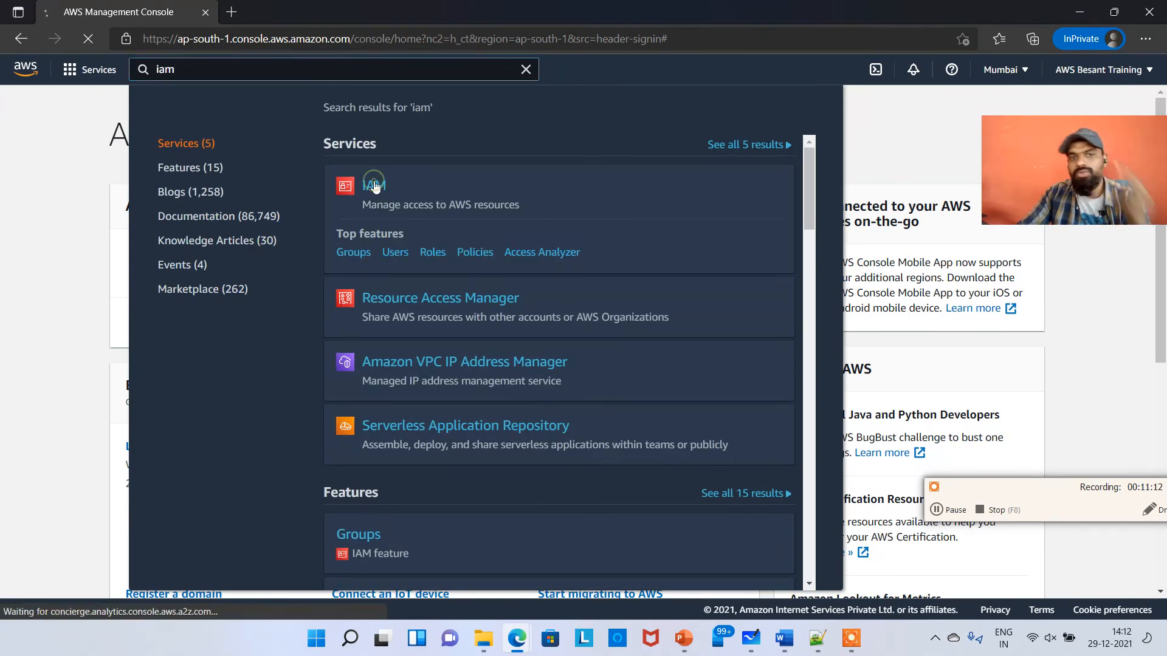
pyautogui.click(373, 186)
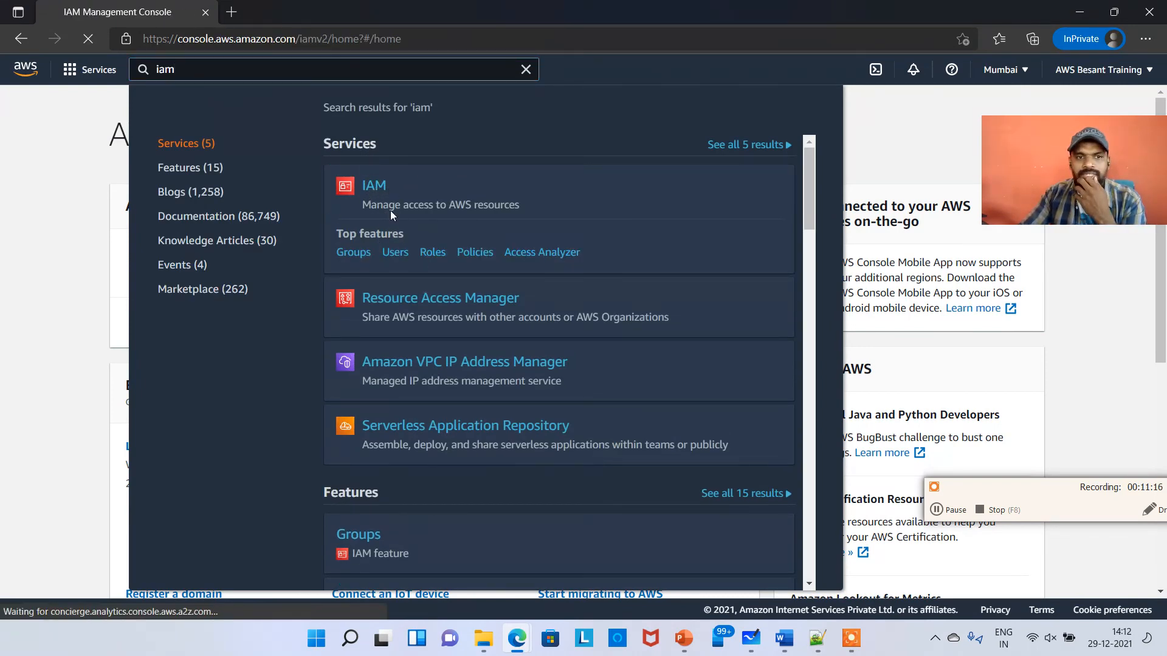
pyautogui.click(374, 185)
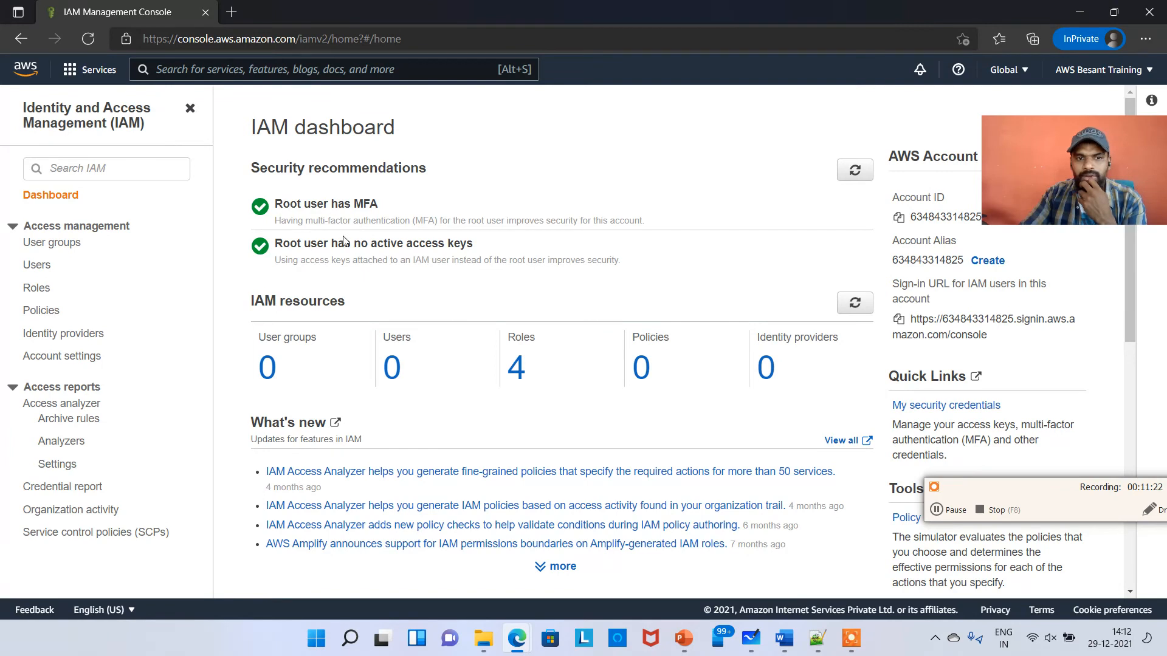
pyautogui.moveTo(738, 256)
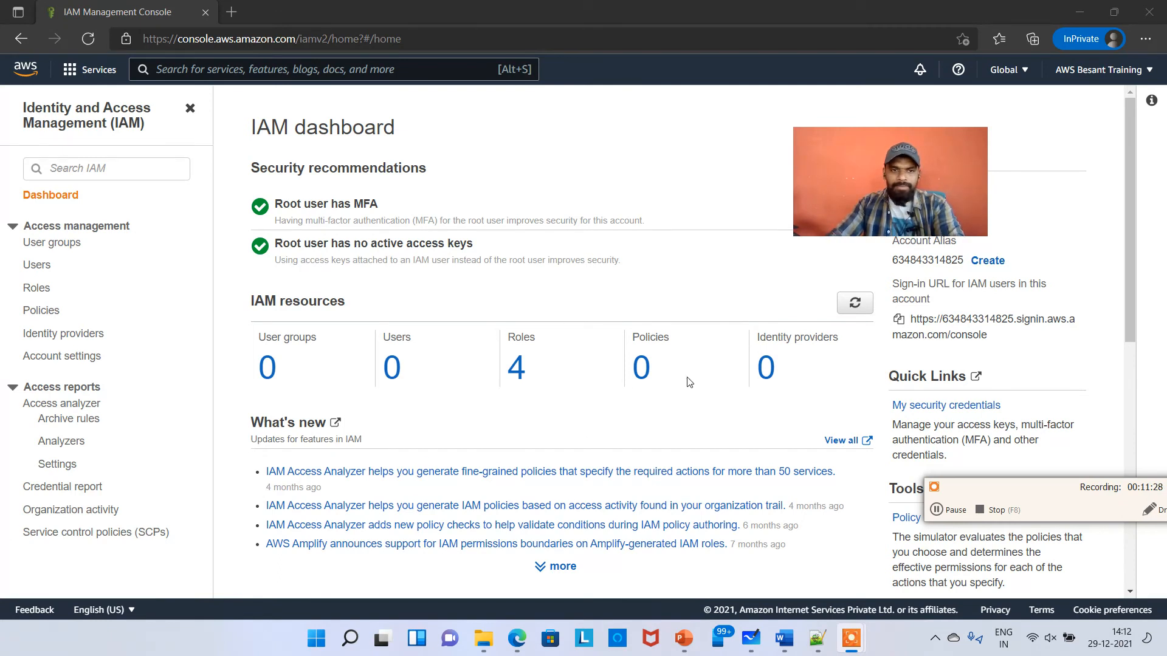
pyautogui.moveTo(757, 255)
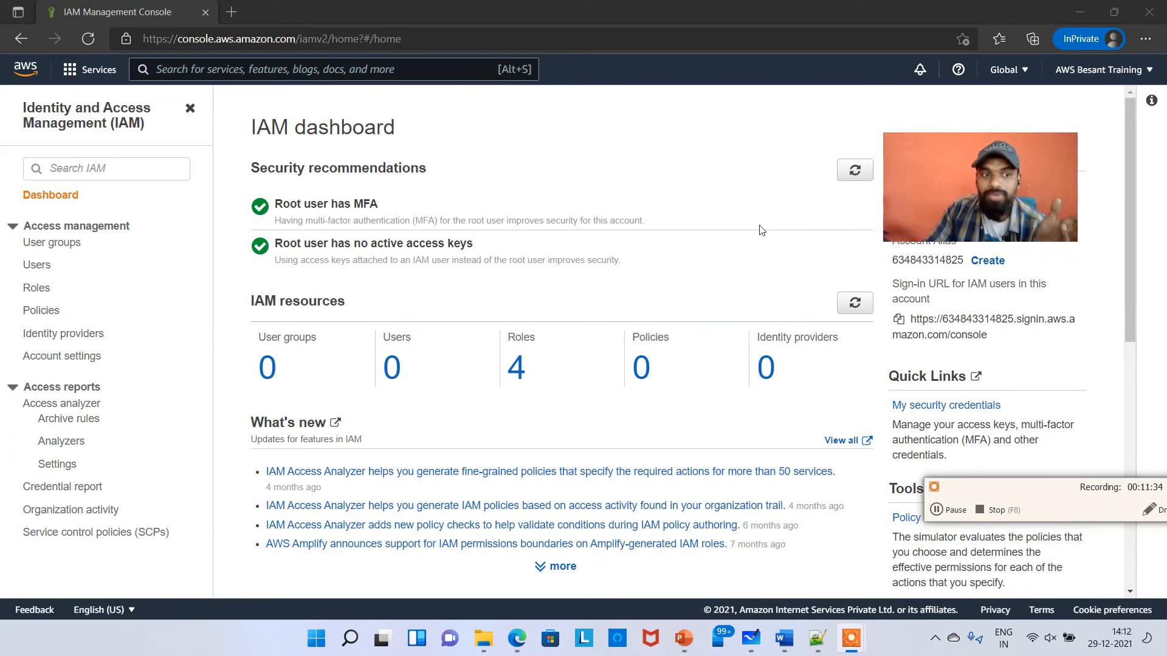
pyautogui.click(1004, 69)
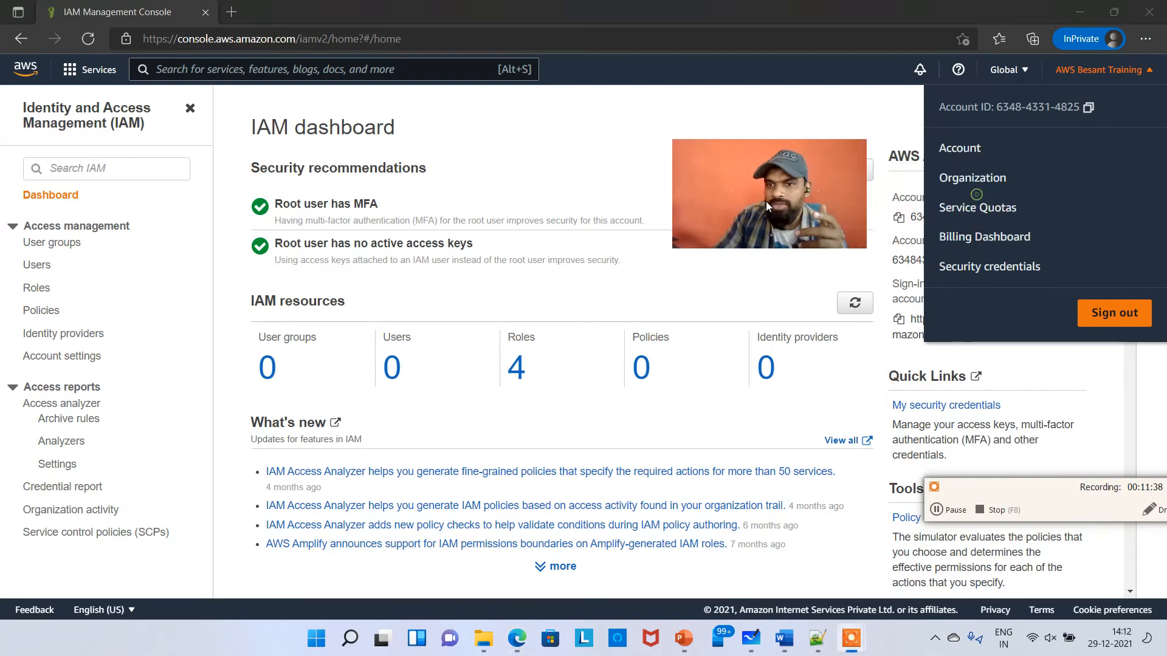
# - From Security credentials, remove the root account's virtual MFA device via Manage > Remove
pyautogui.click(989, 266)
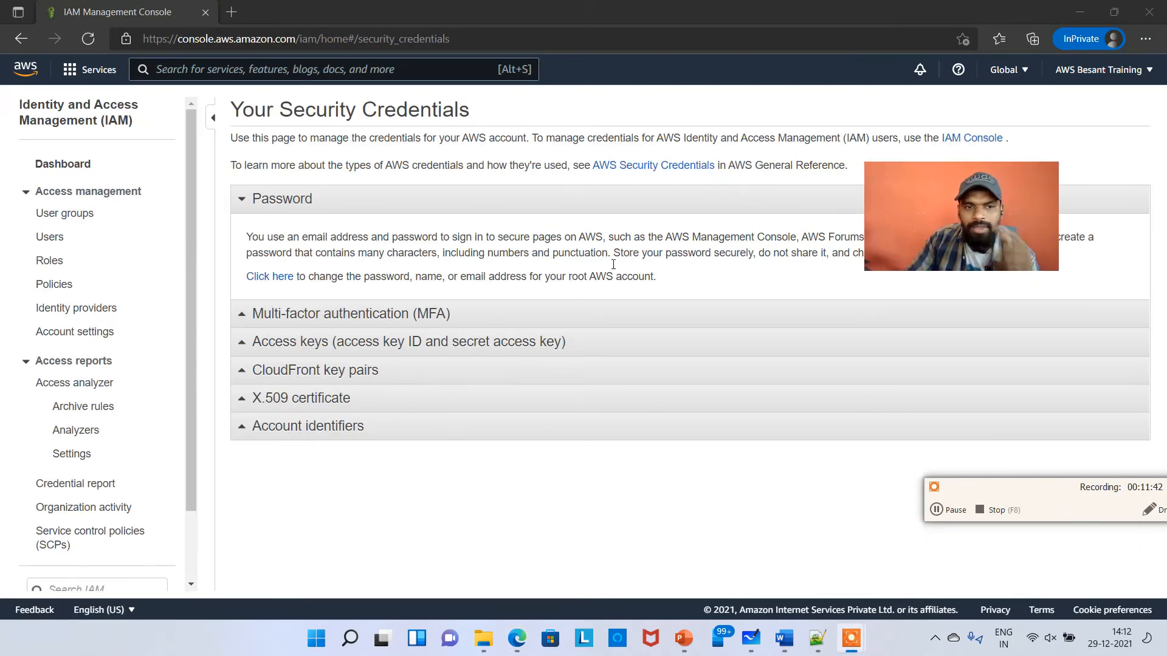
pyautogui.click(349, 314)
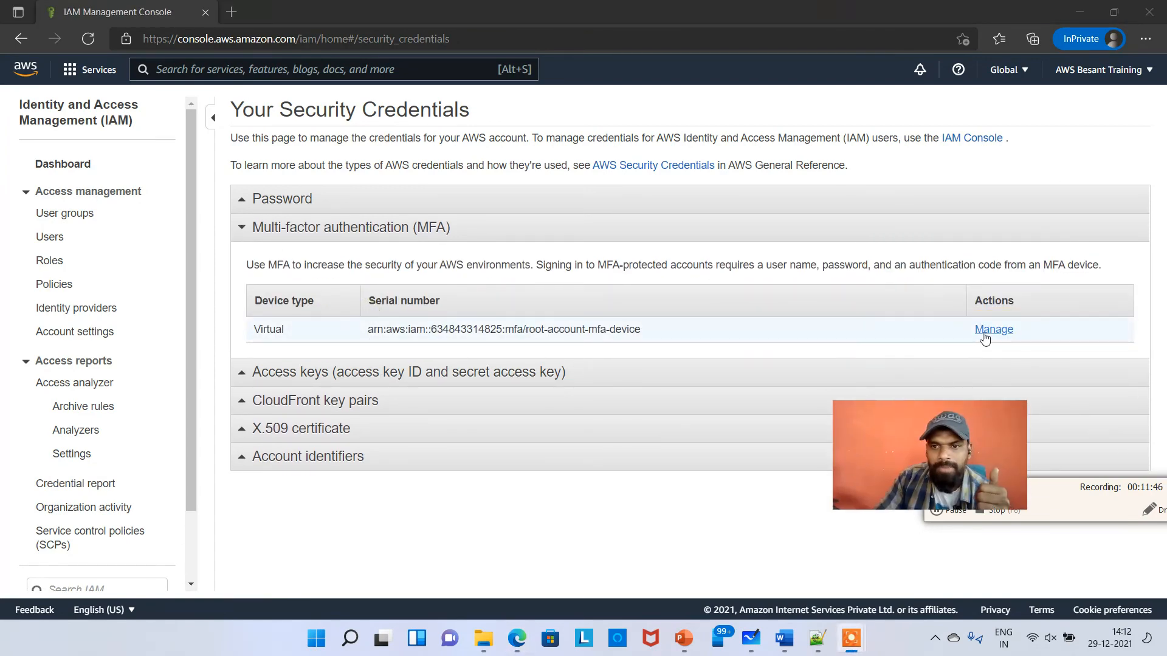
pyautogui.click(993, 330)
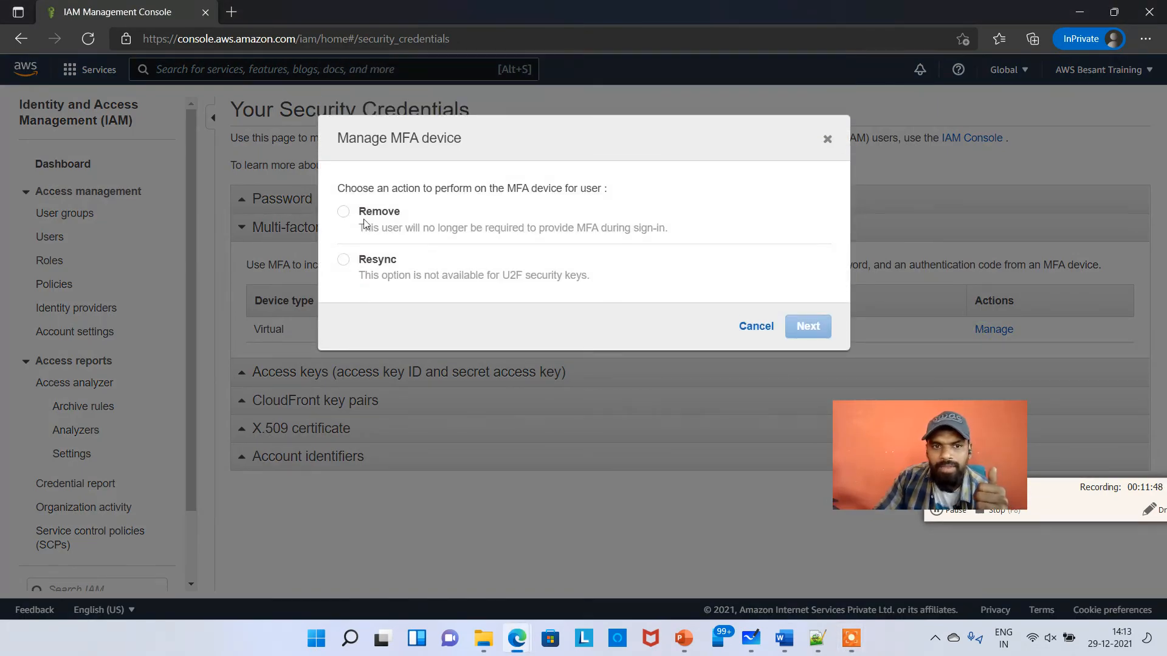
pyautogui.click(343, 210)
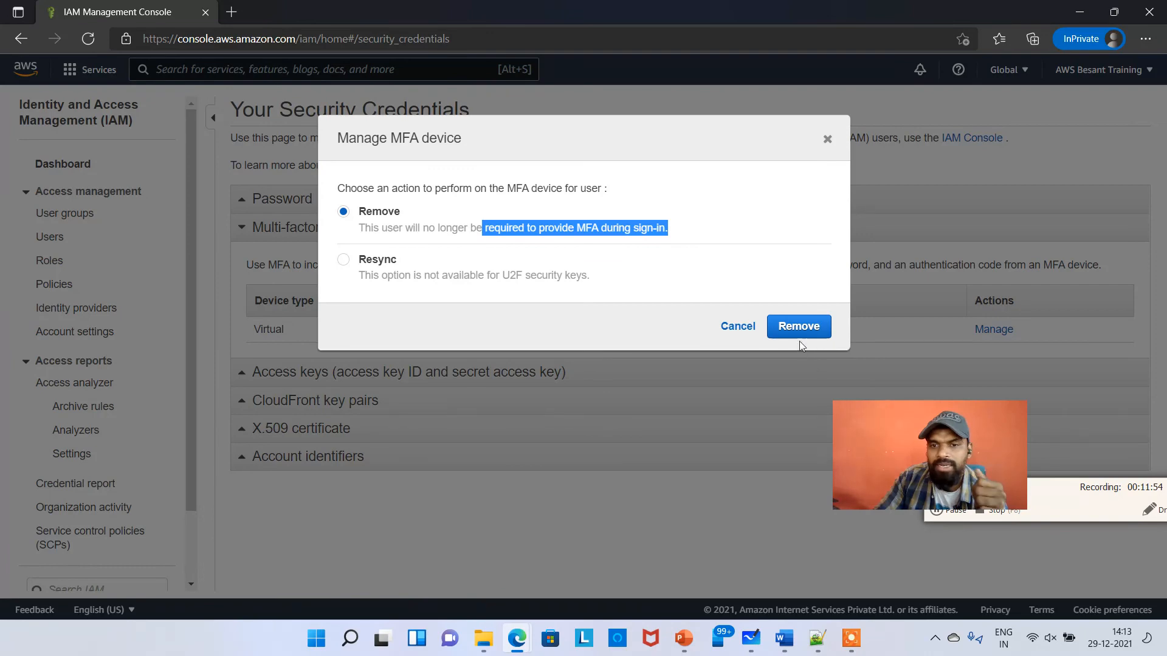
pyautogui.click(798, 326)
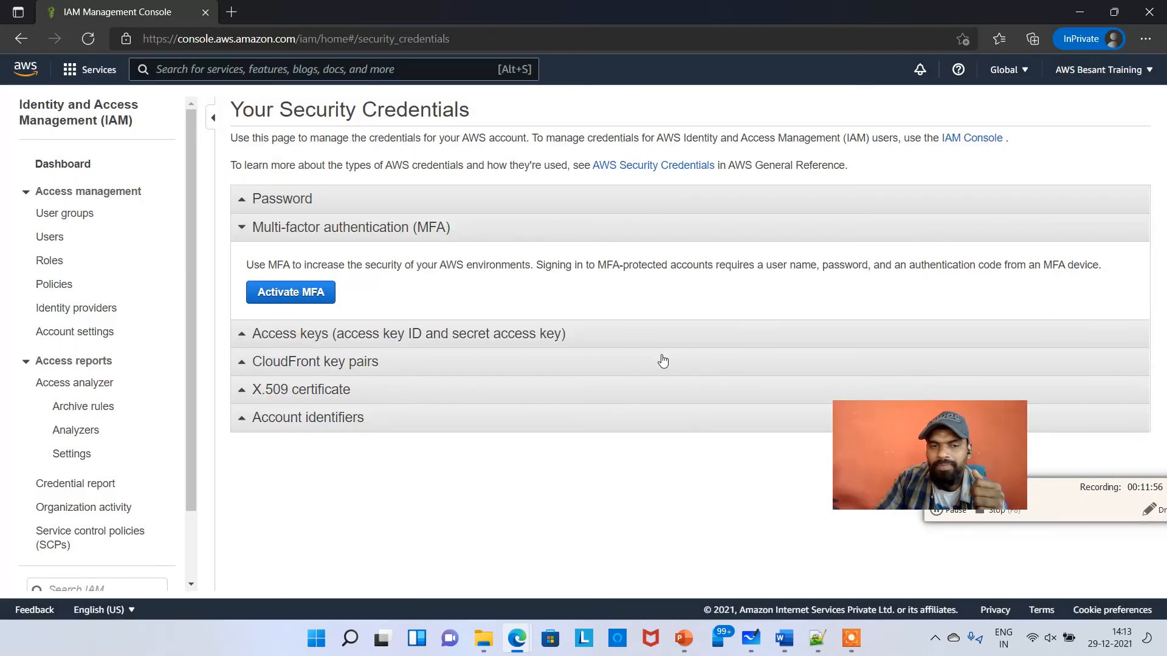
pyautogui.moveTo(594, 323)
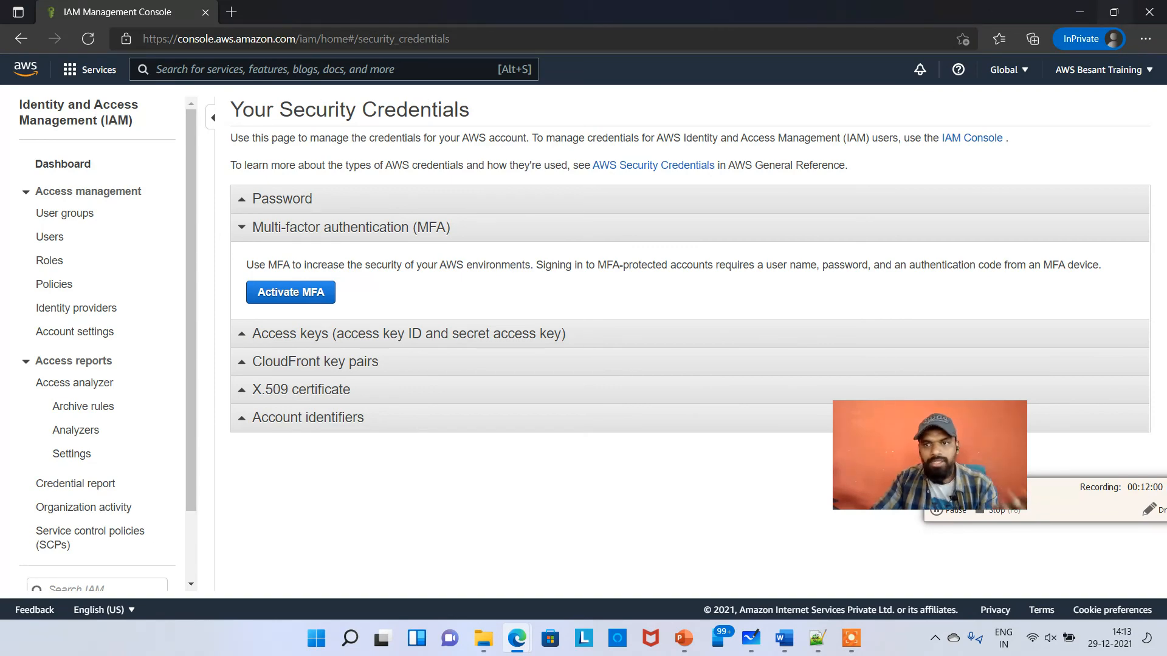
pyautogui.click(235, 12)
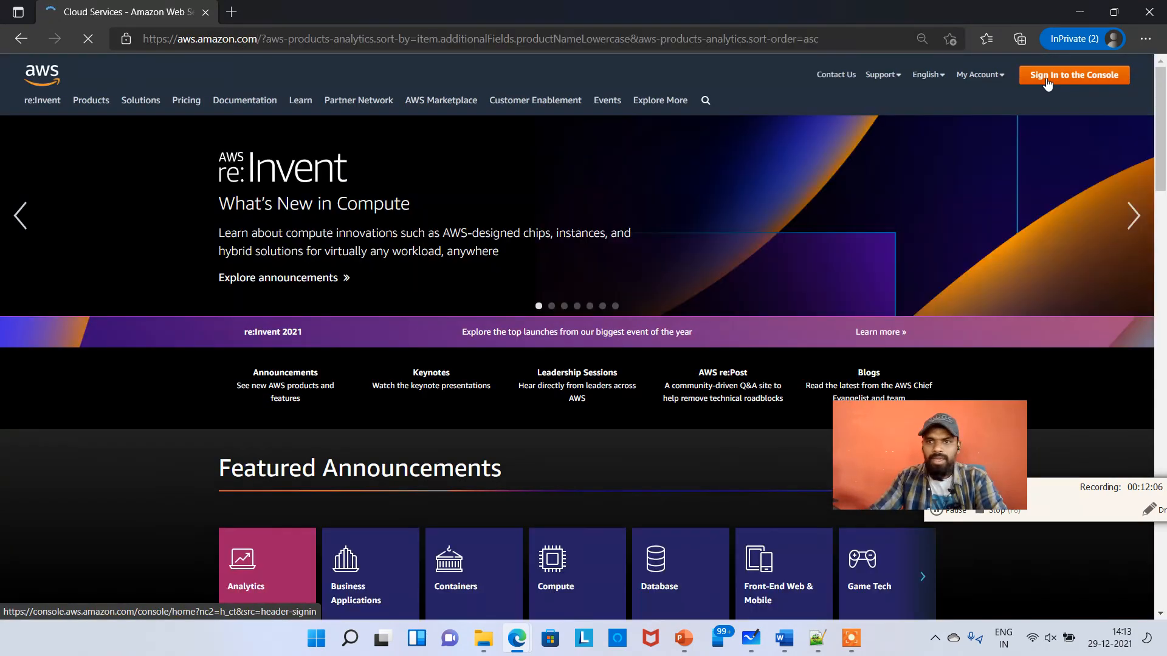
# - Go from the AWS website to the console home in the private window
pyautogui.click(1074, 75)
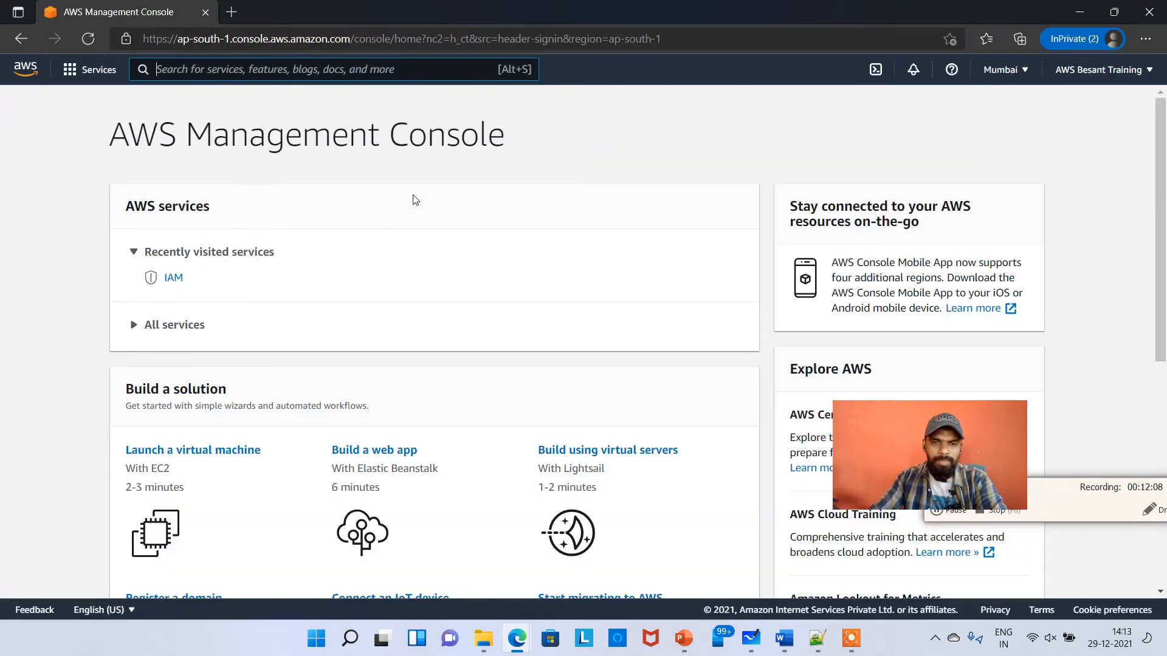
pyautogui.moveTo(1112, 95)
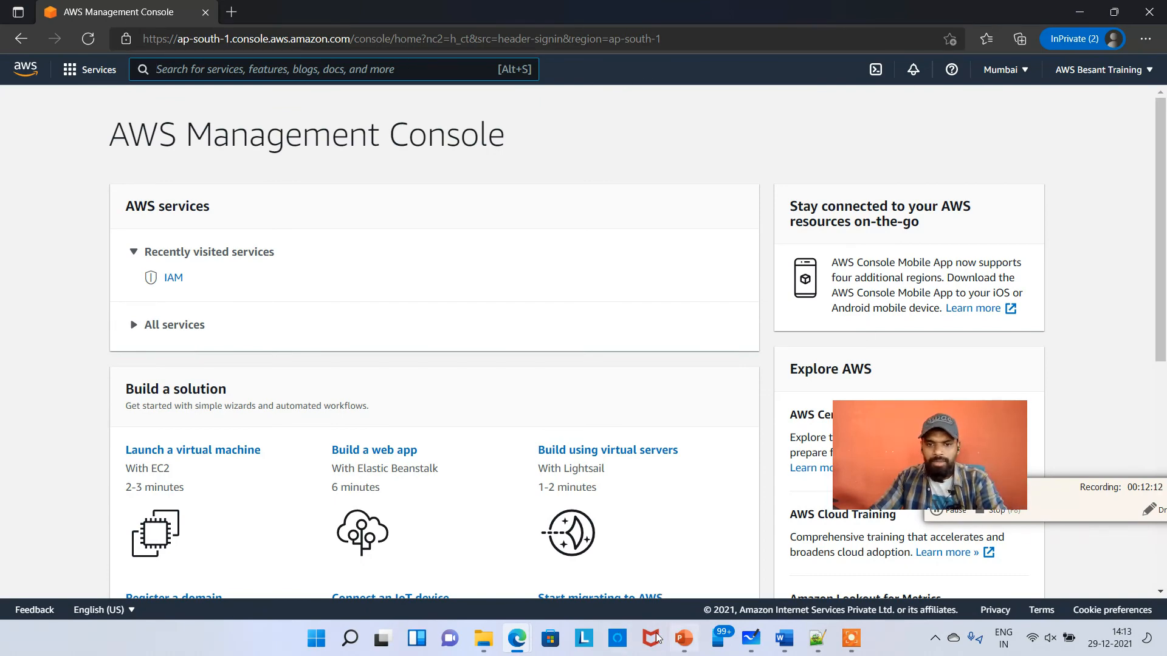
pyautogui.write('chr')
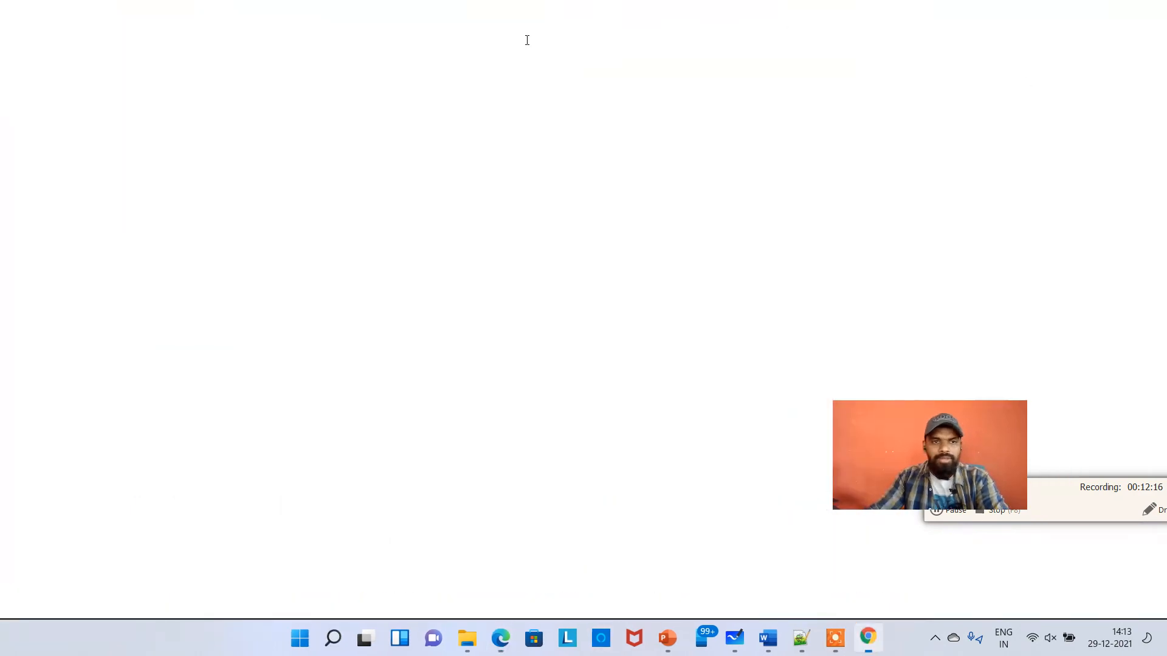
# - Open the AWS site in an incognito Chrome window and go to sign-in
pyautogui.click(867, 637)
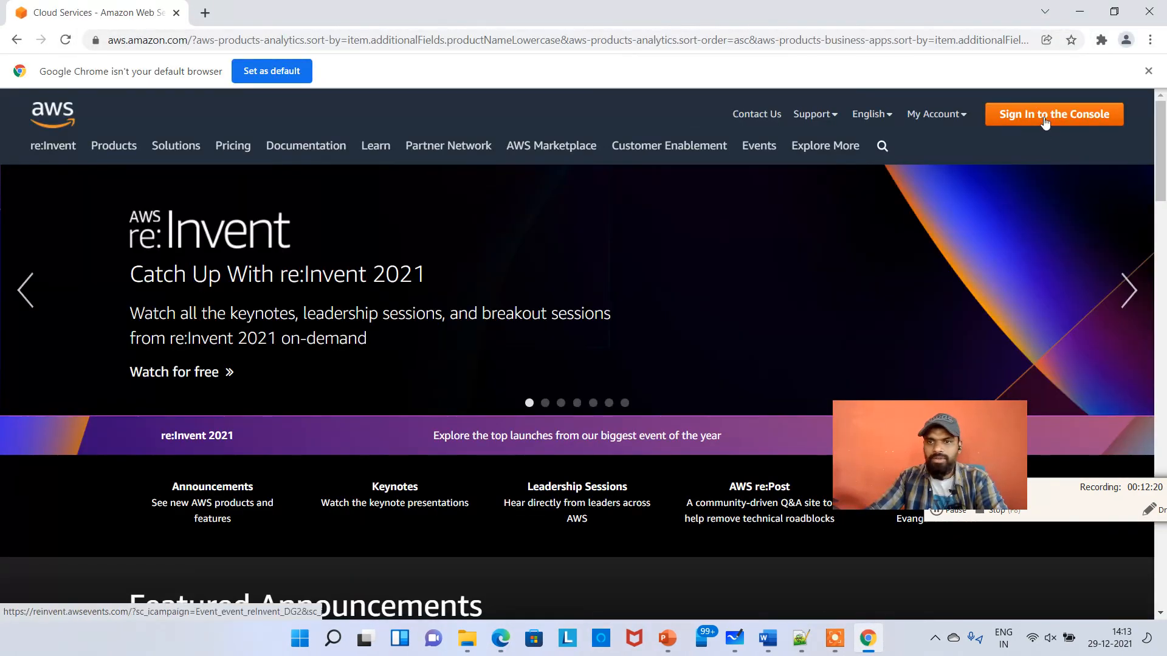
pyautogui.click(1054, 114)
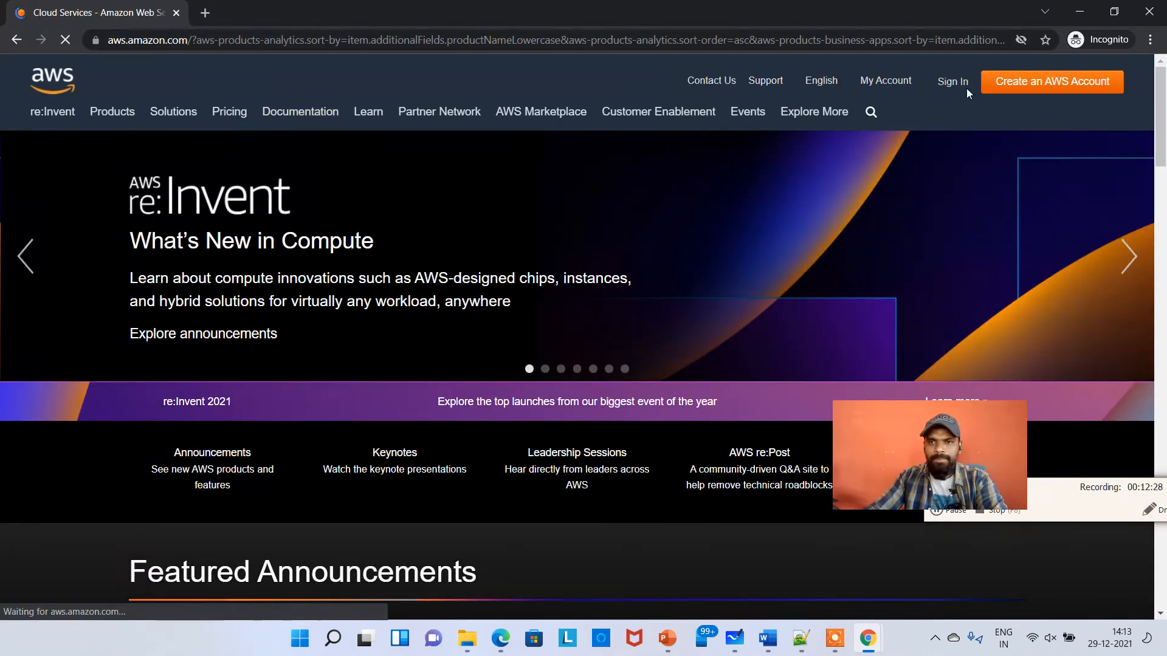
pyautogui.click(952, 81)
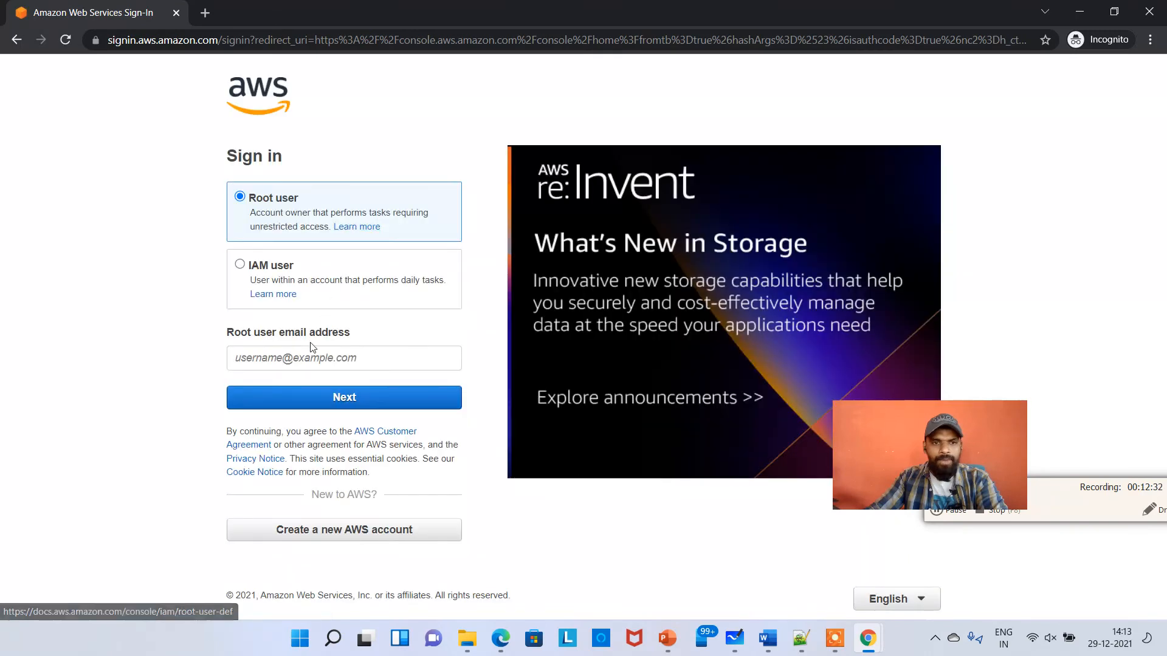
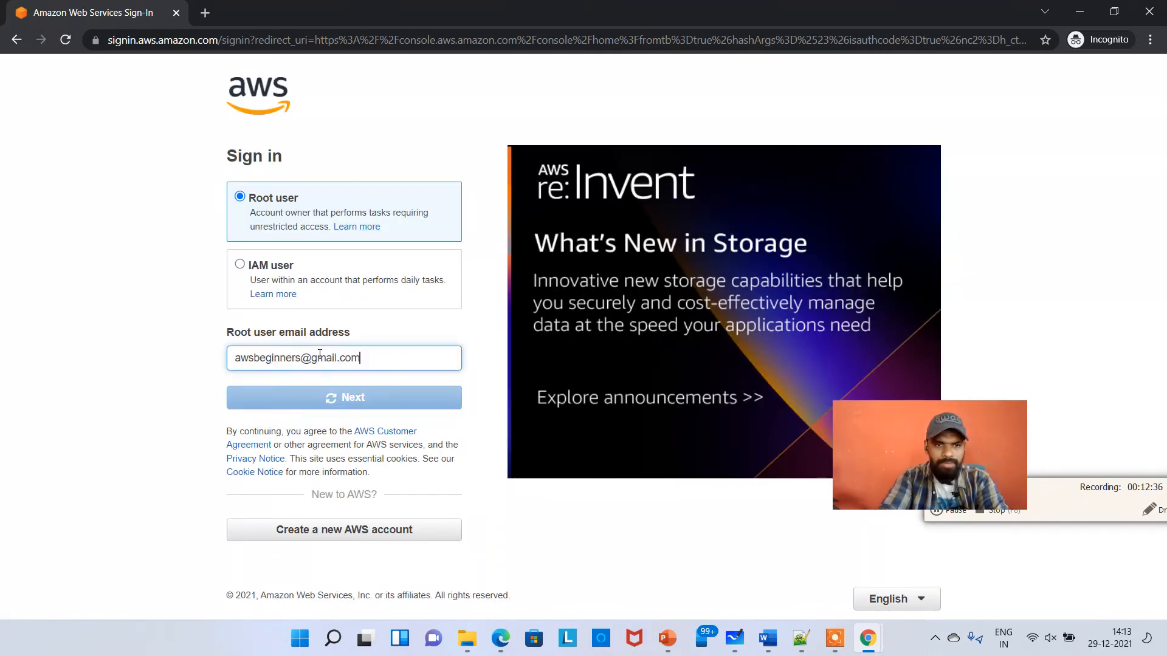
# - Enter the root email (awsbegi...) and pass the security check with '5b'
pyautogui.click(343, 398)
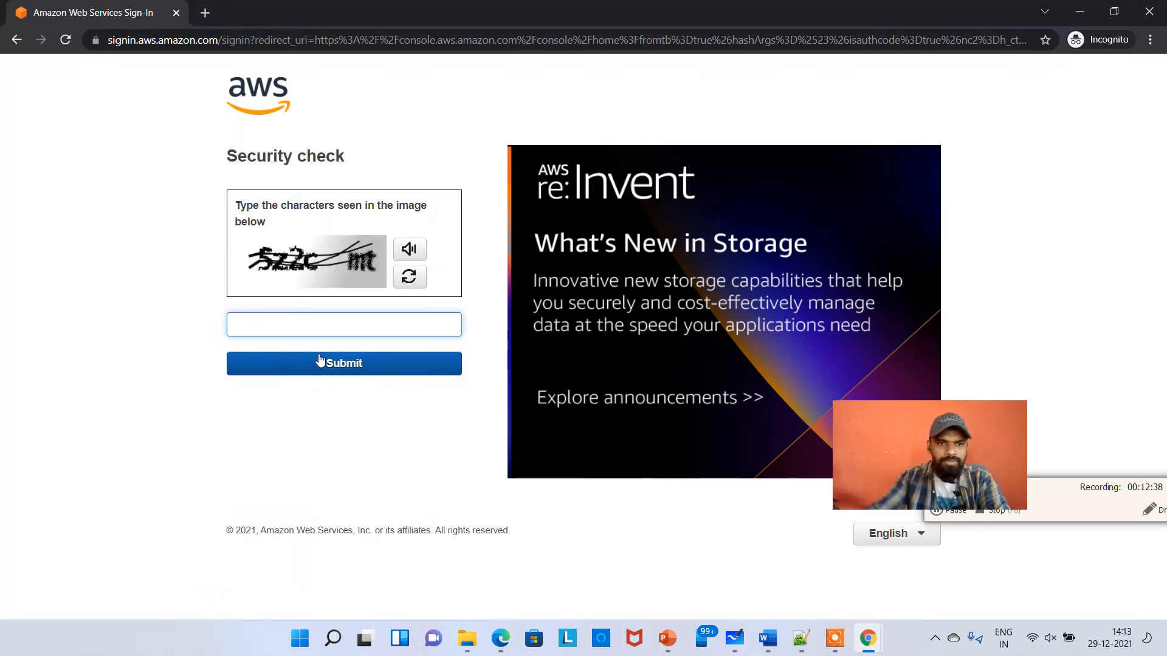
pyautogui.click(344, 324)
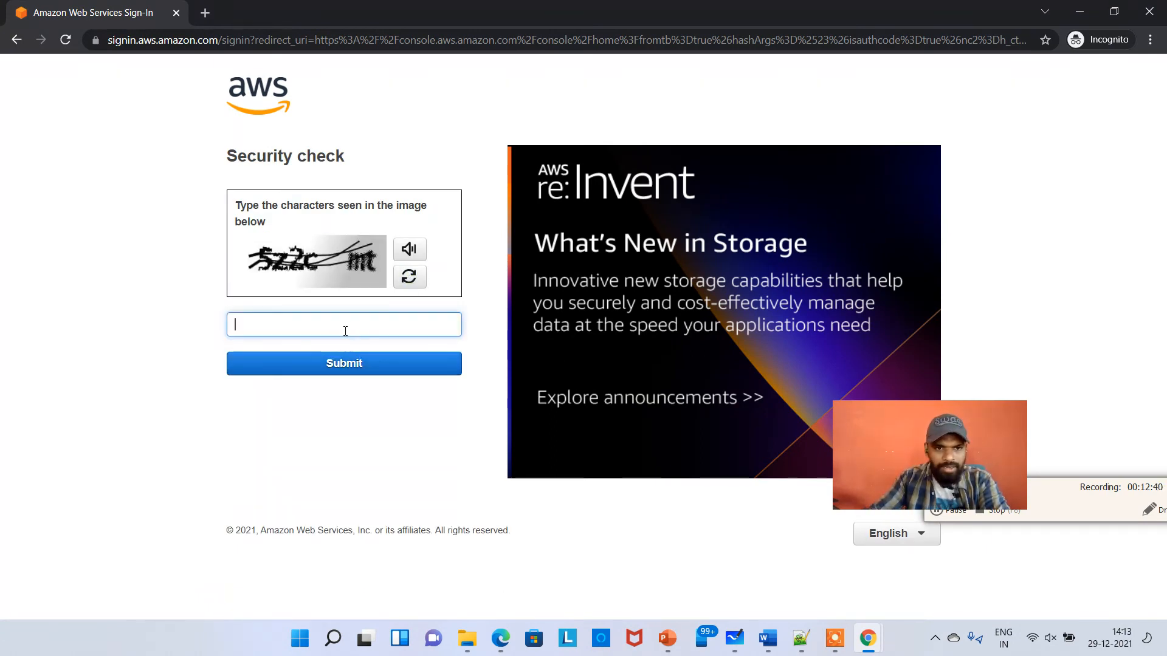
pyautogui.write('5b')
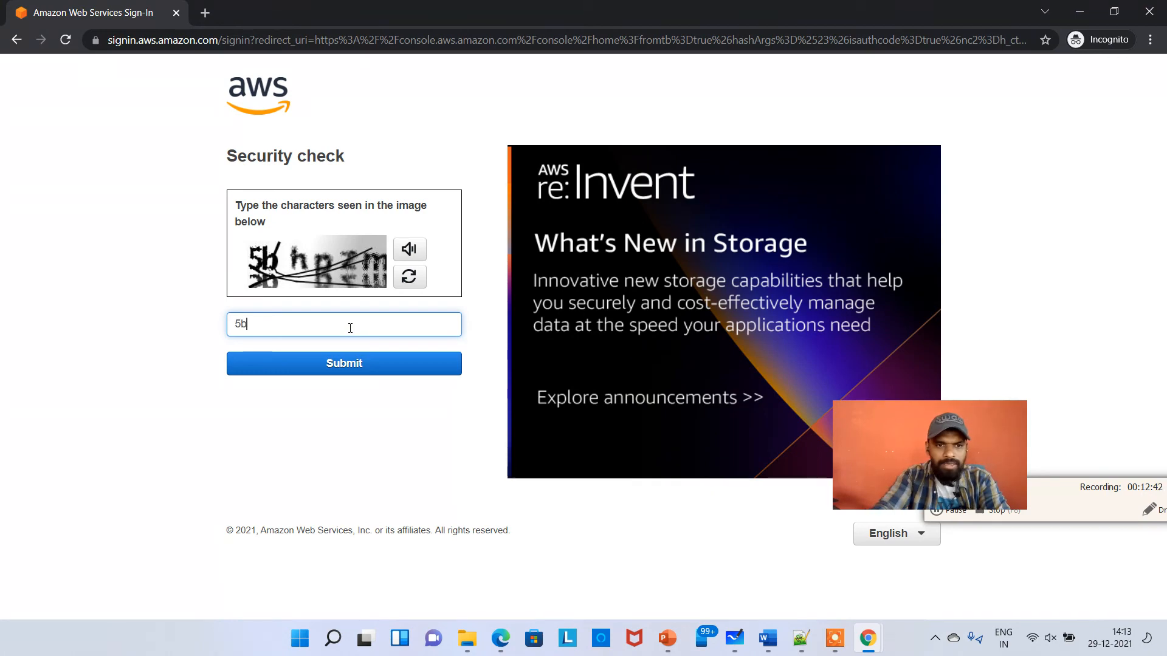
pyautogui.click(344, 363)
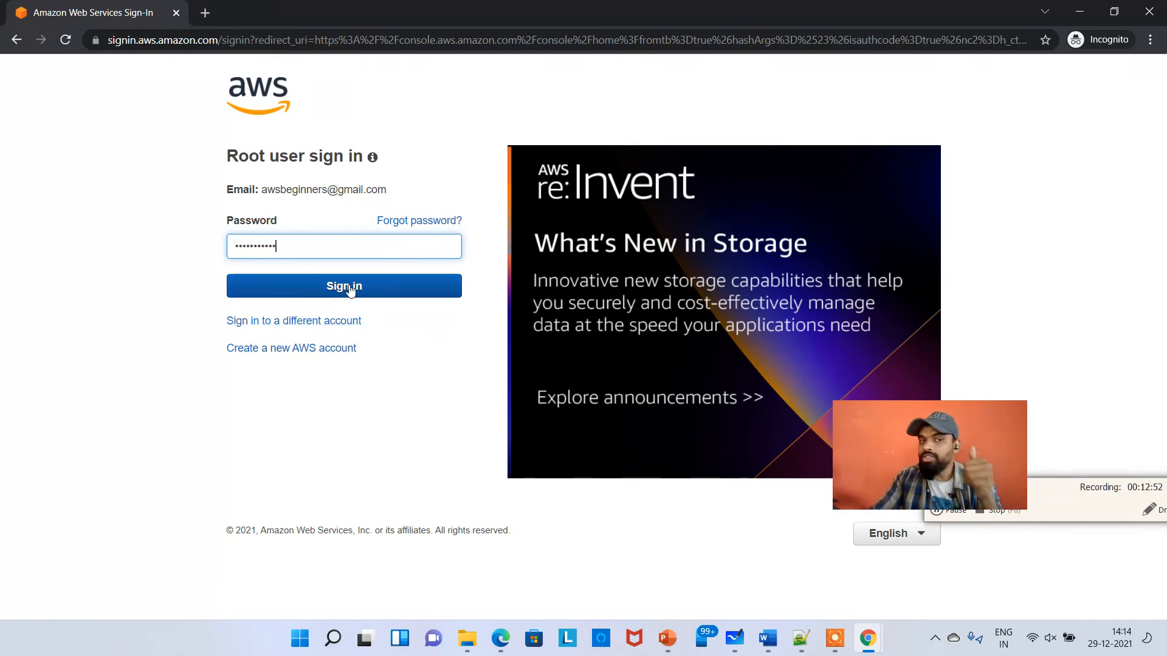
# - Re-enter the root account password and retry signing in after the failed attempt
pyautogui.click(344, 286)
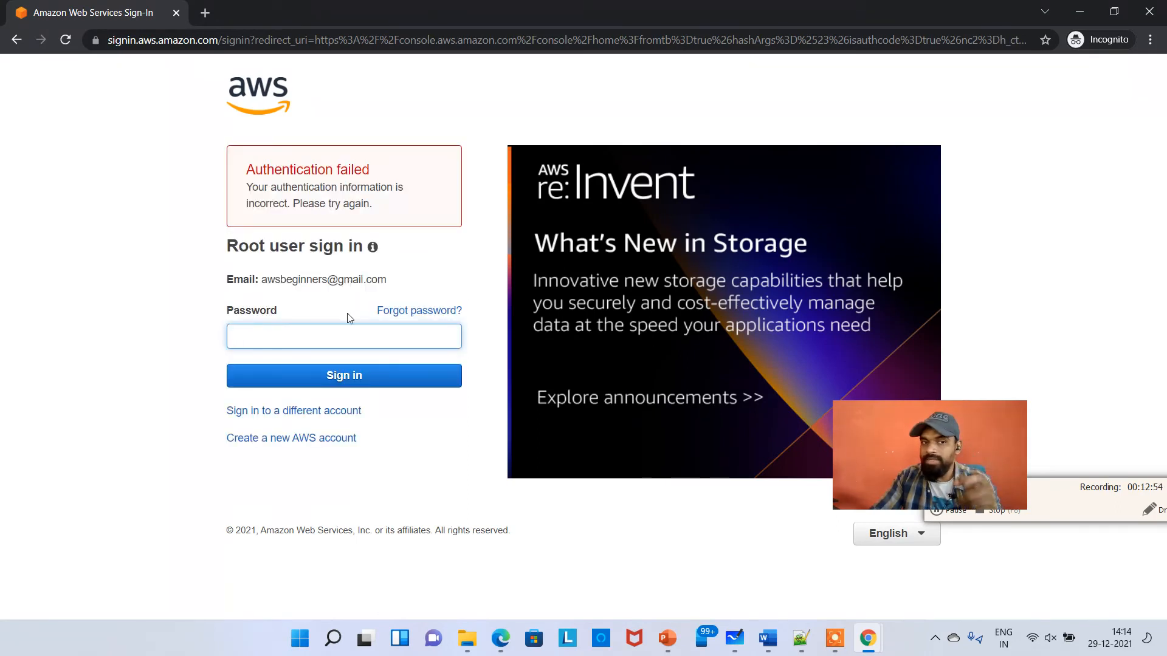
pyautogui.write('password')
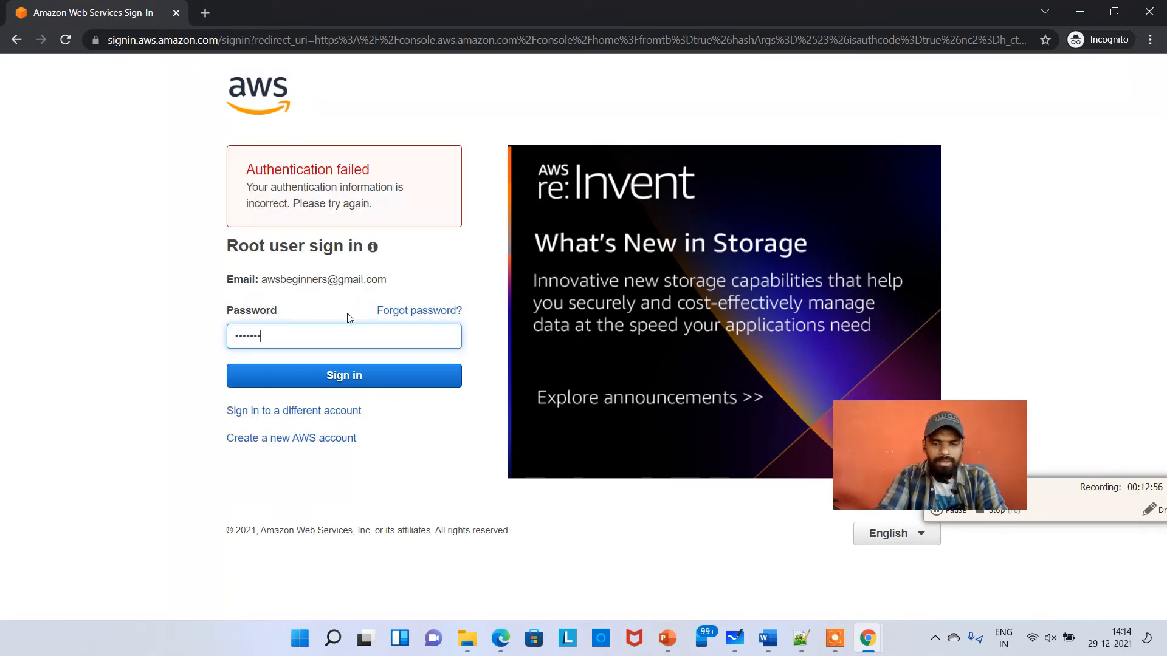
pyautogui.click(343, 375)
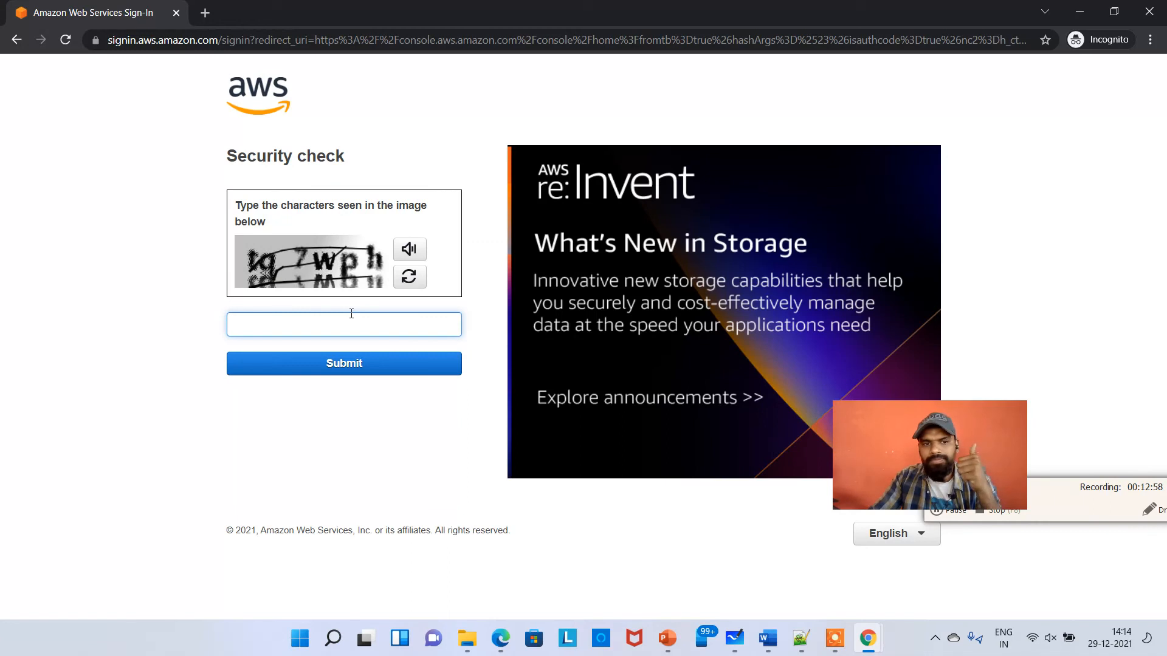
# - Answer the security check captcha, retrying with a new answer, until the console loads
pyautogui.write('tq7')
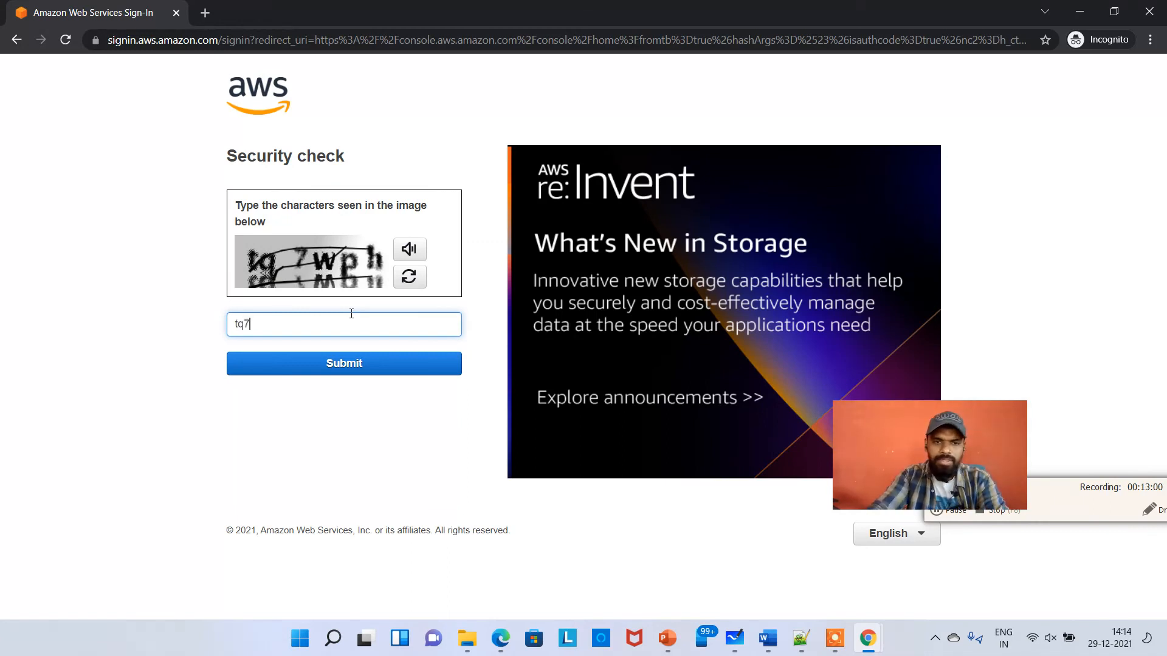
pyautogui.click(343, 363)
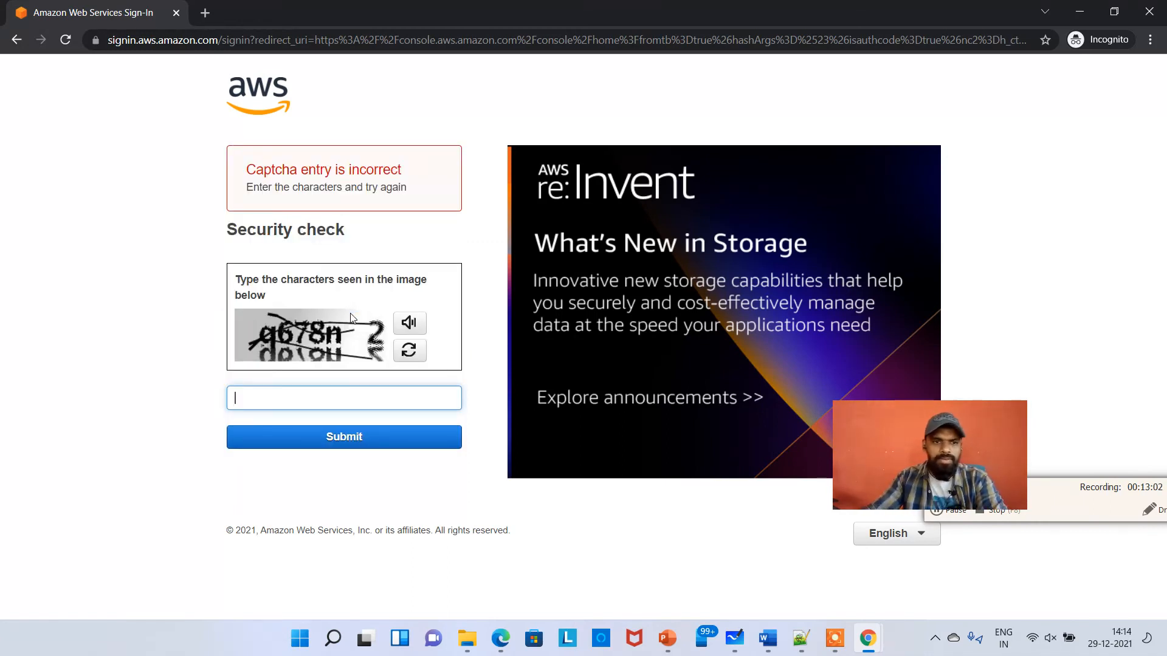
pyautogui.write('q')
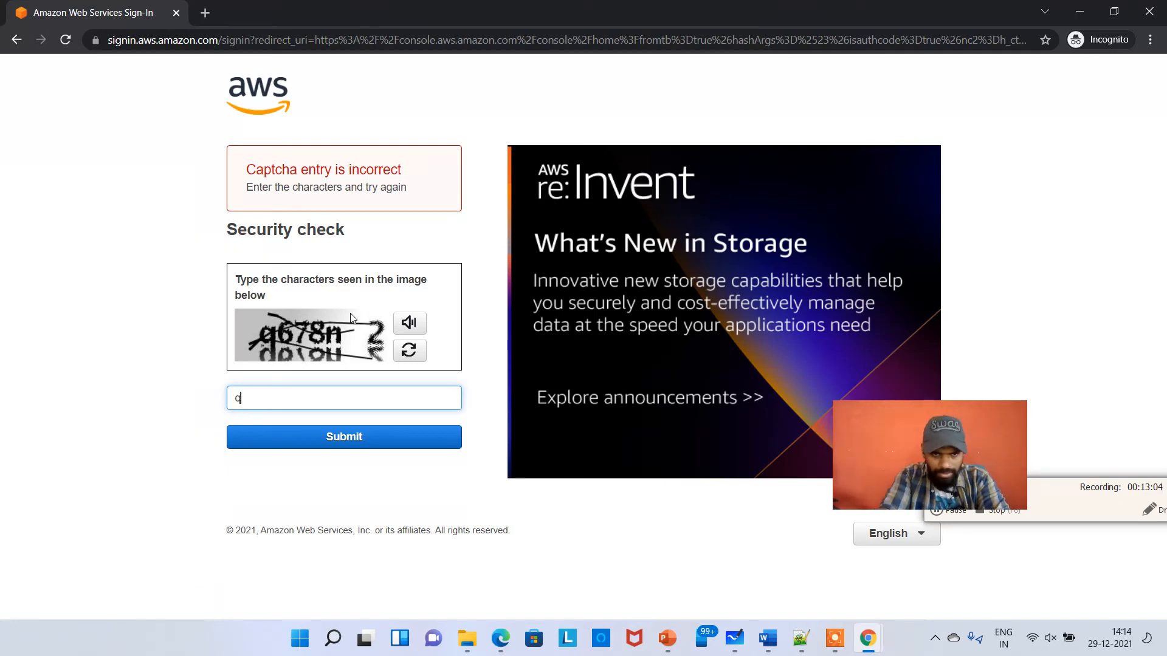
pyautogui.write('678n2')
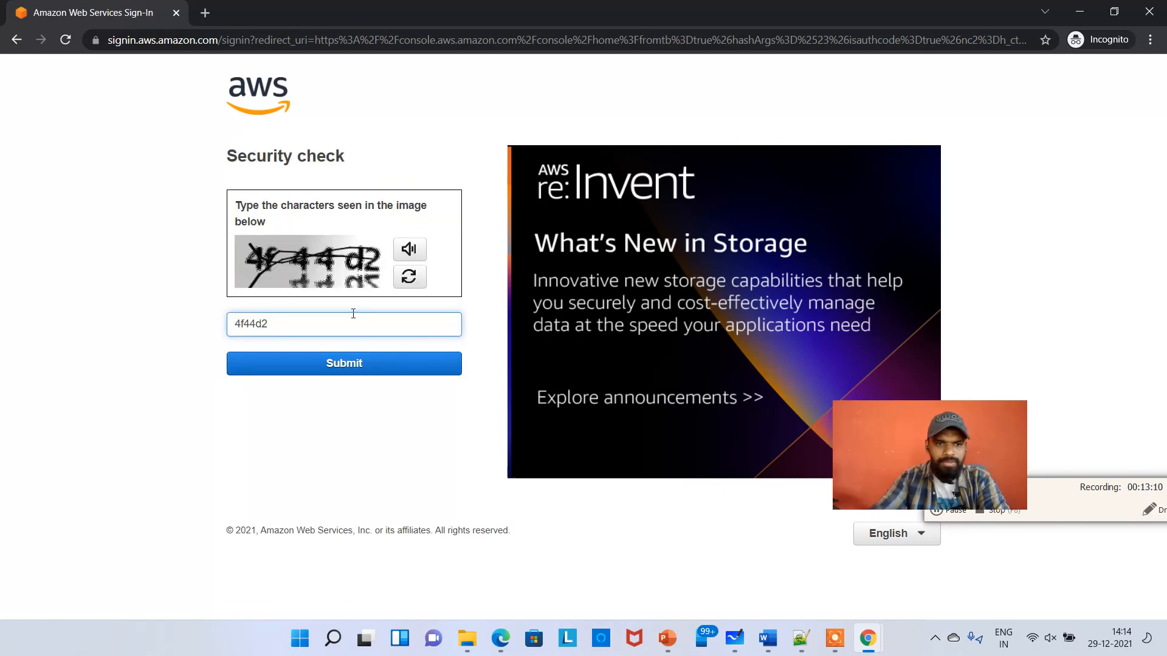
pyautogui.click(343, 364)
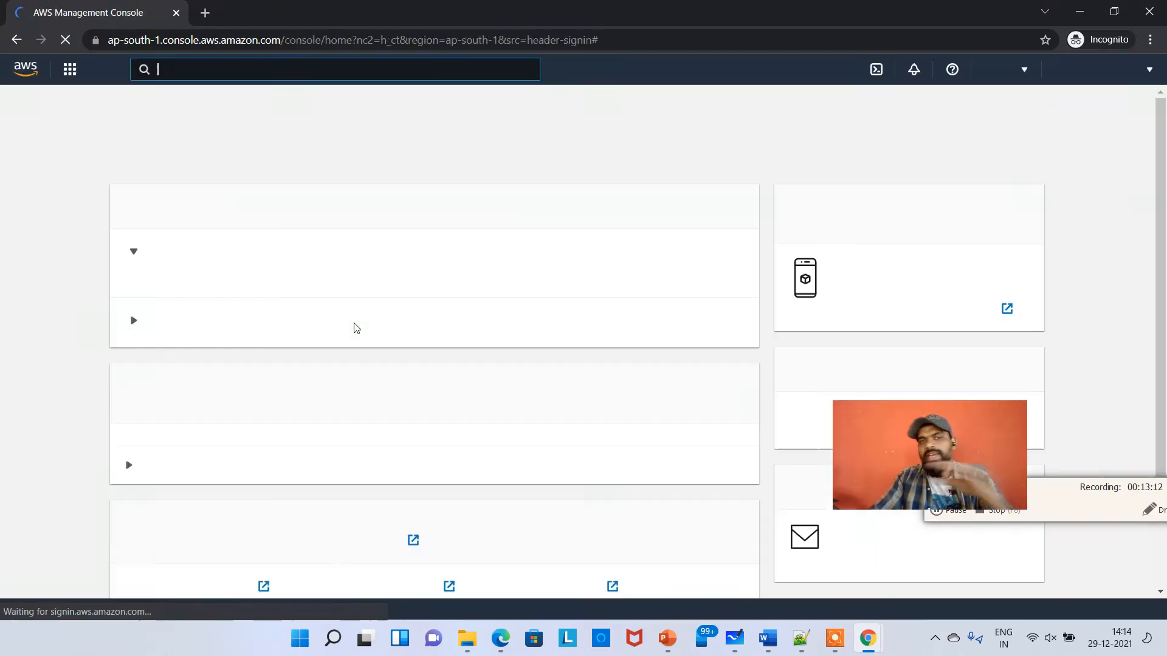